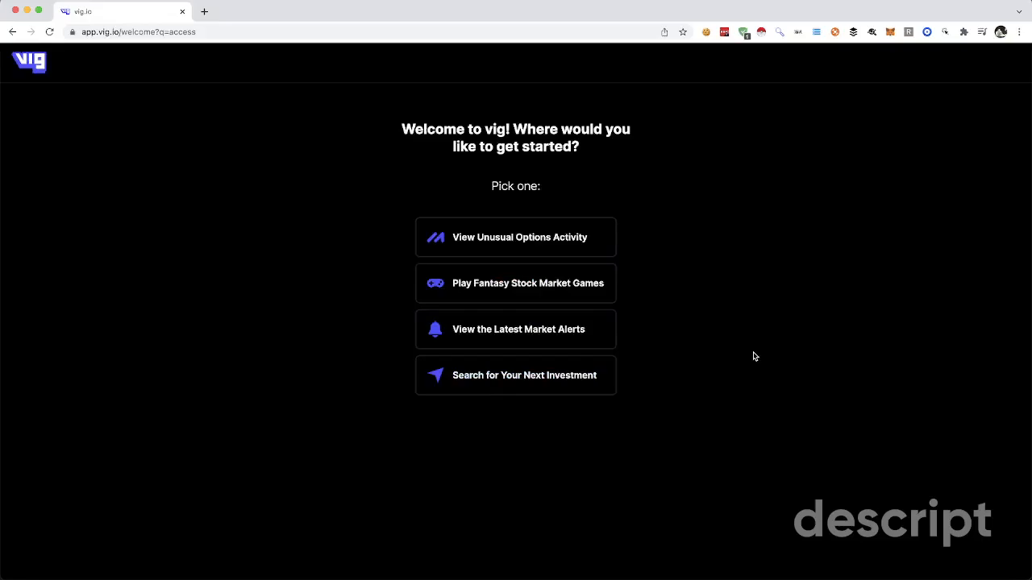
Step: Open the Matrix Modes TradeTape of unusual SPX/SPXW options trades from the welcome page
left_click(515, 237)
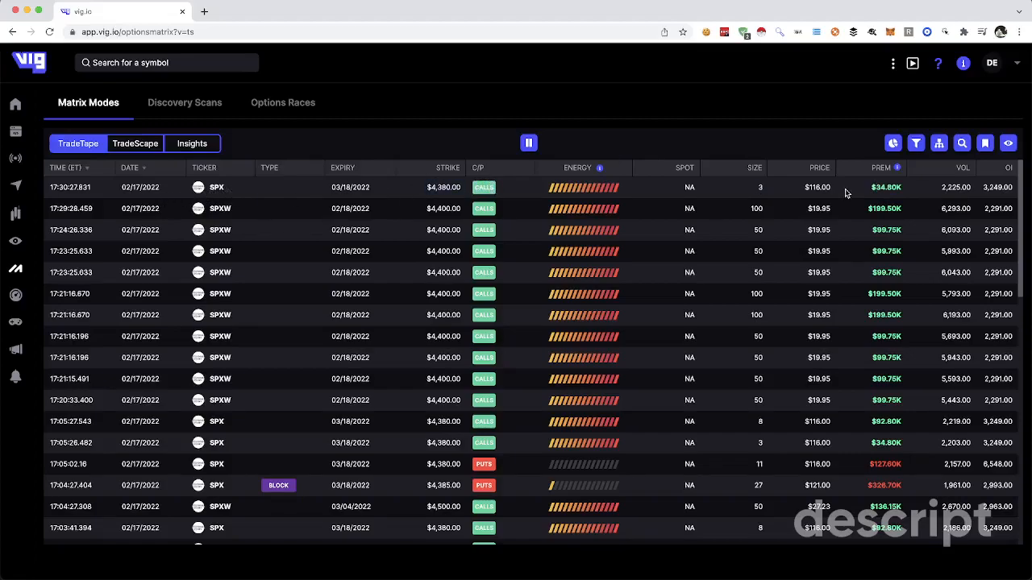
mouse_move(670, 168)
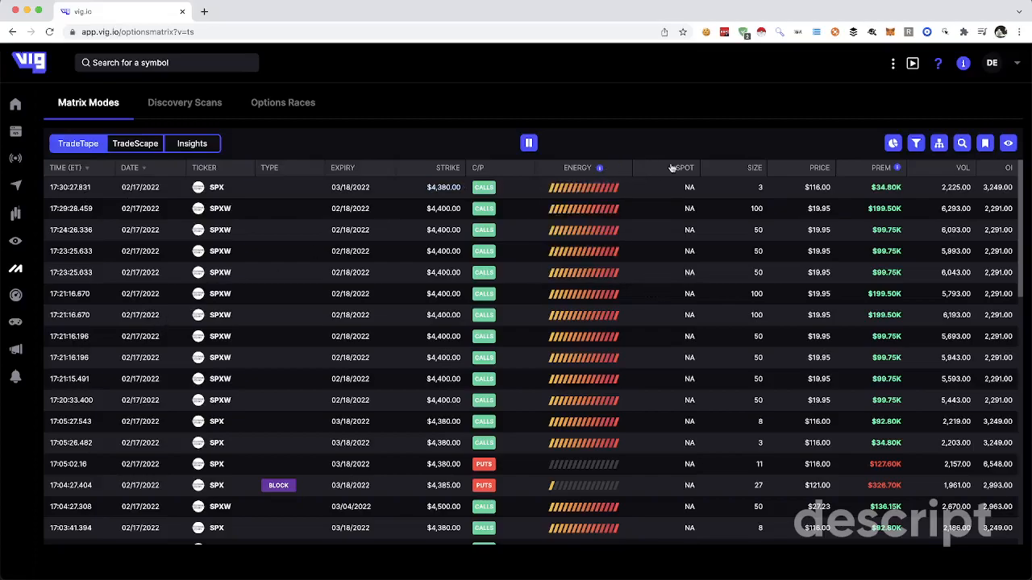
Step: Sort the trade tape by largest premium, then by open interest so HYG and QQQ puts lead
left_click(870, 168)
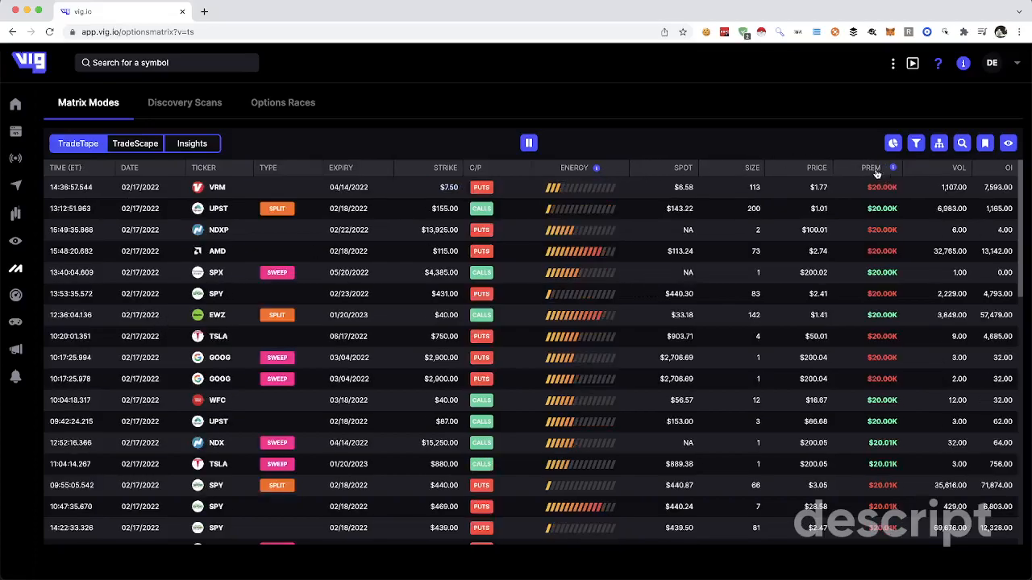
left_click(871, 167)
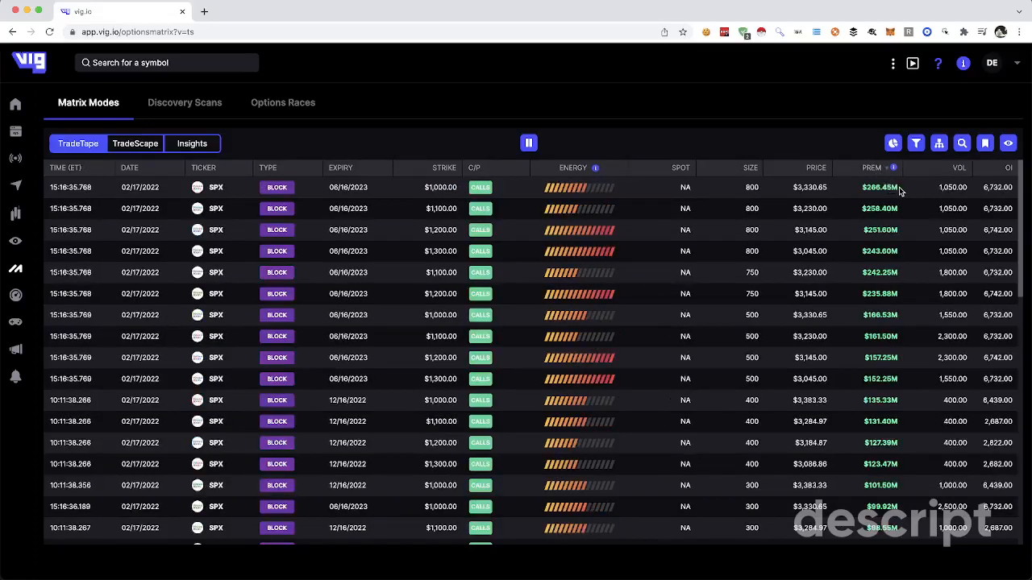
mouse_move(844, 145)
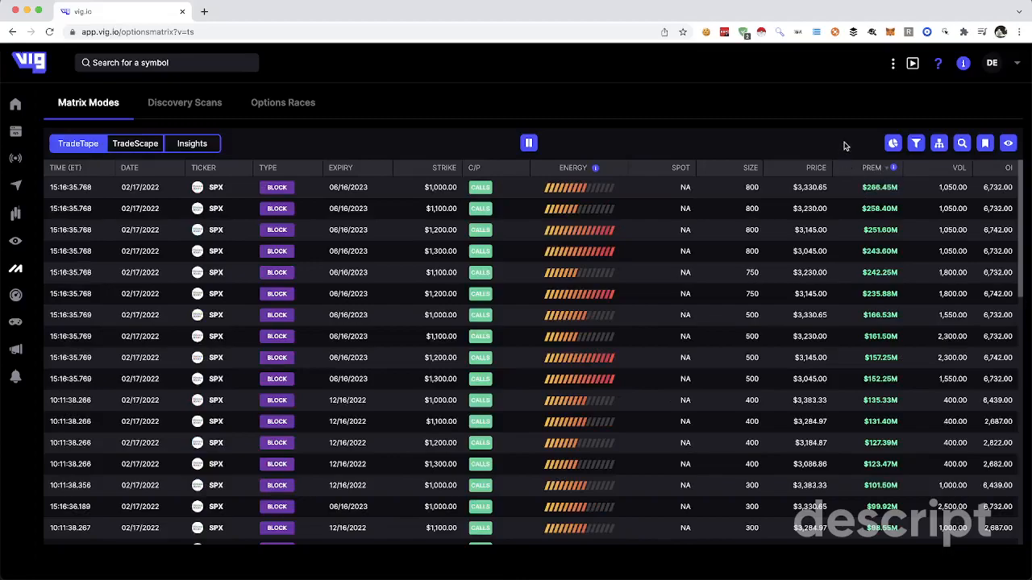
mouse_move(818, 185)
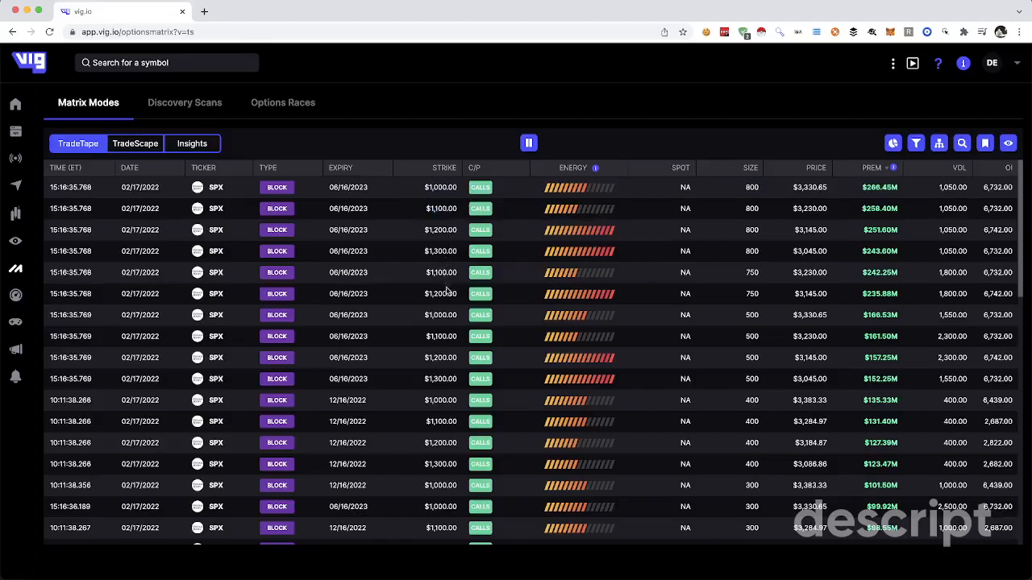
mouse_move(864, 200)
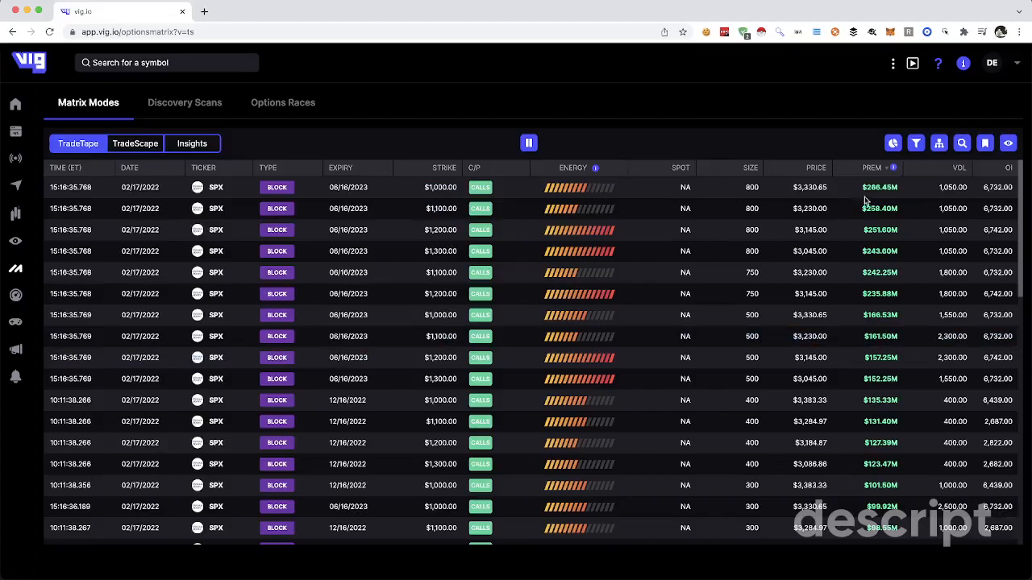
mouse_move(812, 210)
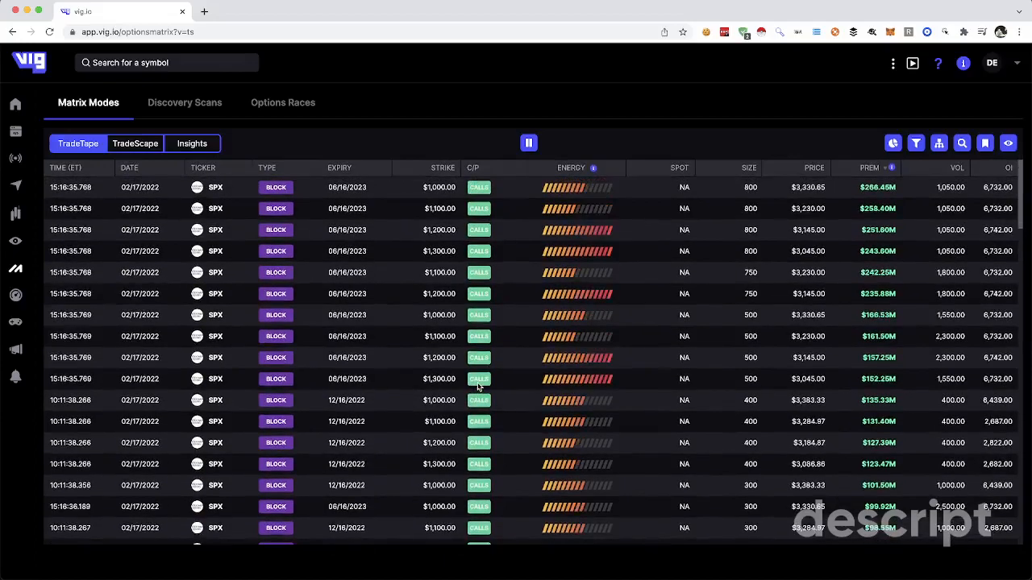
mouse_move(899, 194)
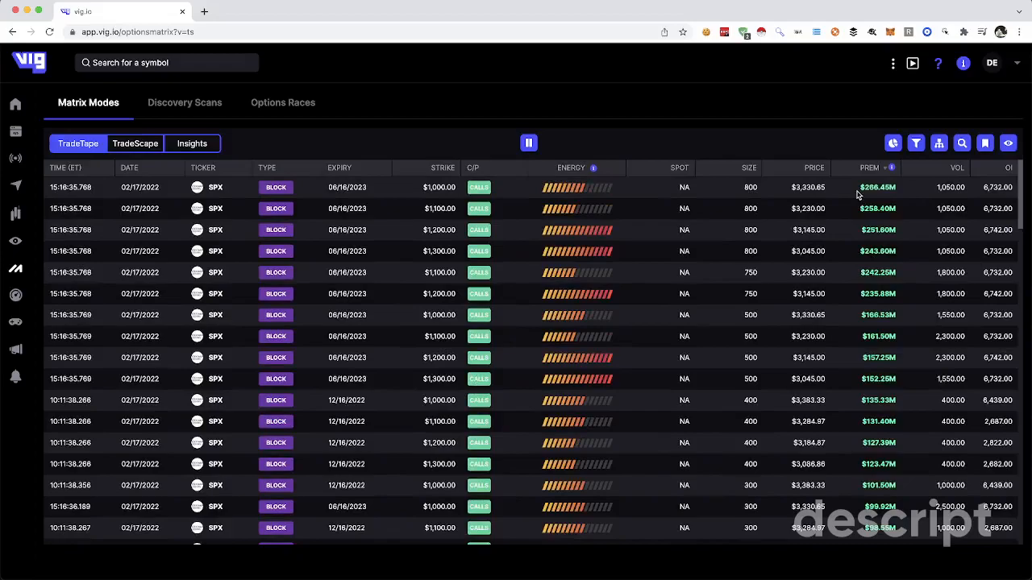
mouse_move(790, 197)
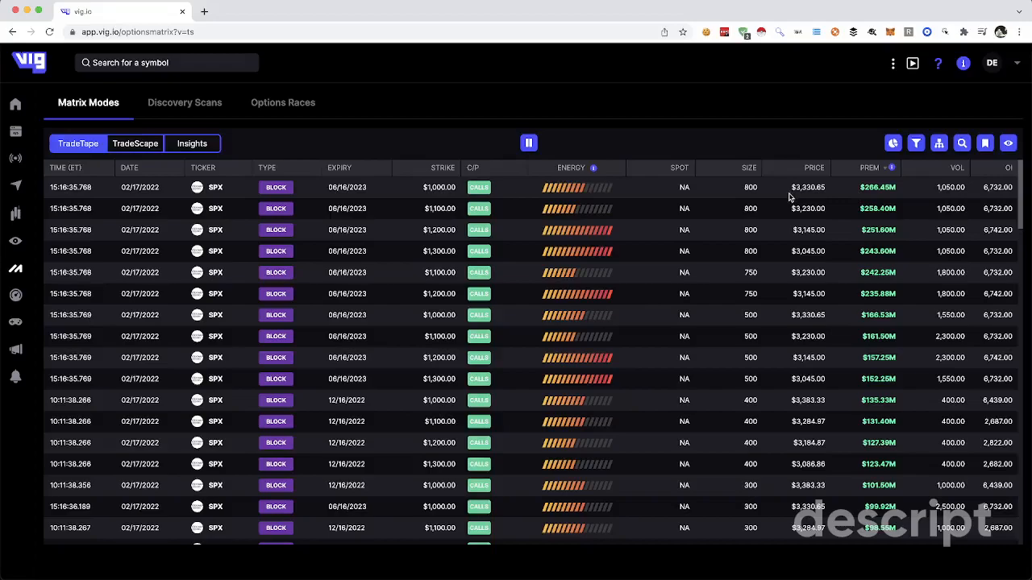
mouse_move(922, 191)
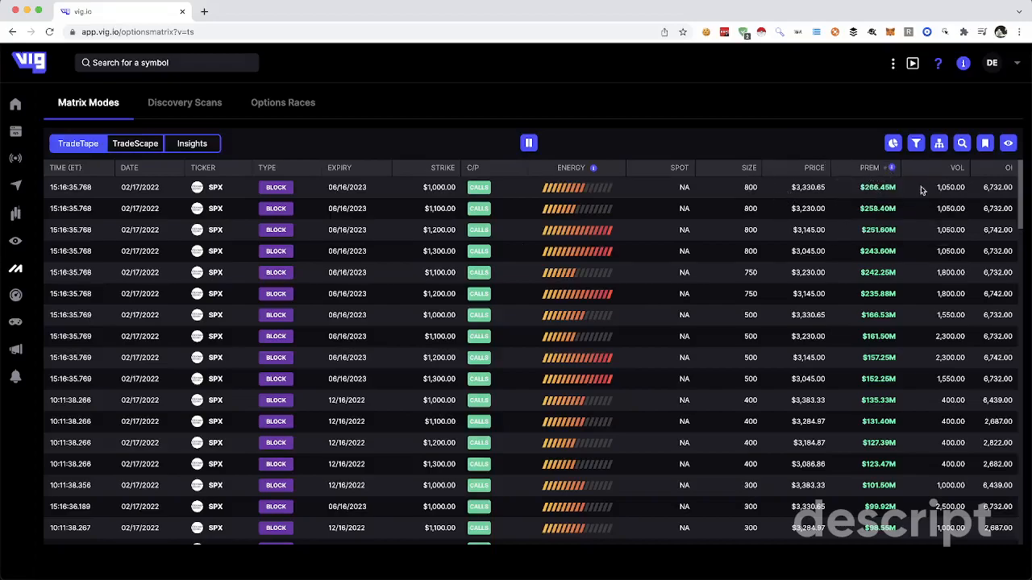
left_click(957, 168)
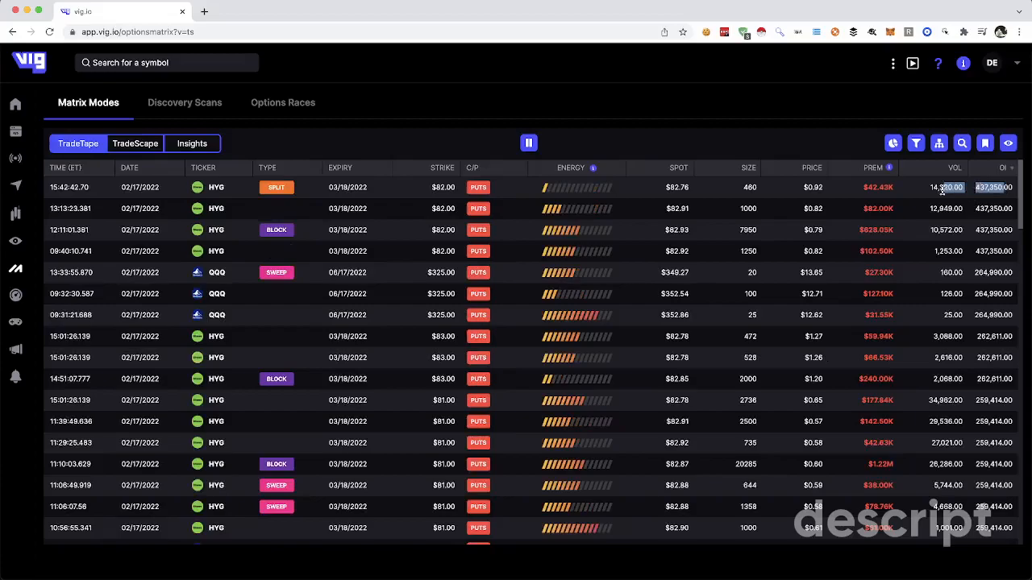
mouse_move(226, 193)
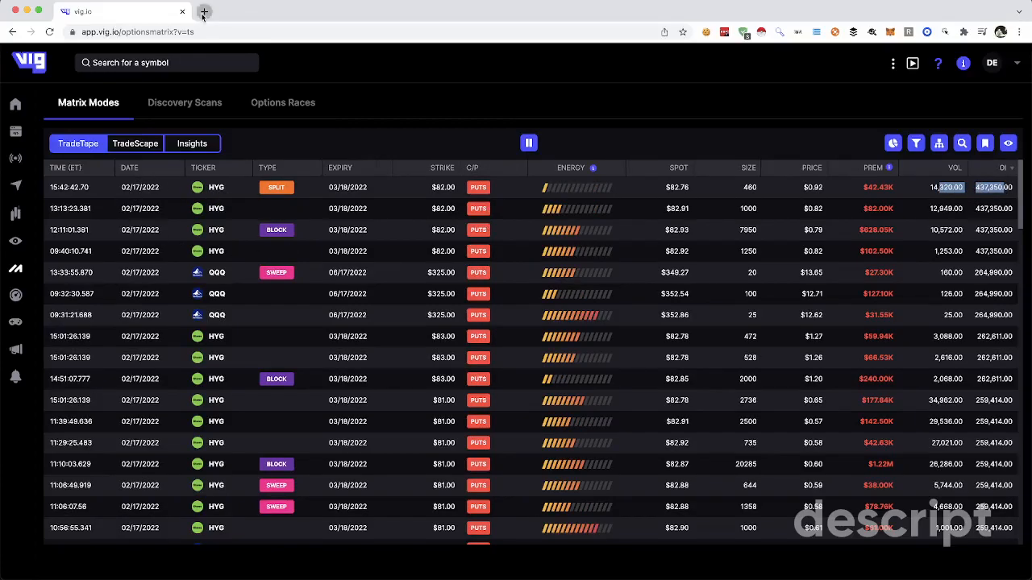
Step: Search Google for 'hyg stock', view its 6M and 5Y charts, and return to Vig
left_click(203, 10)
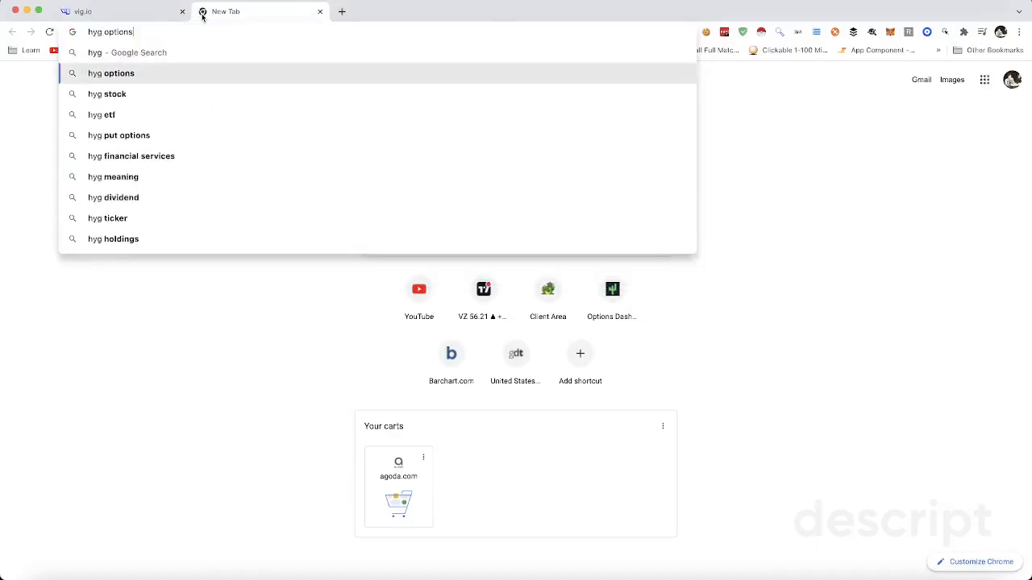
left_click(106, 93)
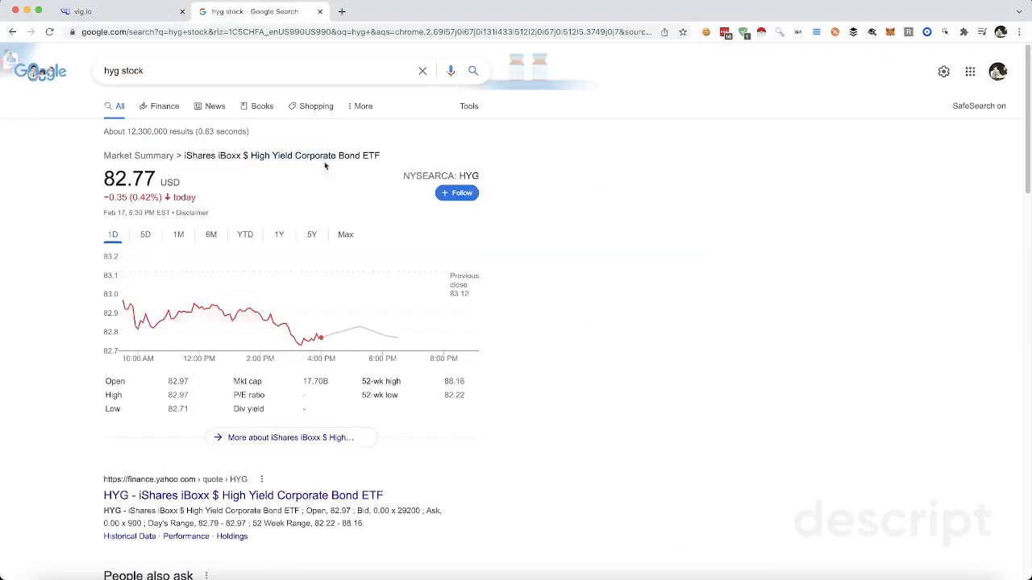
left_click(211, 236)
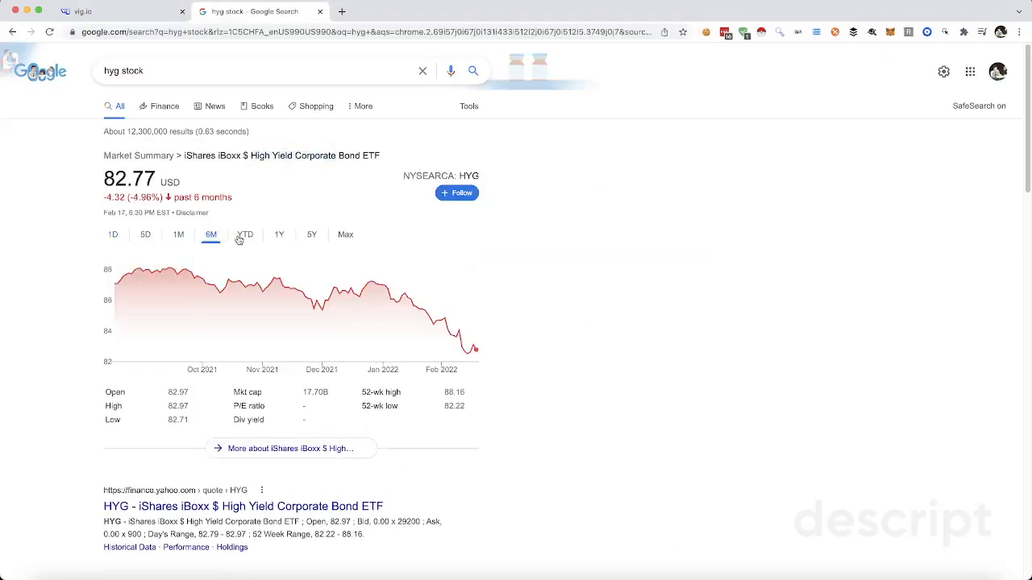
left_click(310, 235)
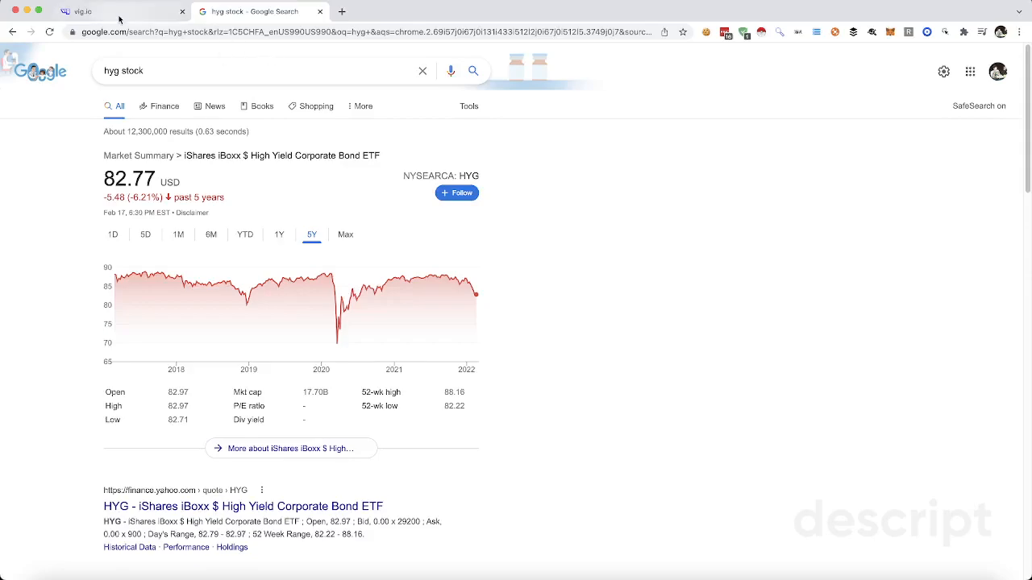
left_click(77, 12)
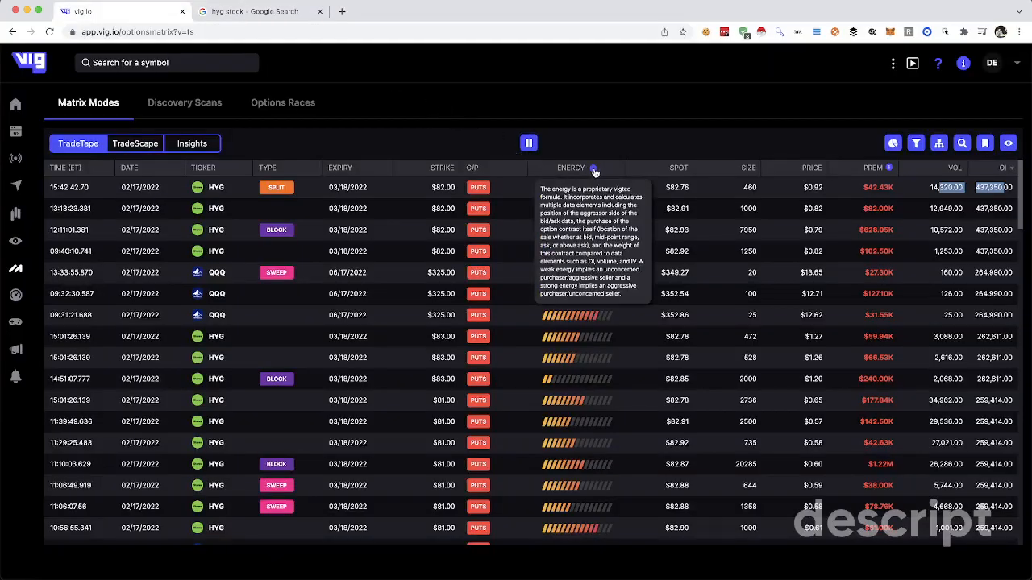
mouse_move(577, 171)
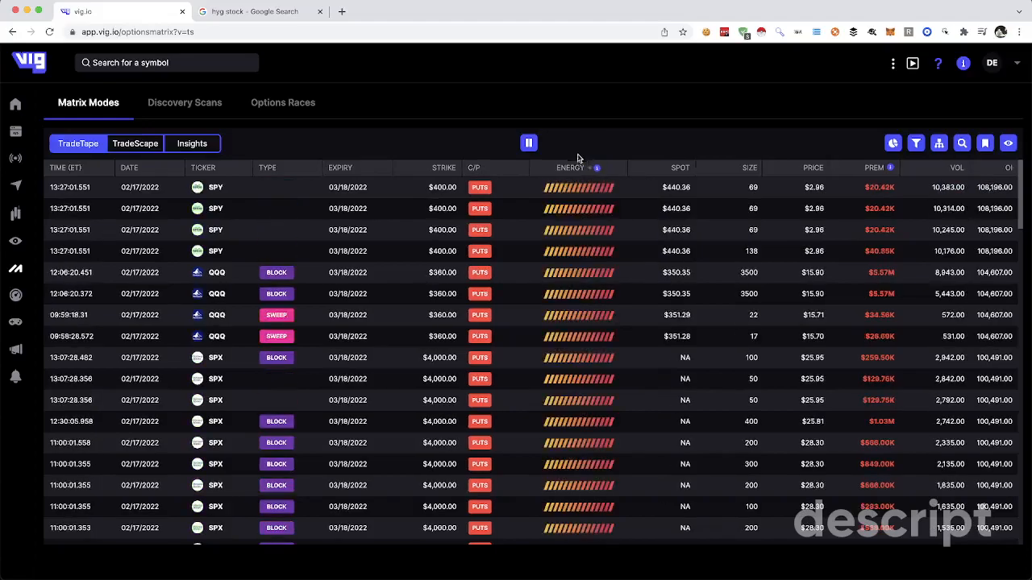
Step: Apply a preset flow filter from the Insights panel, listing BAC, EQT, F, TEVA and T trades
scroll("down", 3)
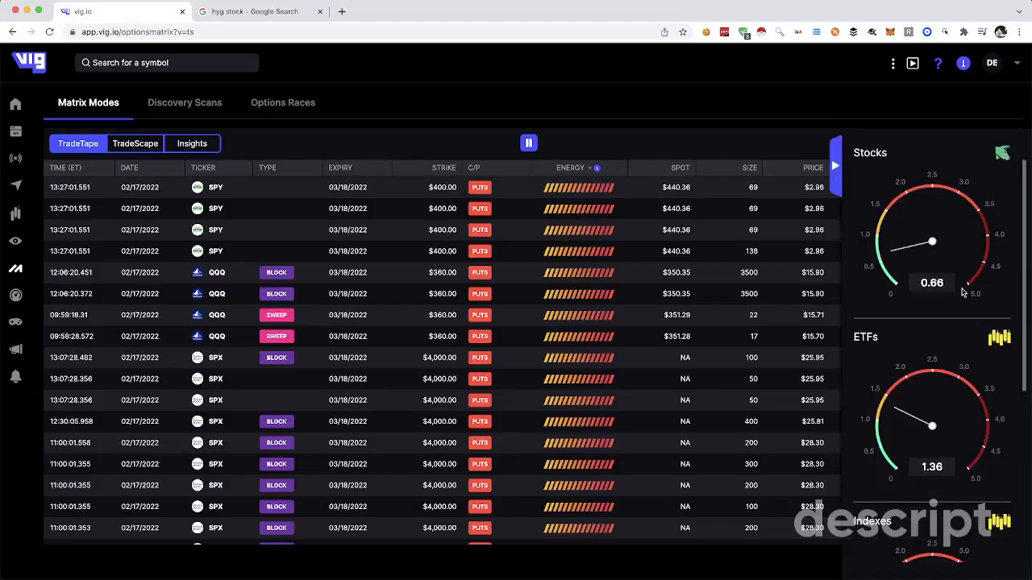
scroll("down", 3)
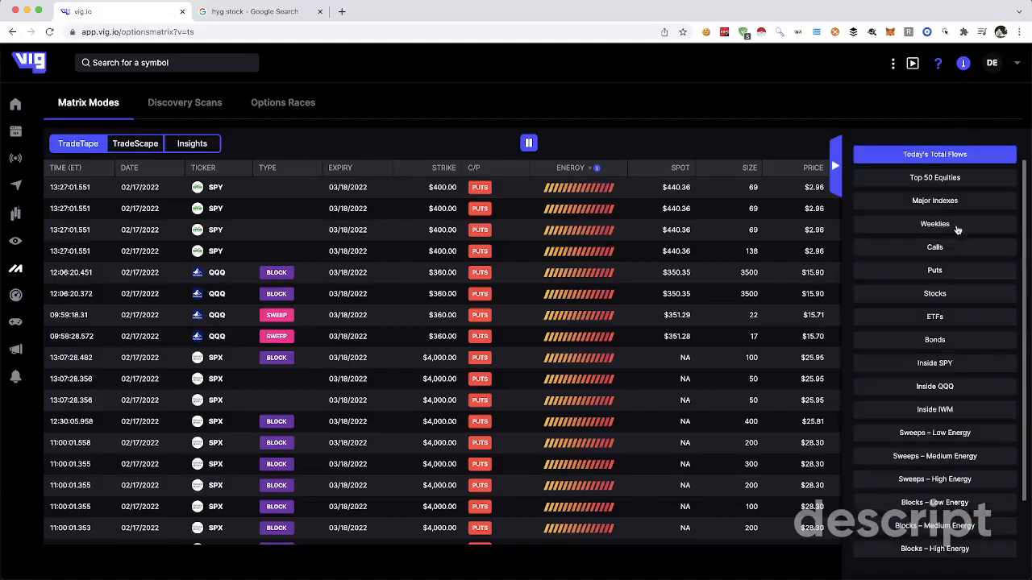
mouse_move(1019, 516)
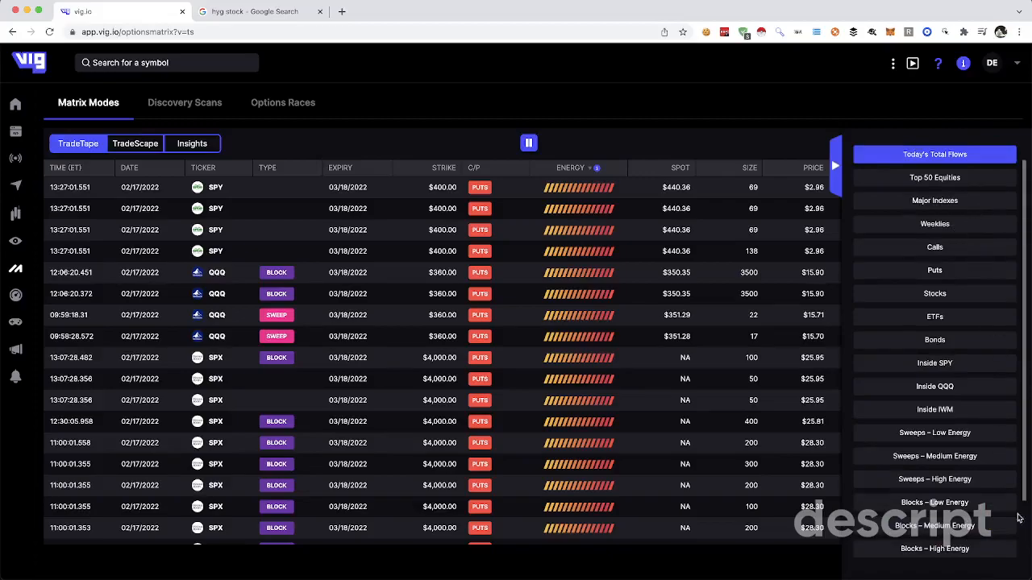
left_click(935, 293)
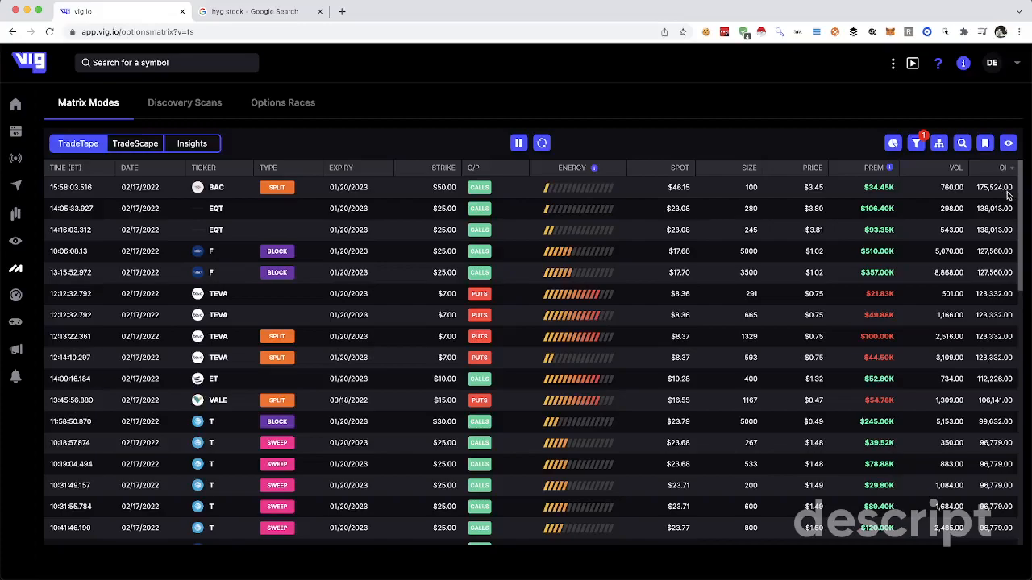
mouse_move(460, 197)
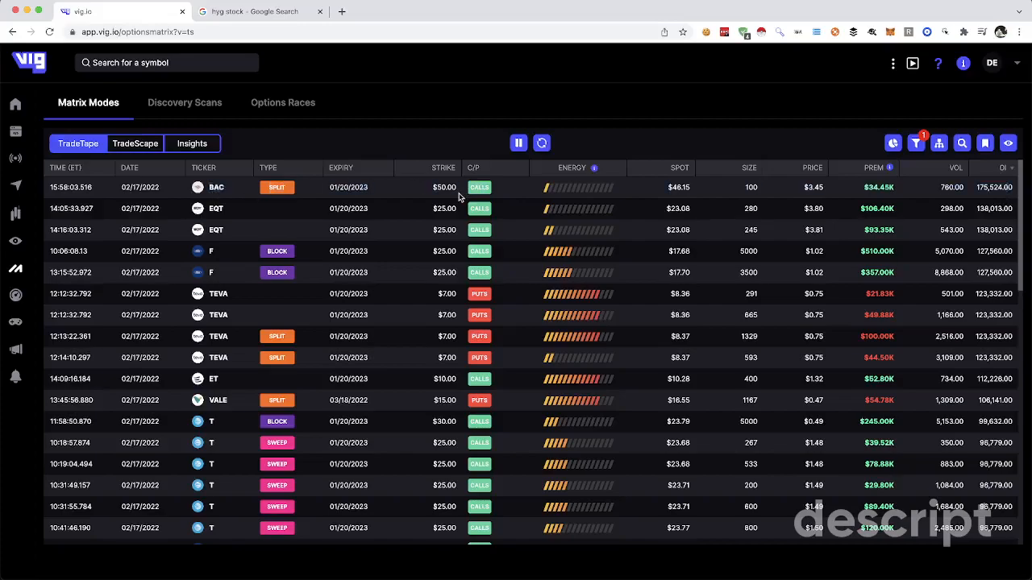
Step: Search Google for 'bac stock' and show Bank of America's one-year price chart
left_click(250, 11)
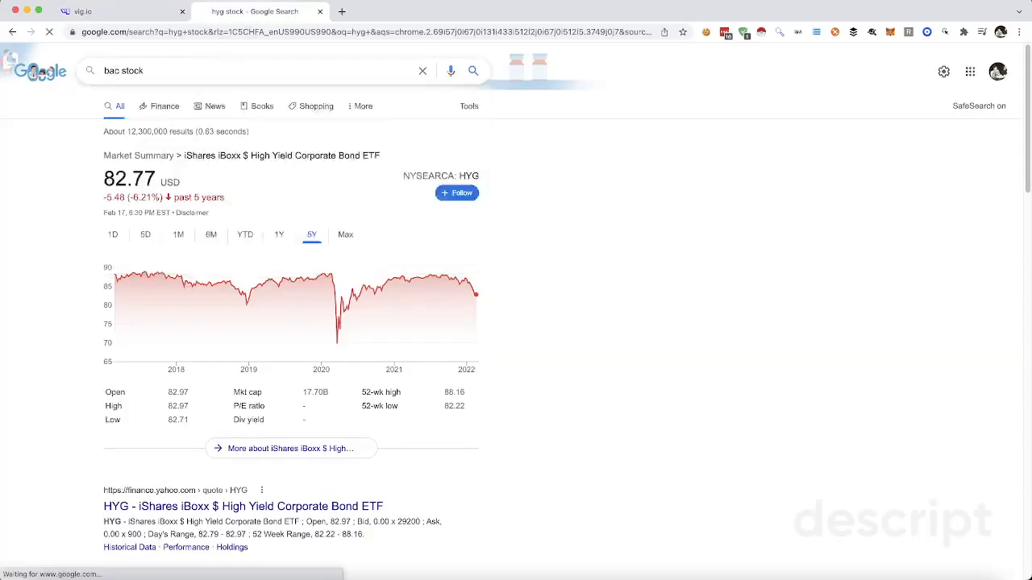
key("Return")
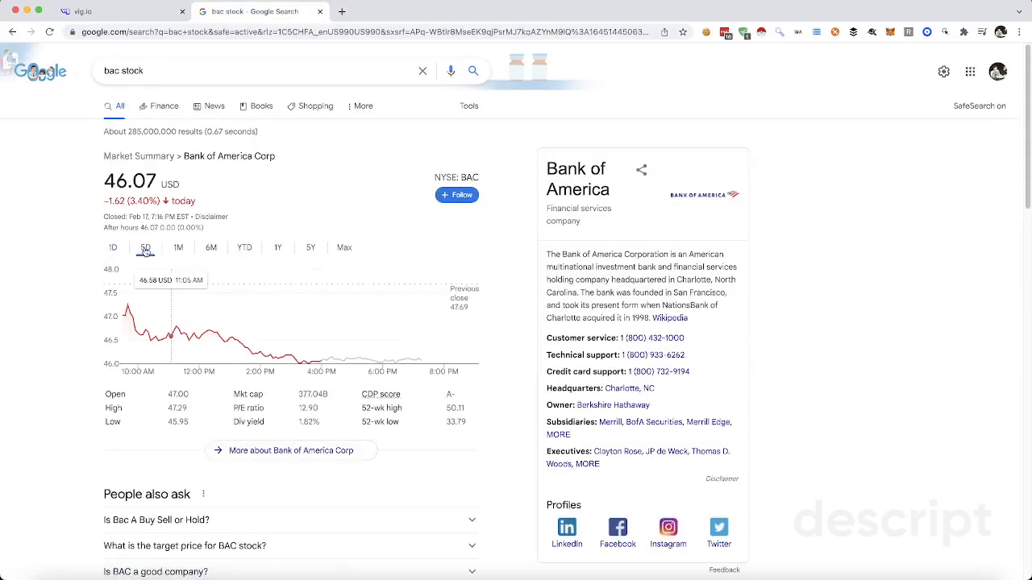
left_click(277, 249)
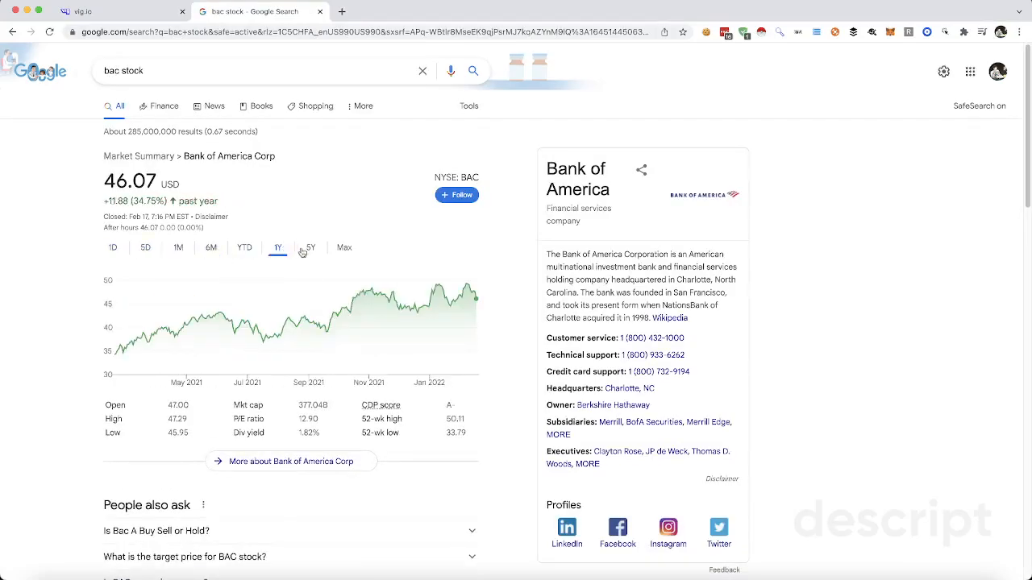
mouse_move(471, 300)
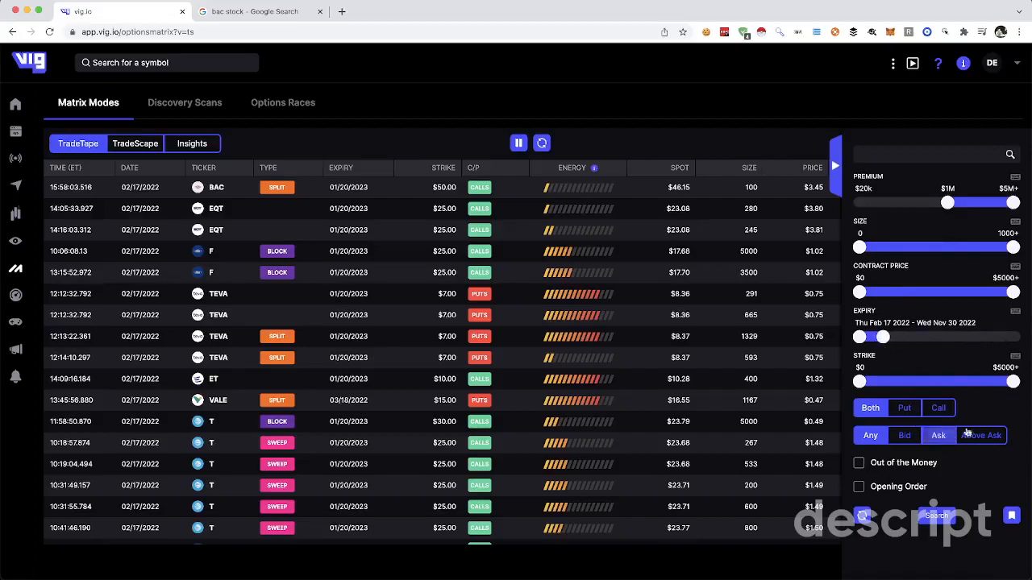
Step: Show the preset stock-group watchlist panel beside the SPX block-trade tape
left_click(858, 462)
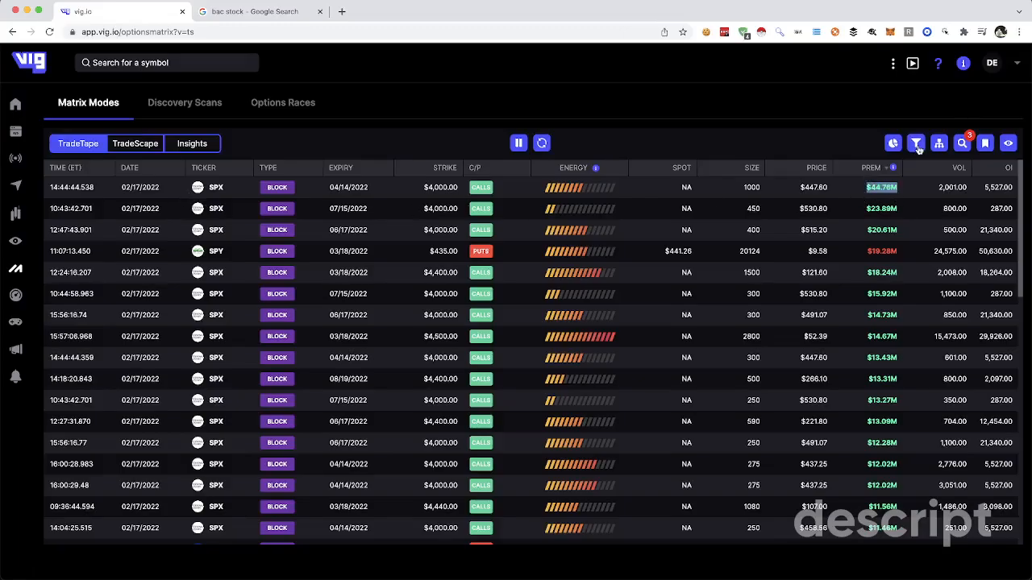
mouse_move(854, 153)
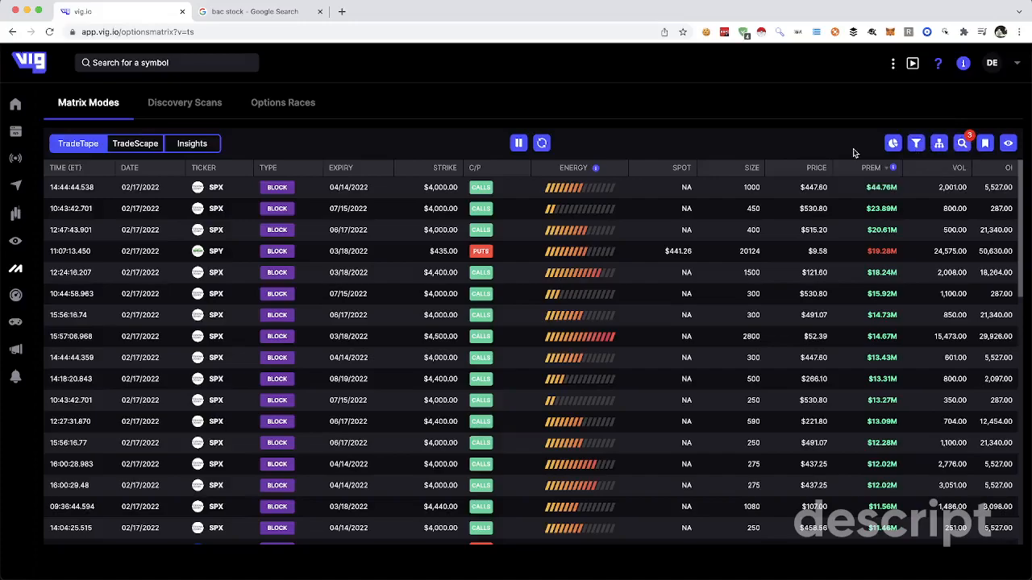
mouse_move(841, 165)
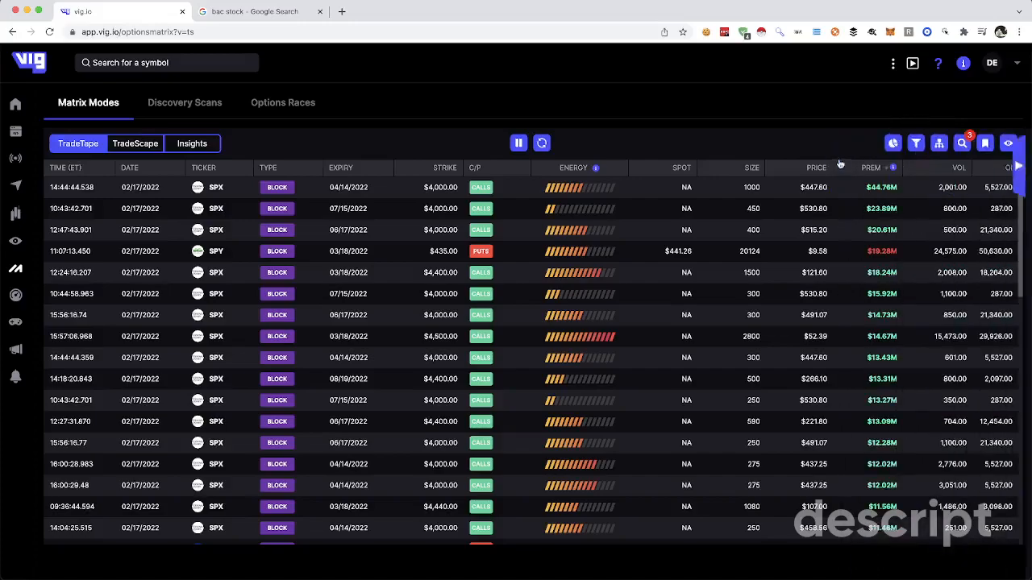
left_click(1006, 142)
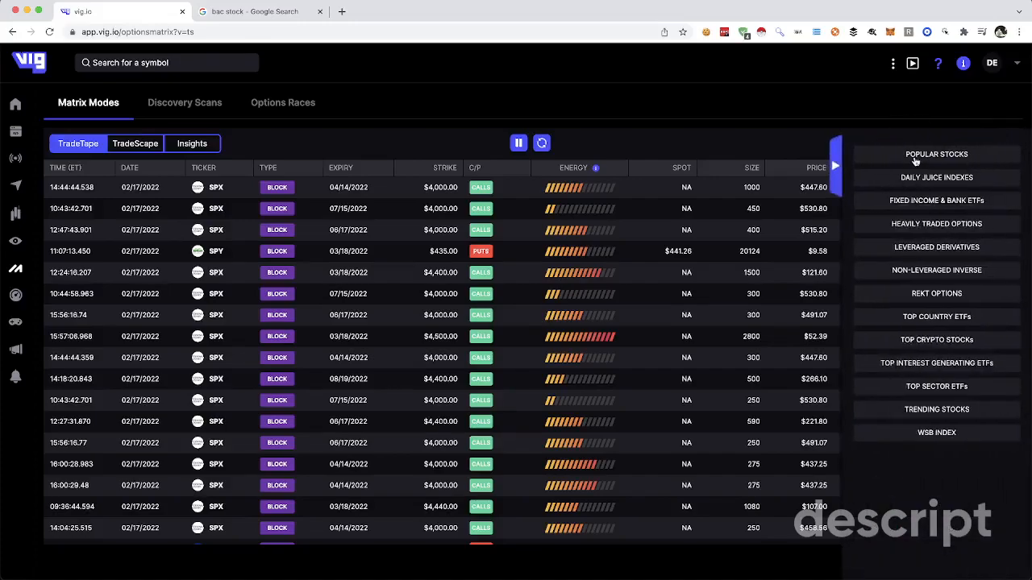
Step: Limit the tape to Popular Stocks and switch to the TradeScape bubble chart for all tickers
left_click(935, 155)
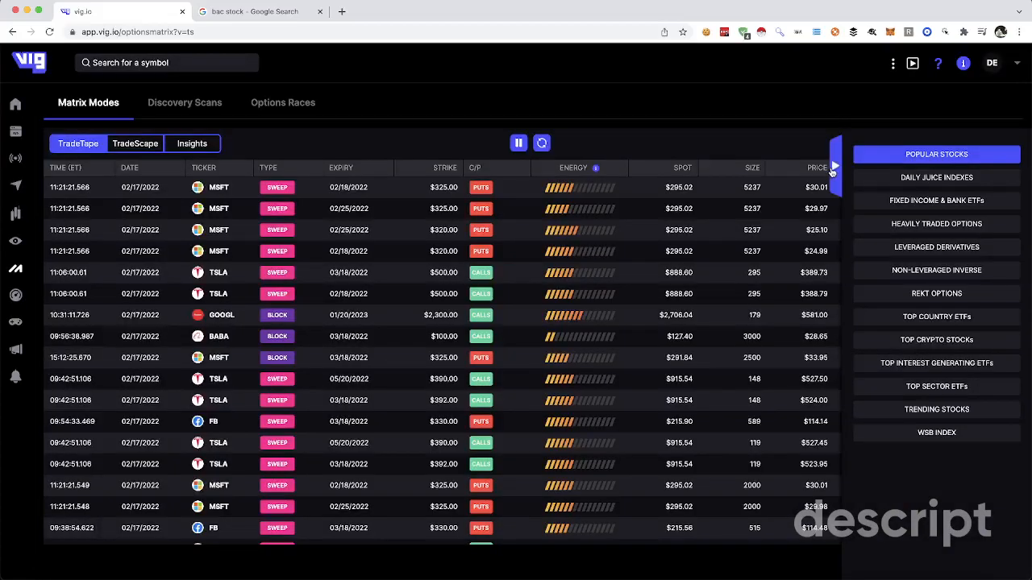
left_click(136, 141)
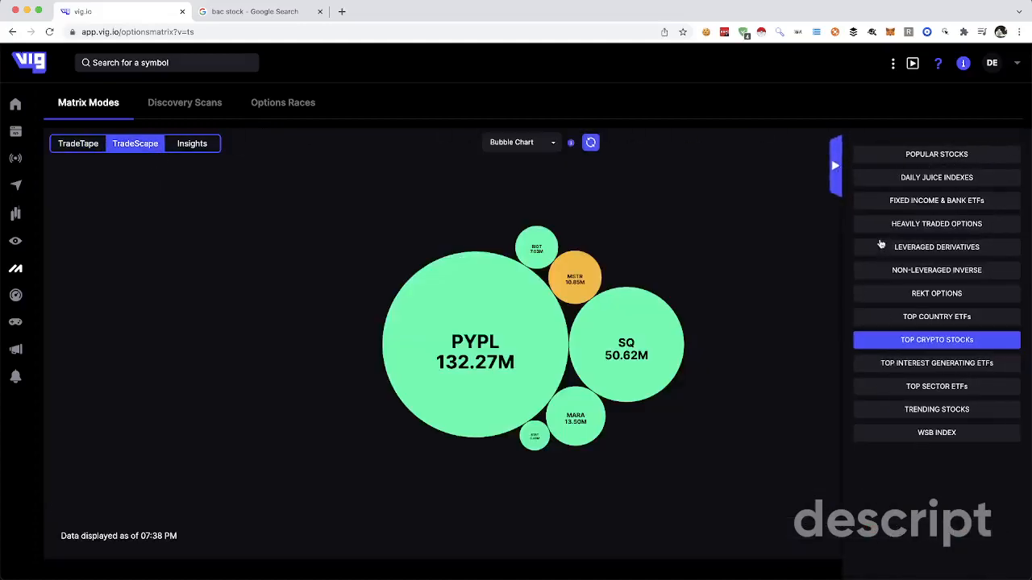
left_click(835, 165)
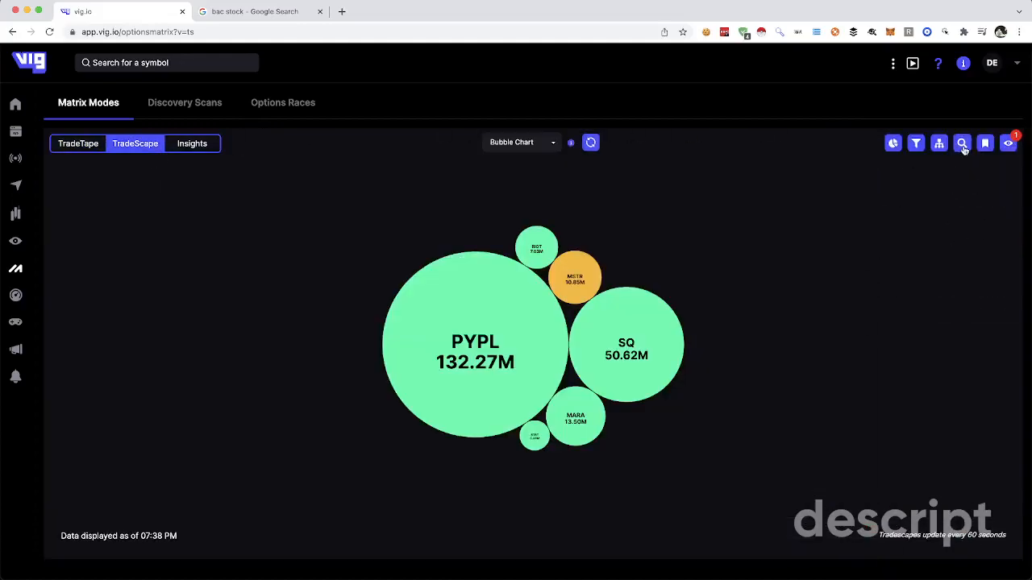
left_click(915, 142)
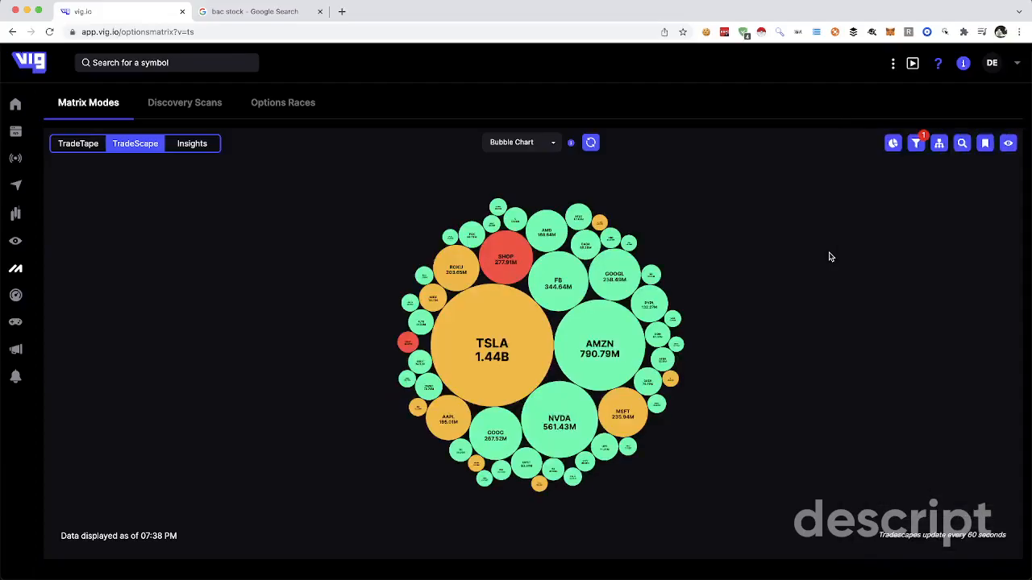
mouse_move(623, 230)
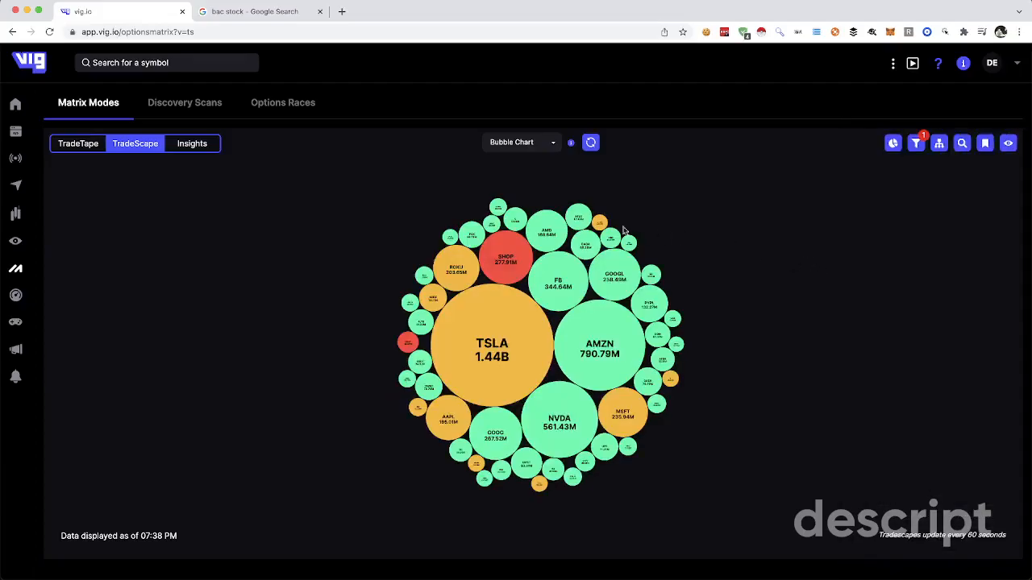
mouse_move(492, 334)
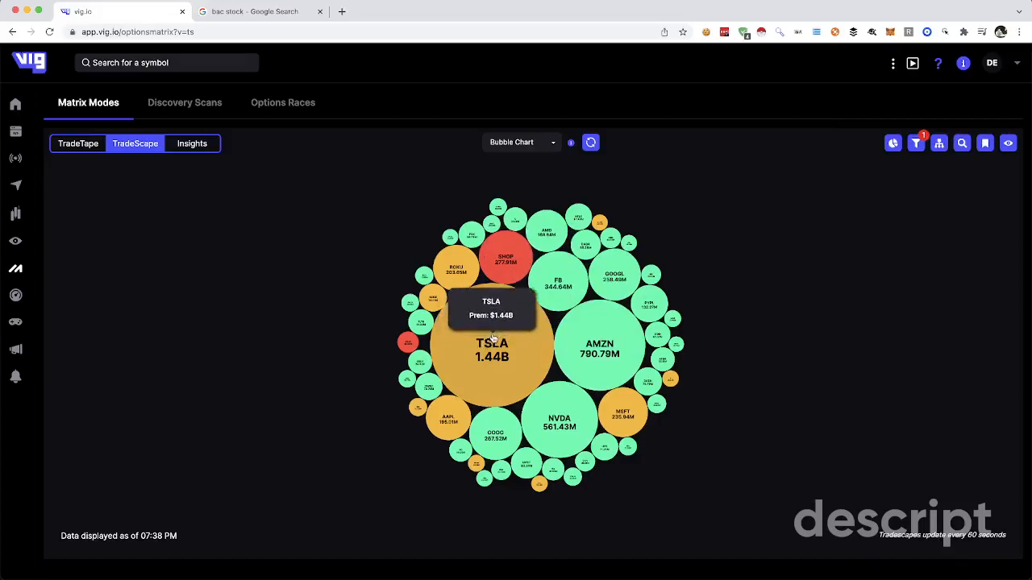
Step: Drill into the TSLA and AMZN contract bubbles, then show ticker premiums as a tree map
left_click(492, 348)
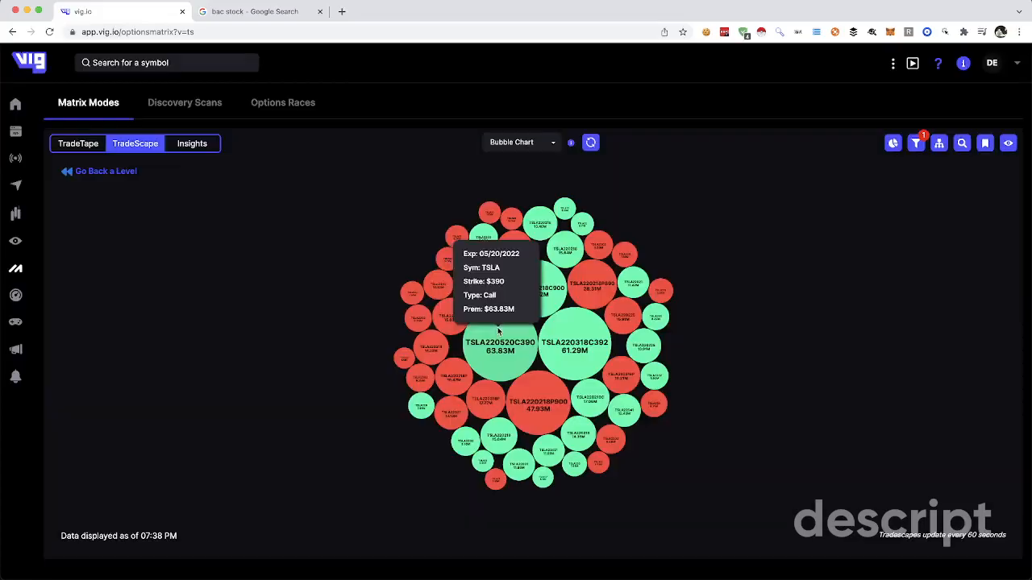
mouse_move(574, 347)
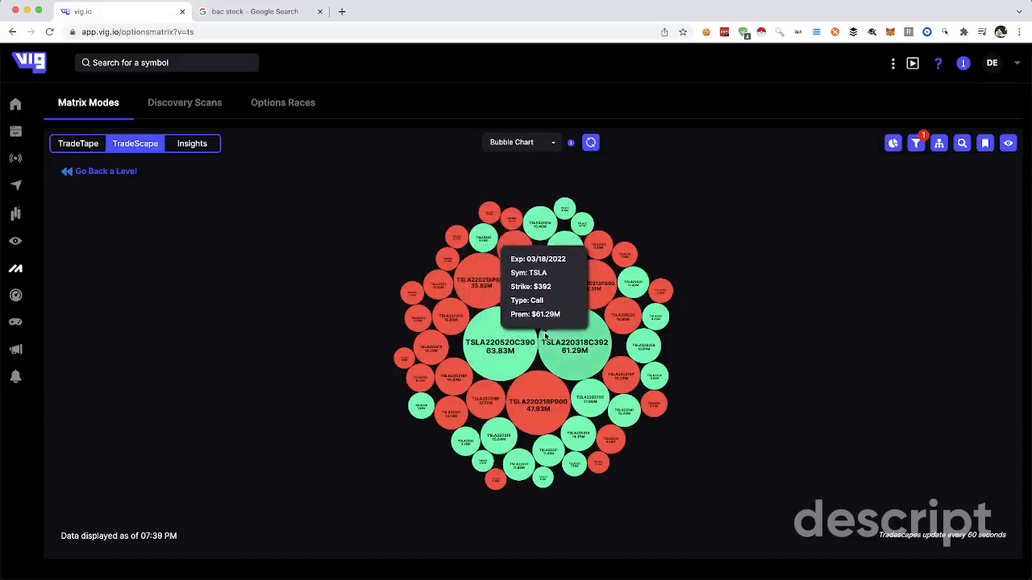
mouse_move(480, 271)
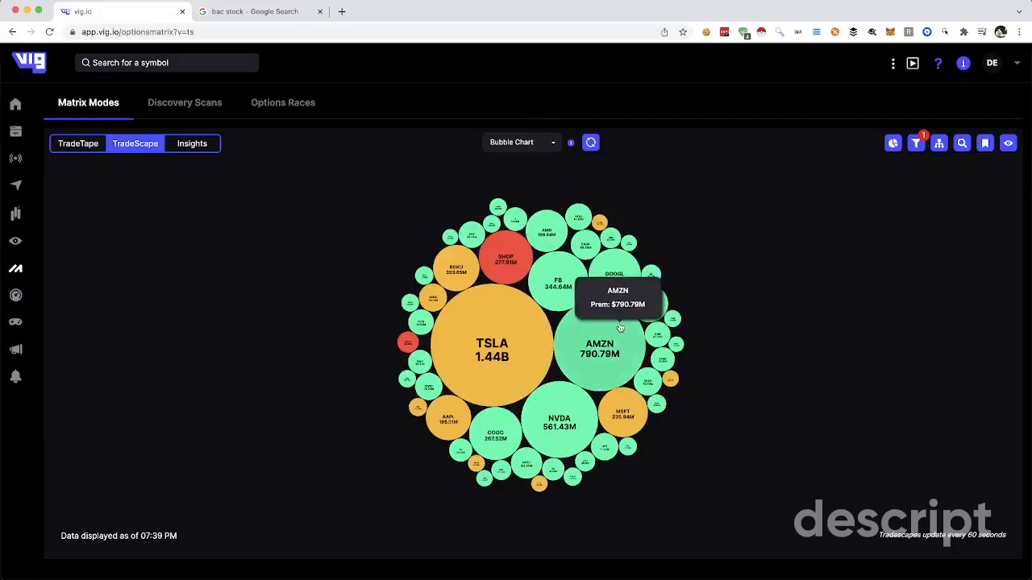
left_click(599, 348)
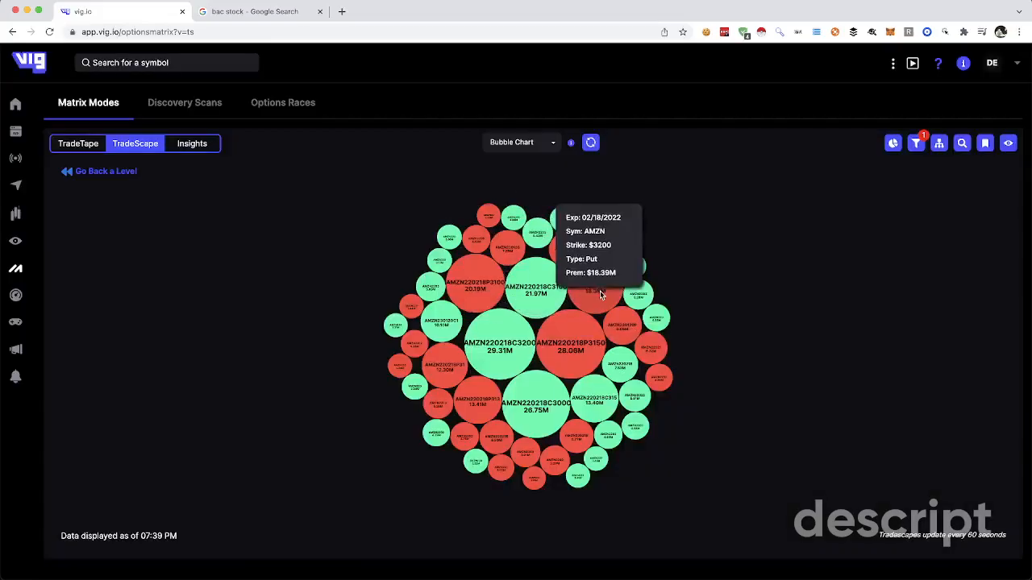
mouse_move(103, 180)
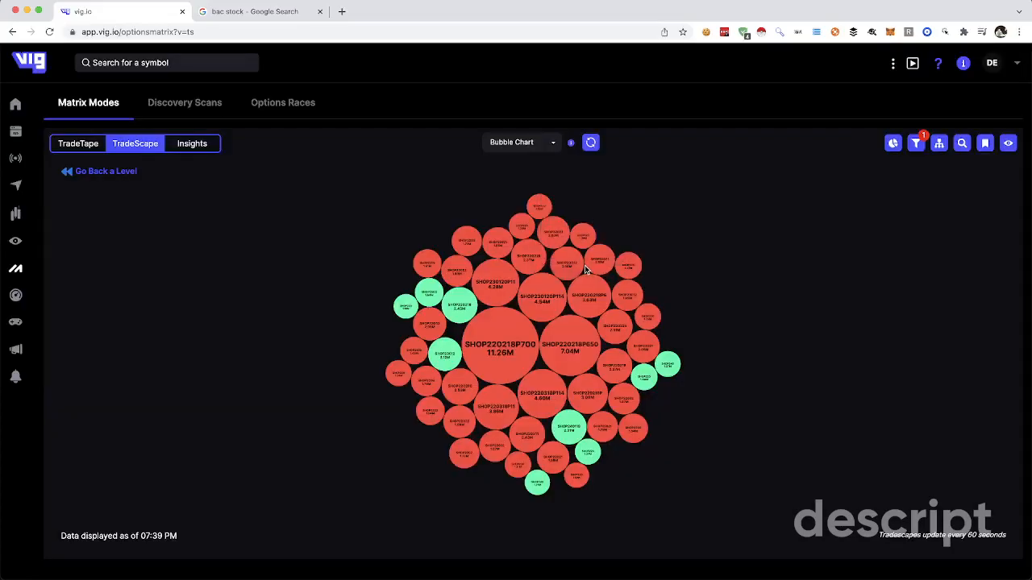
mouse_move(484, 345)
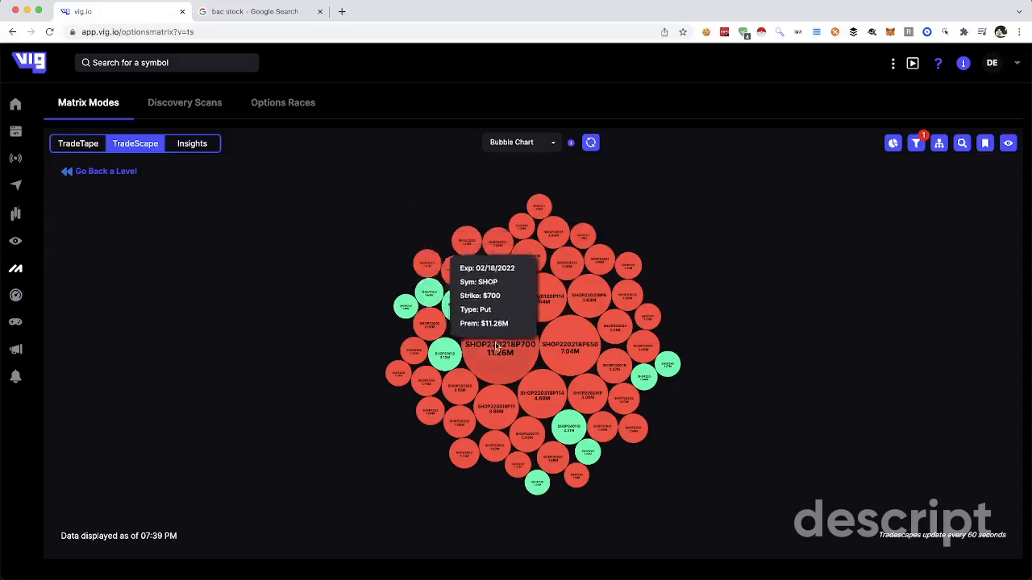
mouse_move(548, 358)
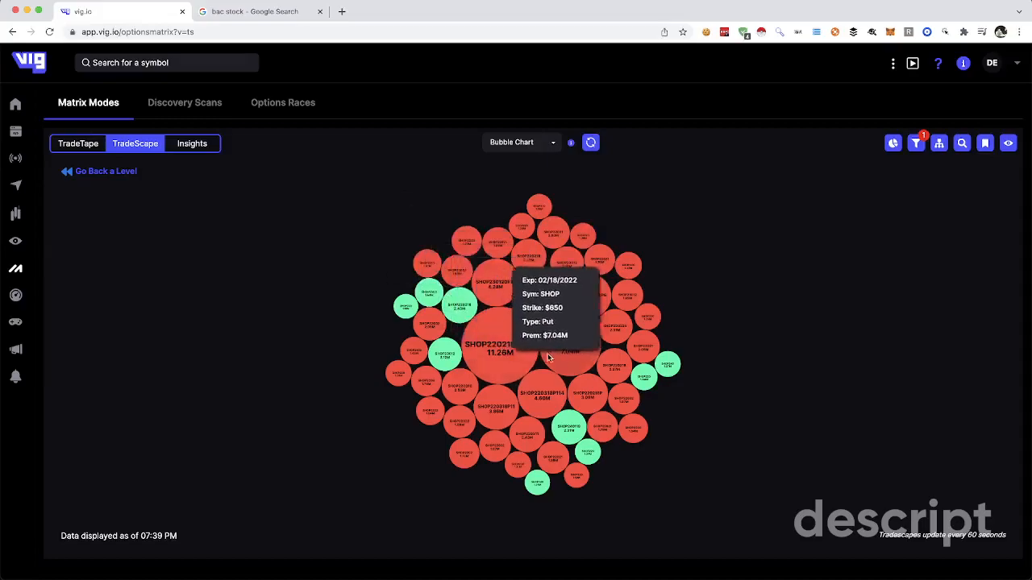
mouse_move(52, 208)
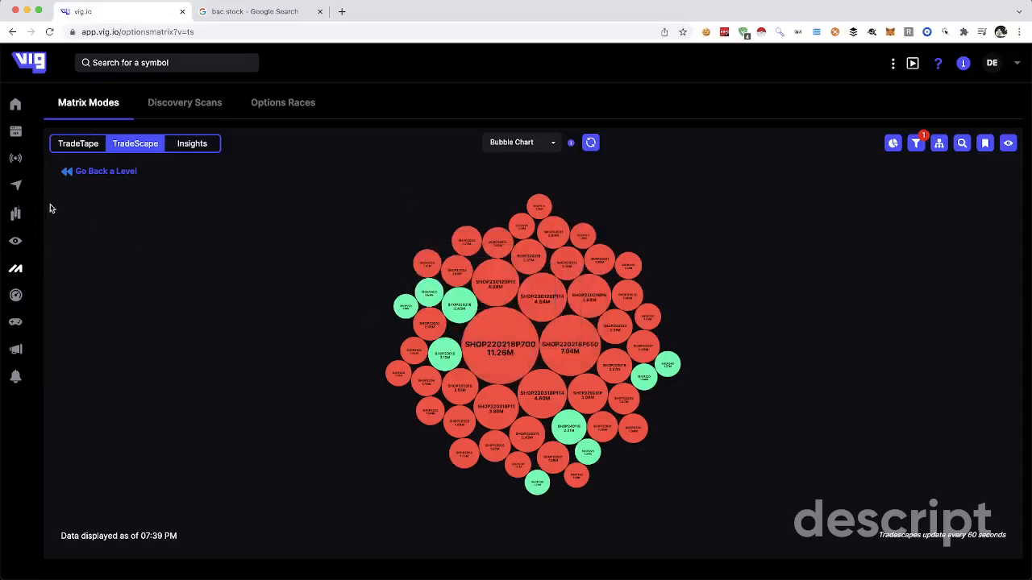
left_click(522, 142)
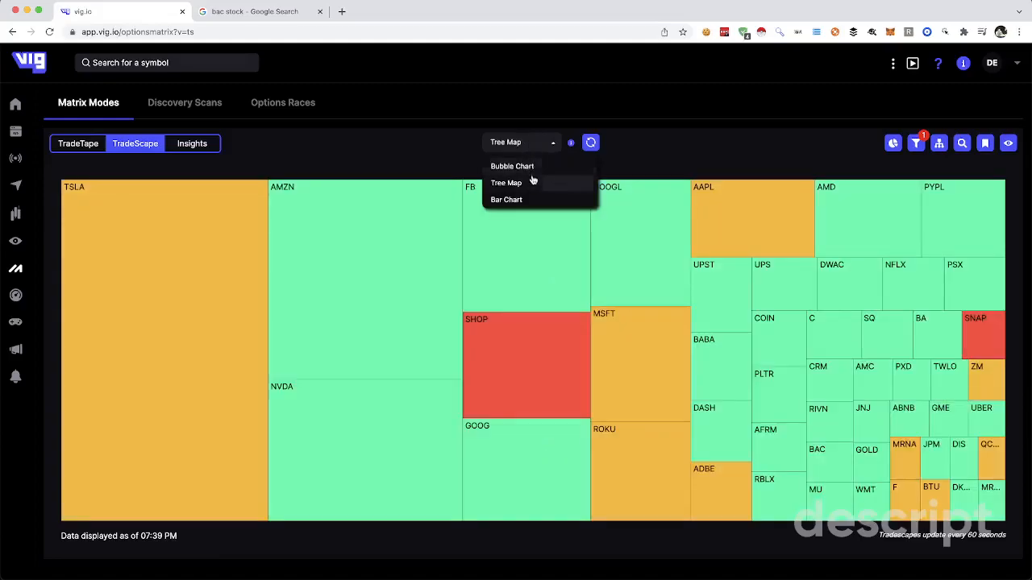
Step: Show ticker premiums as a bar chart, then the Insights put/call volume and premium table
left_click(506, 200)
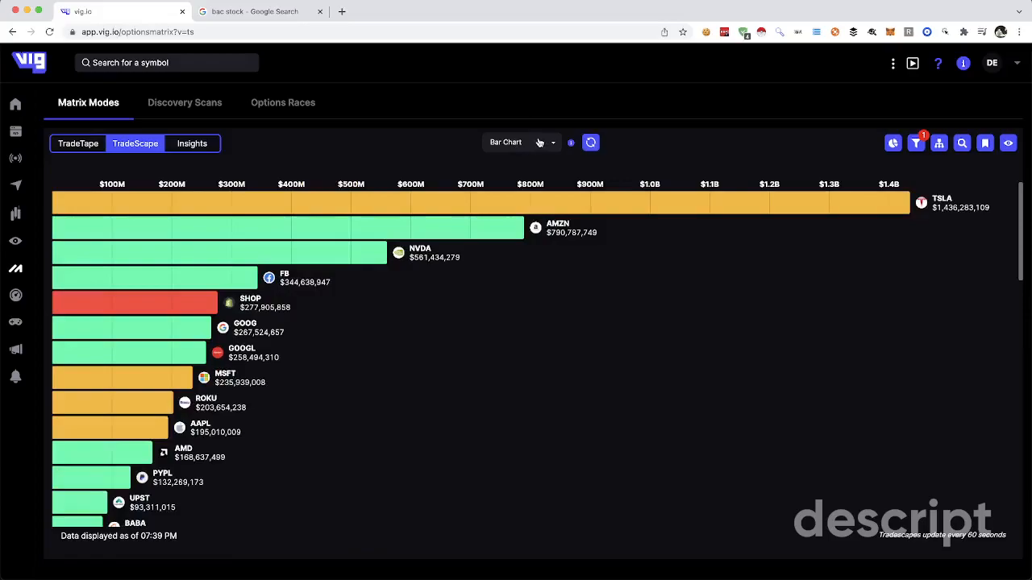
left_click(523, 142)
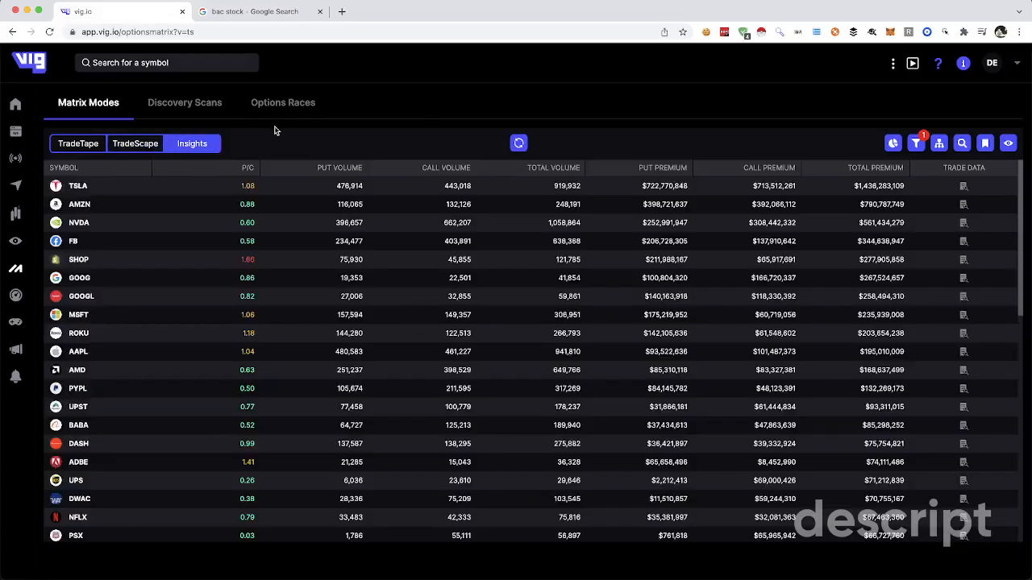
Step: List TSLA's individual contracts, go back a level, and open the Discovery Scans page
left_click(77, 186)
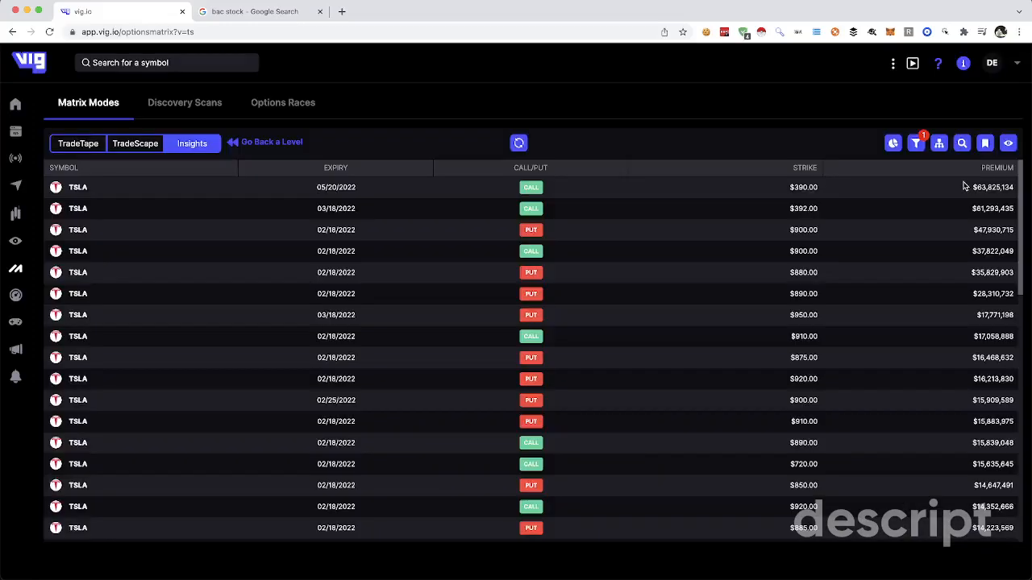
left_click(271, 142)
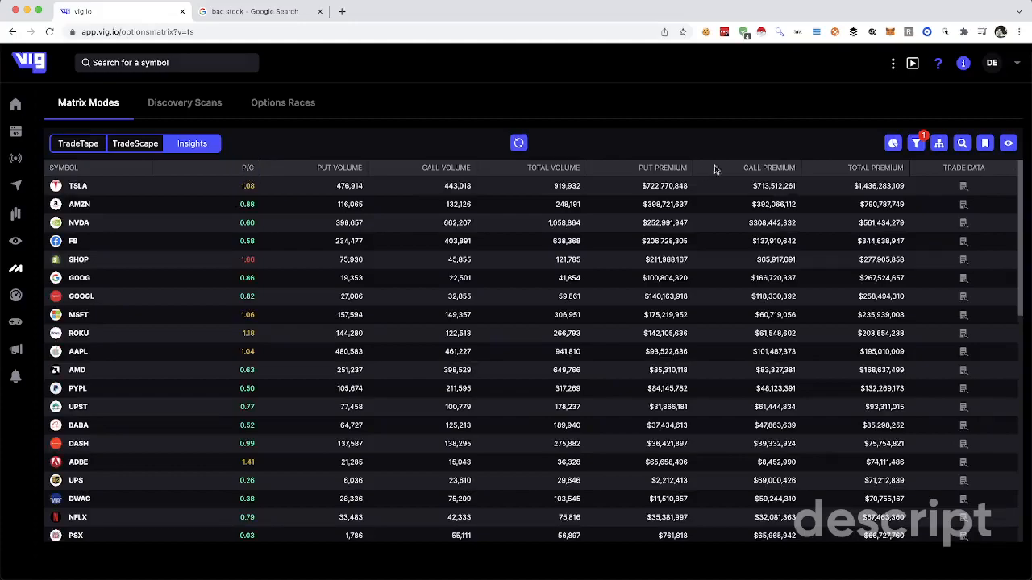
mouse_move(183, 113)
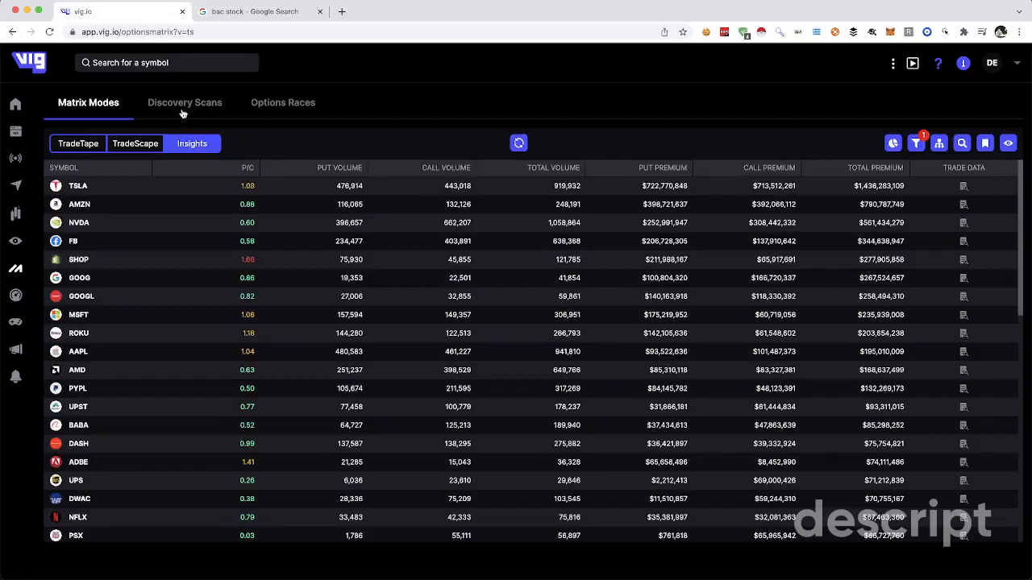
left_click(183, 103)
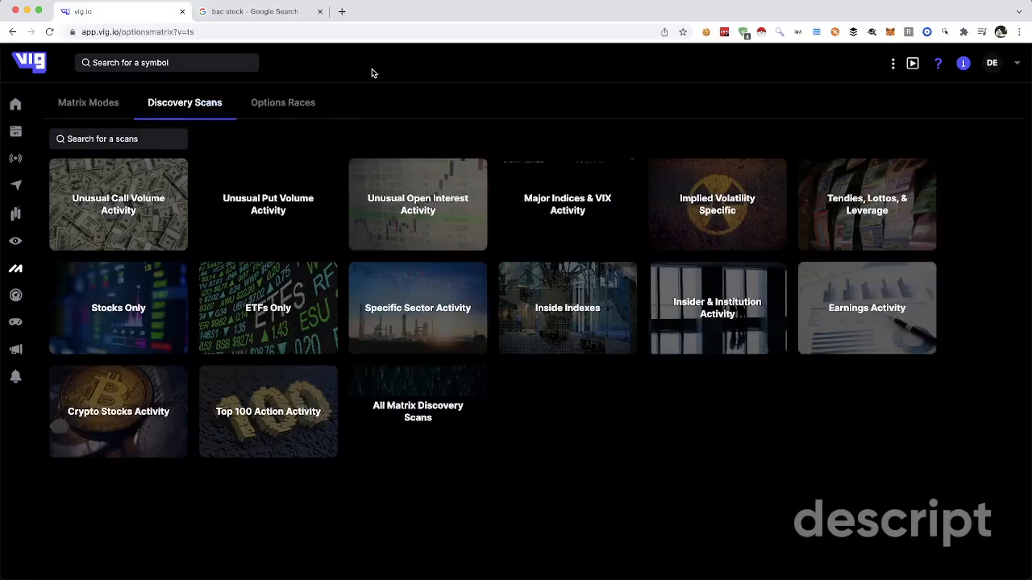
Step: View the Stocks Only High Volume Calls scan led by ADI and AU, then go to Options Races
left_click(120, 306)
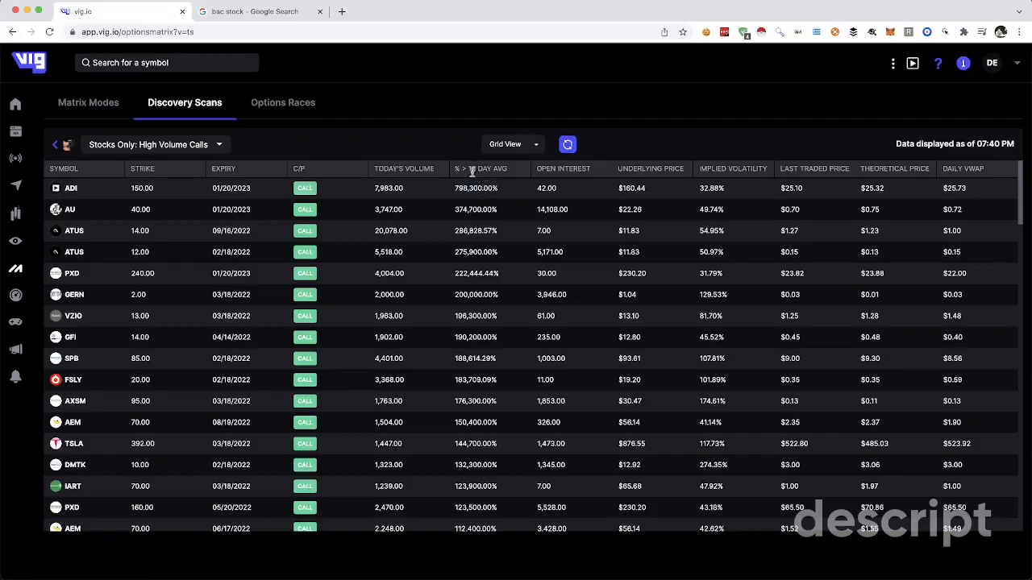
left_click(284, 104)
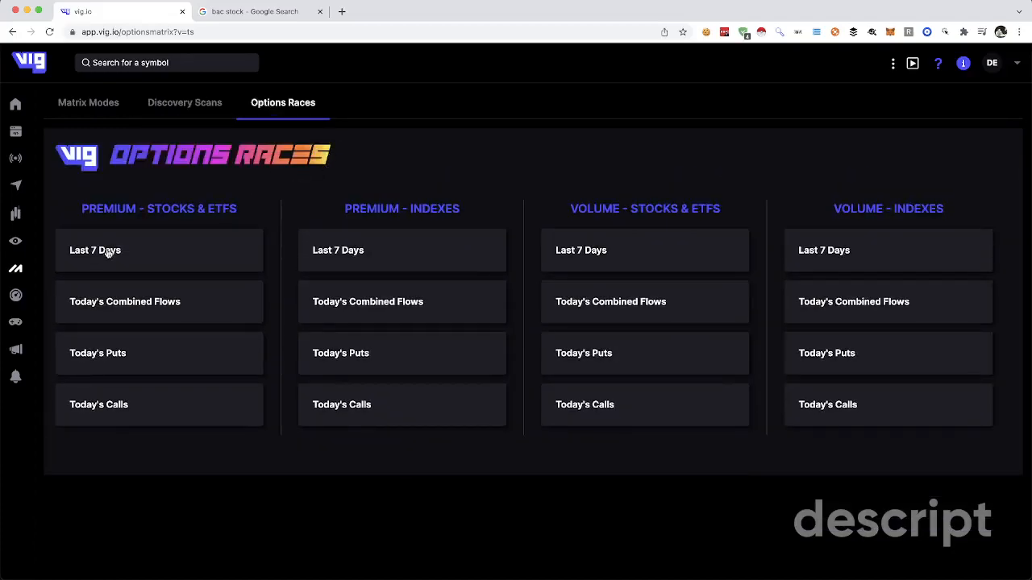
Step: Watch the last-7-days stocks & ETFs premium race, then return to the Google BAC results
left_click(158, 250)
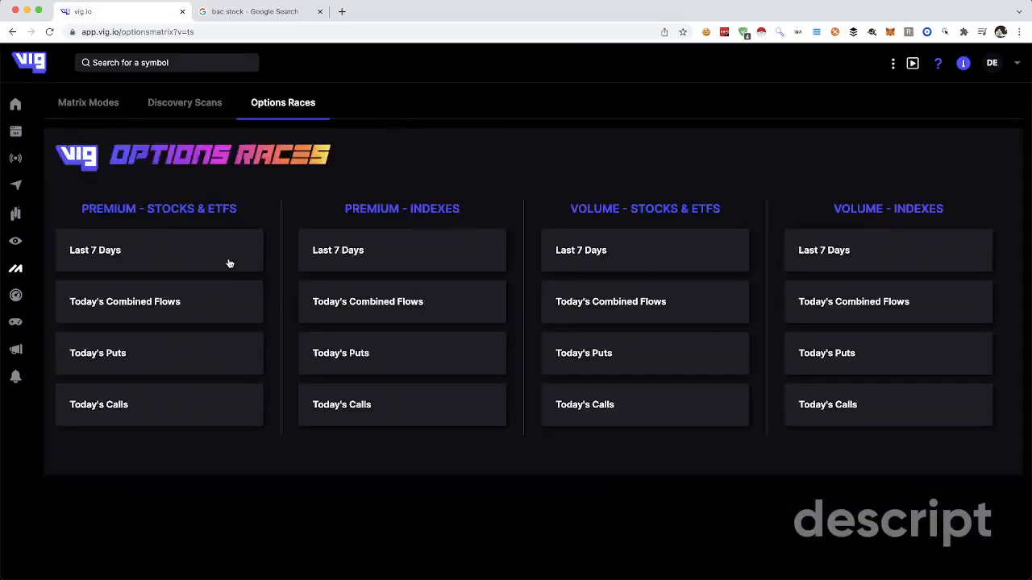
mouse_move(171, 291)
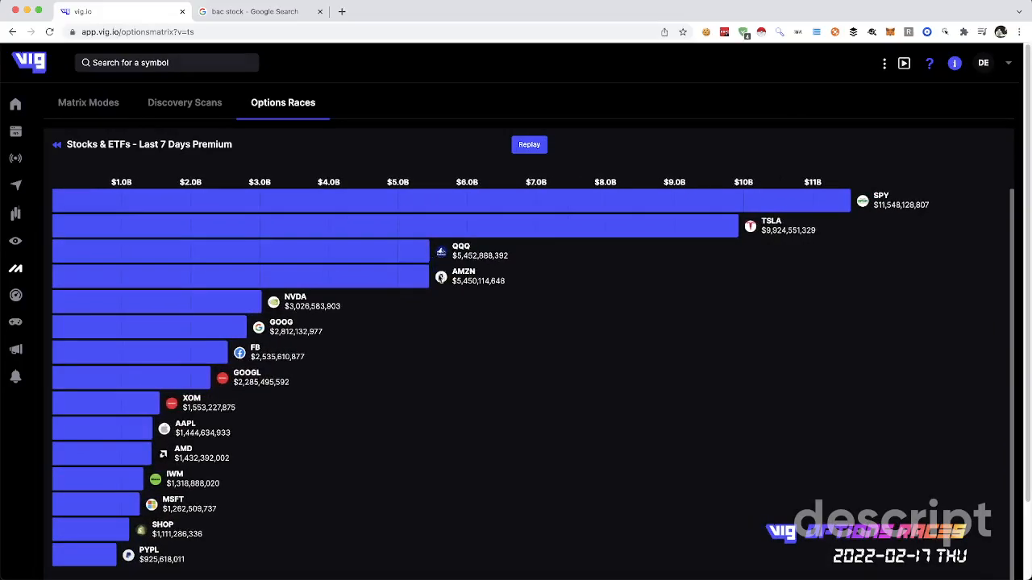
mouse_move(413, 302)
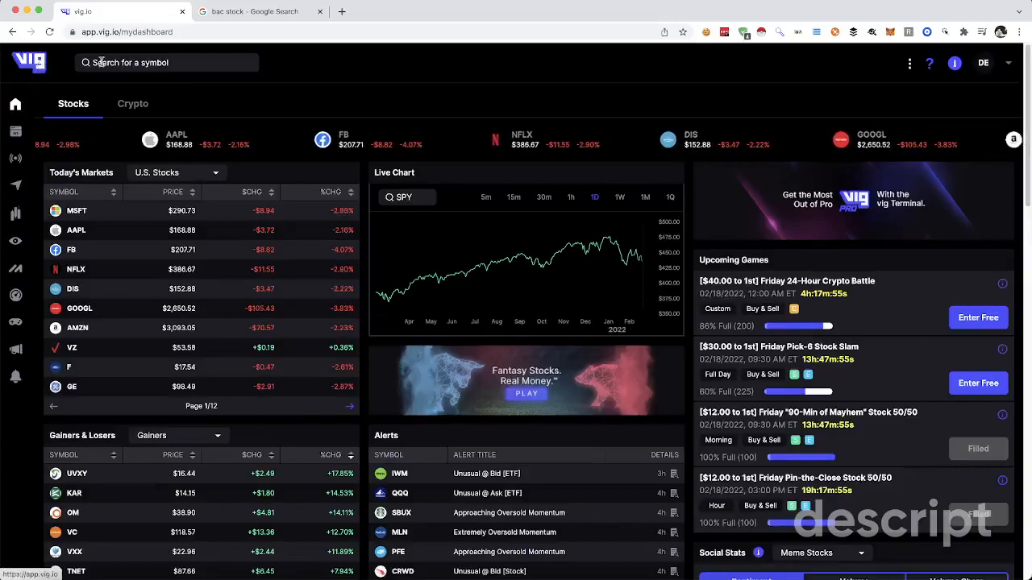
scroll("down", 3)
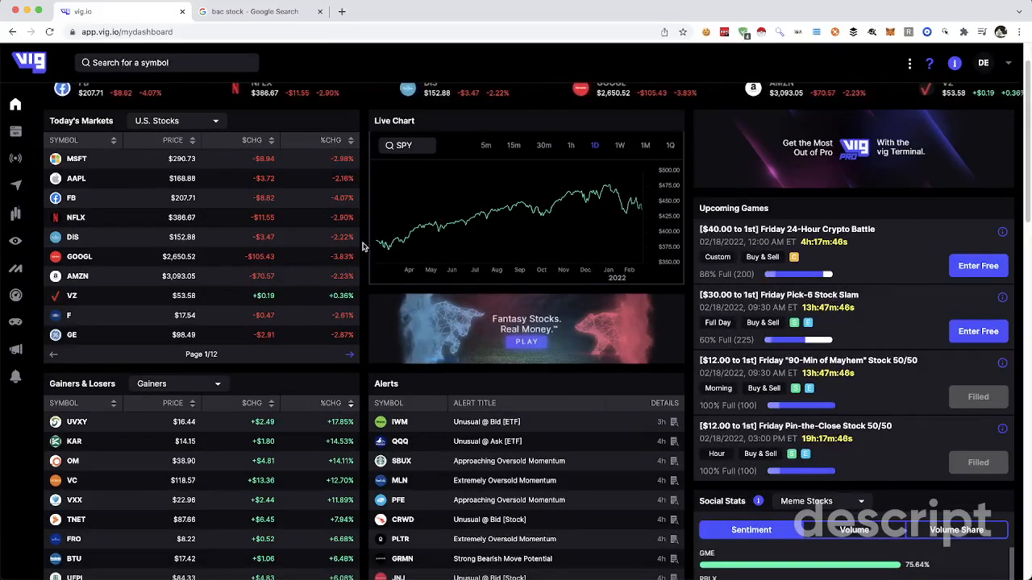
scroll("down", 3)
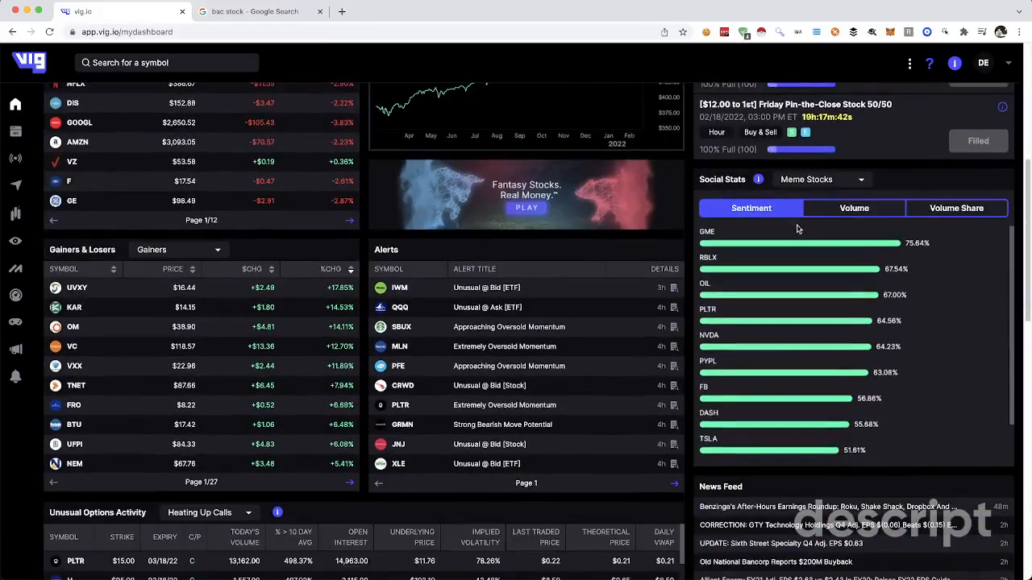
left_click(250, 10)
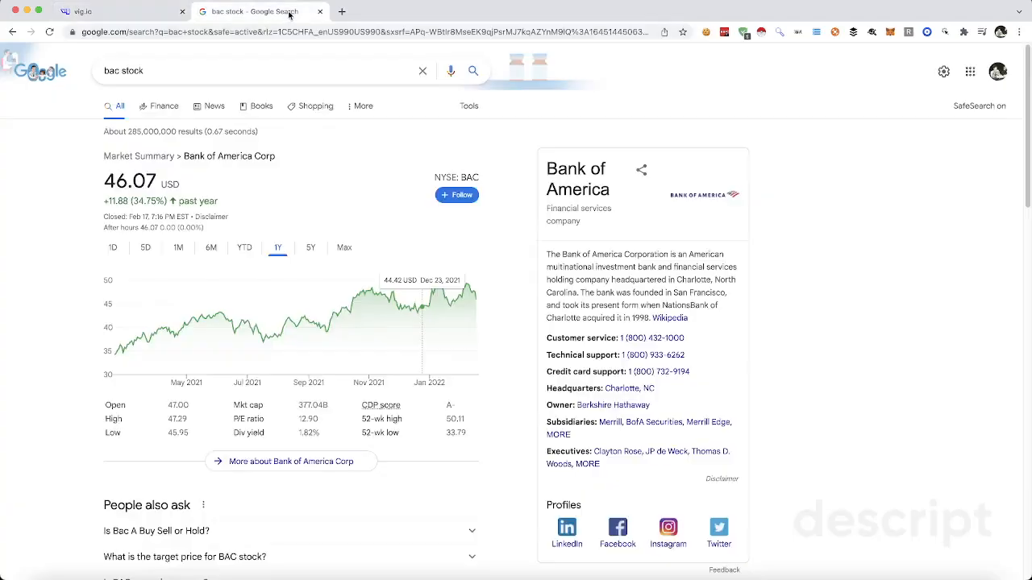
Step: Search 'gme stock' on Google, view its 6M and 1Y charts, then return to Vig
type("gme stock")
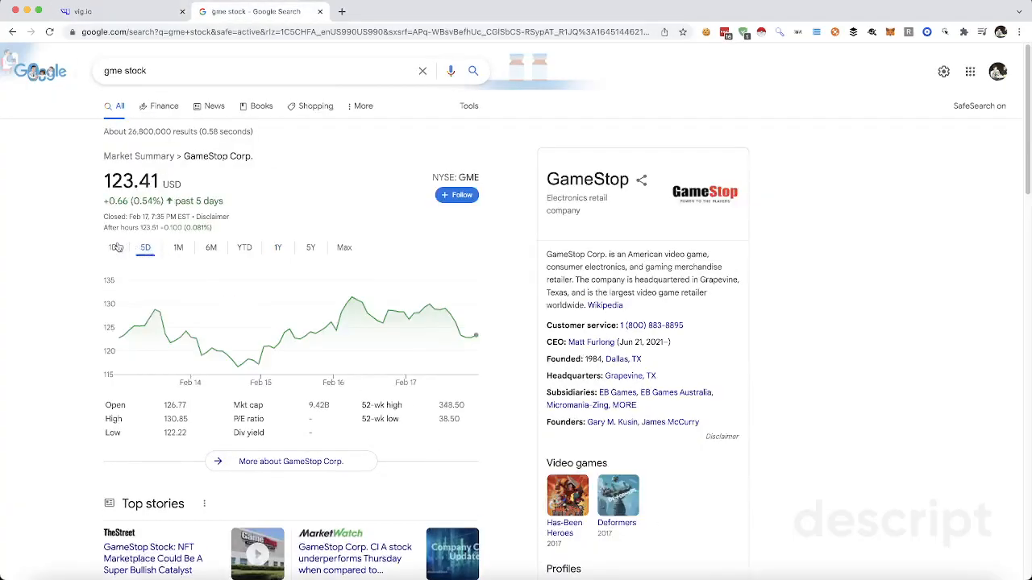
left_click(245, 248)
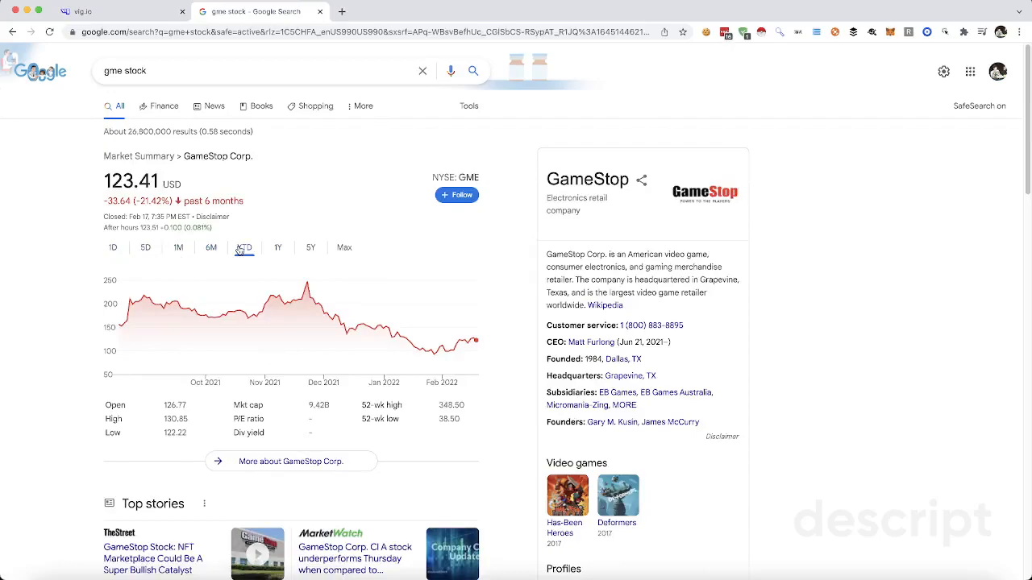
left_click(277, 248)
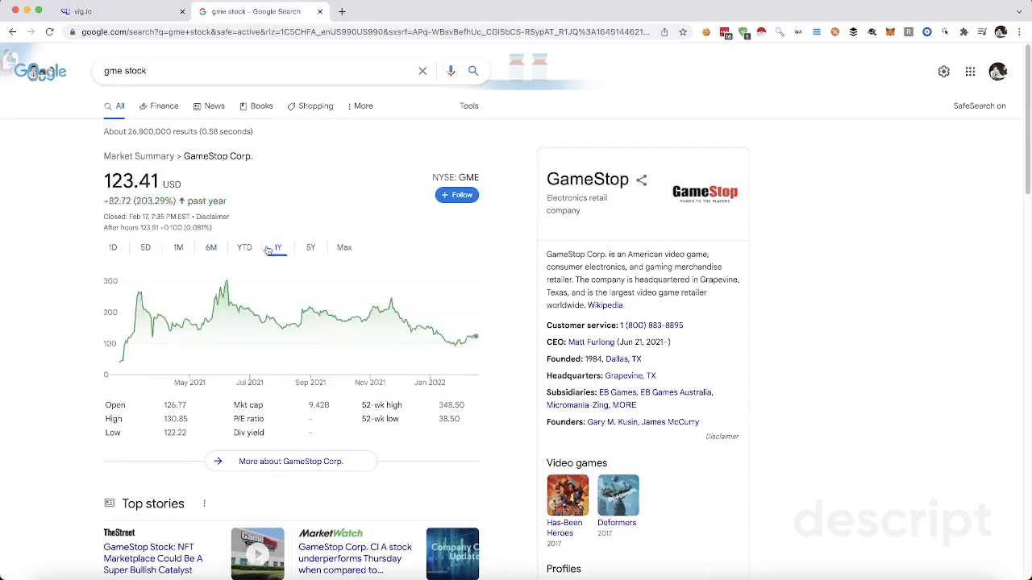
left_click(113, 11)
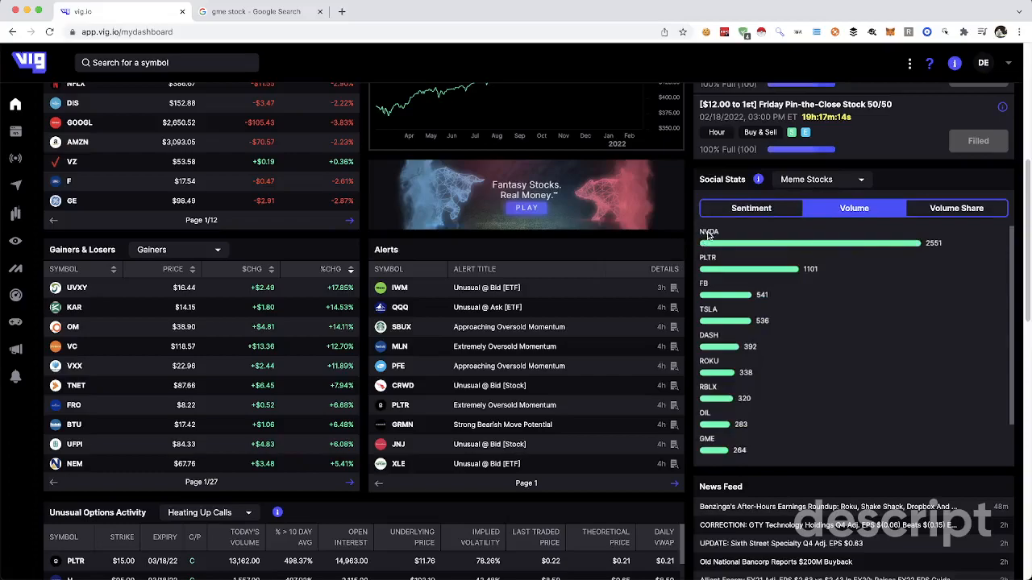
Step: Page the dashboard alerts forward to page 3 and review the Heating Up Calls list led by PLTR
scroll("down", 3)
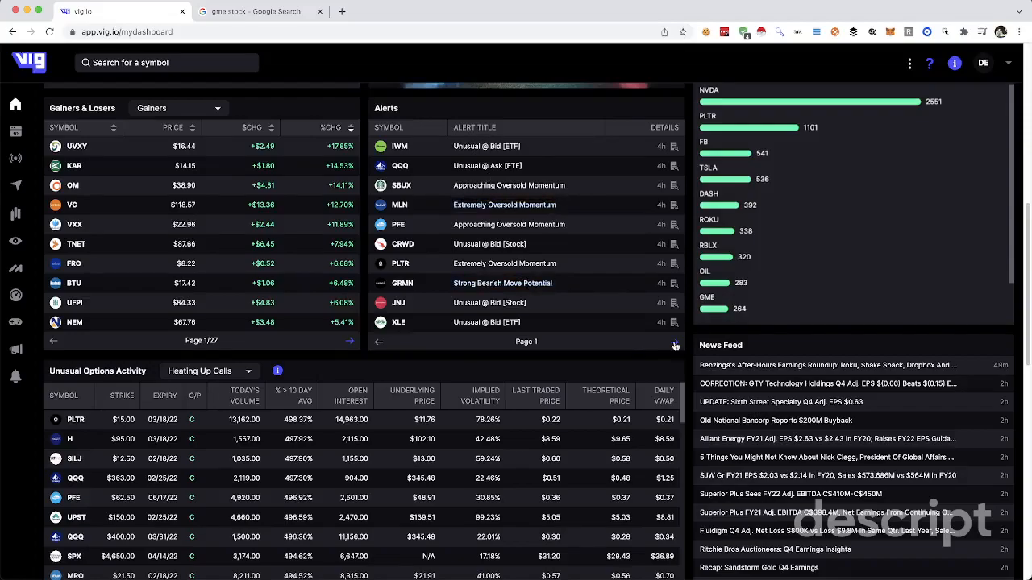
left_click(674, 342)
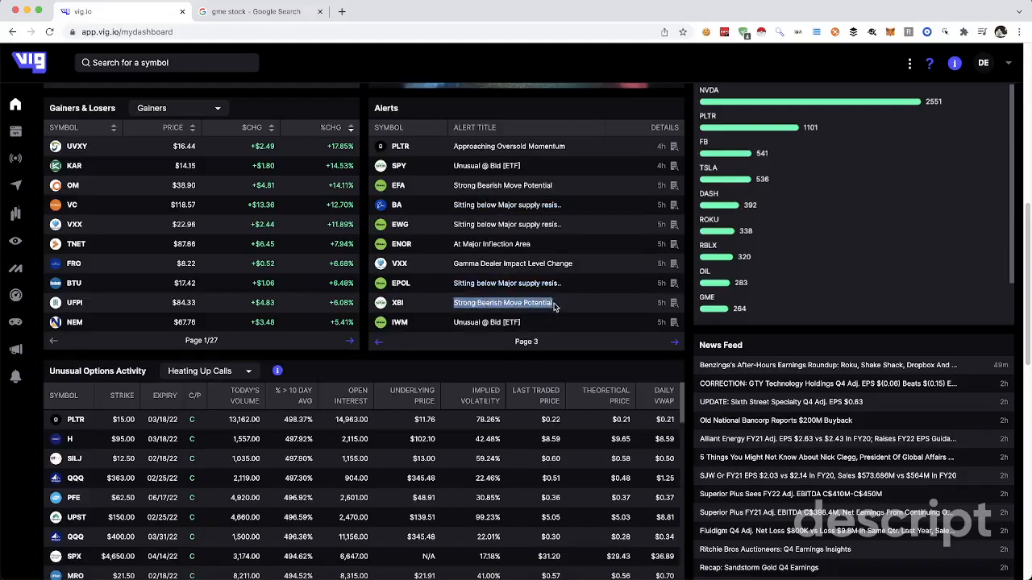
scroll("down", 3)
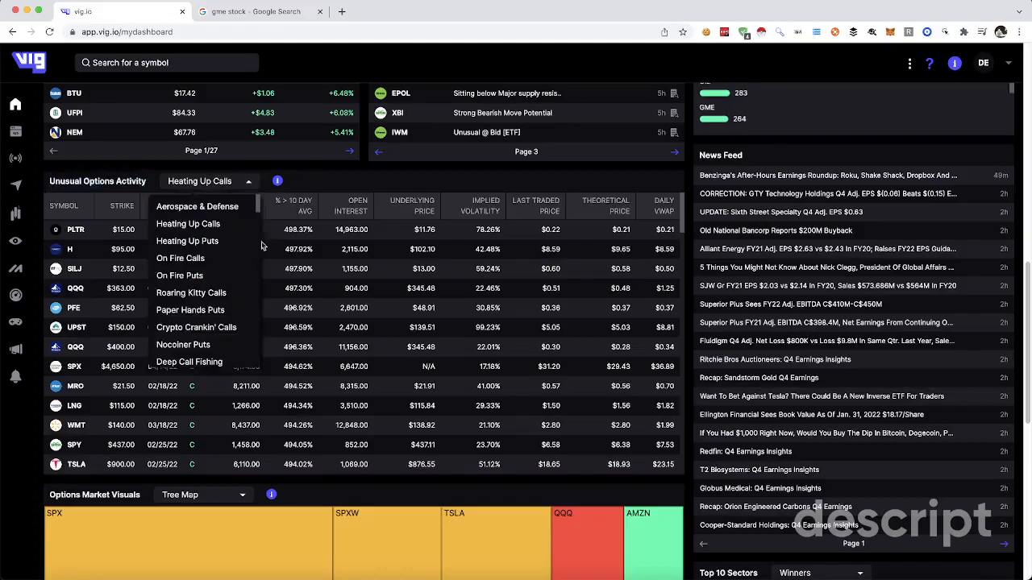
scroll("down", 3)
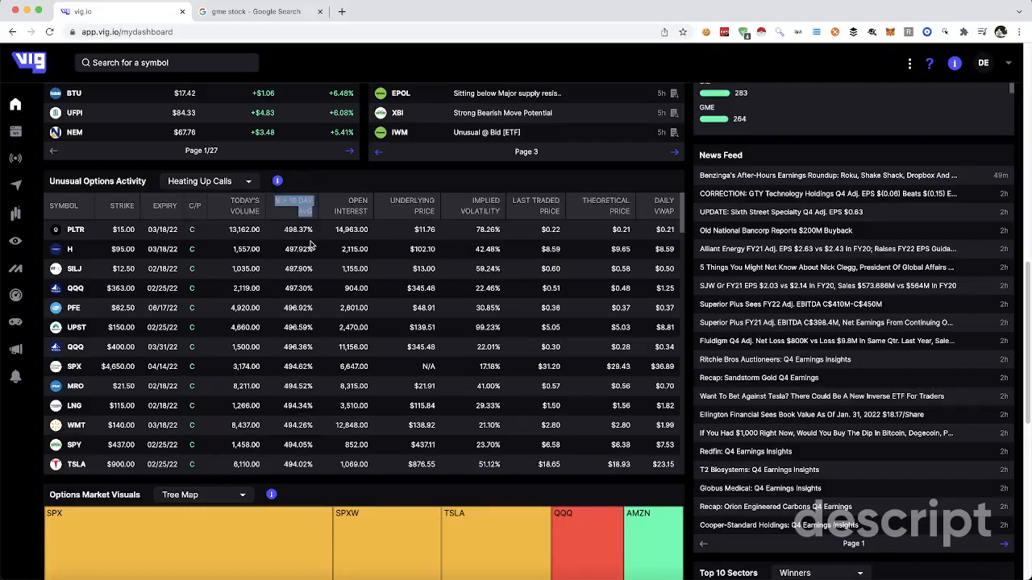
mouse_move(78, 244)
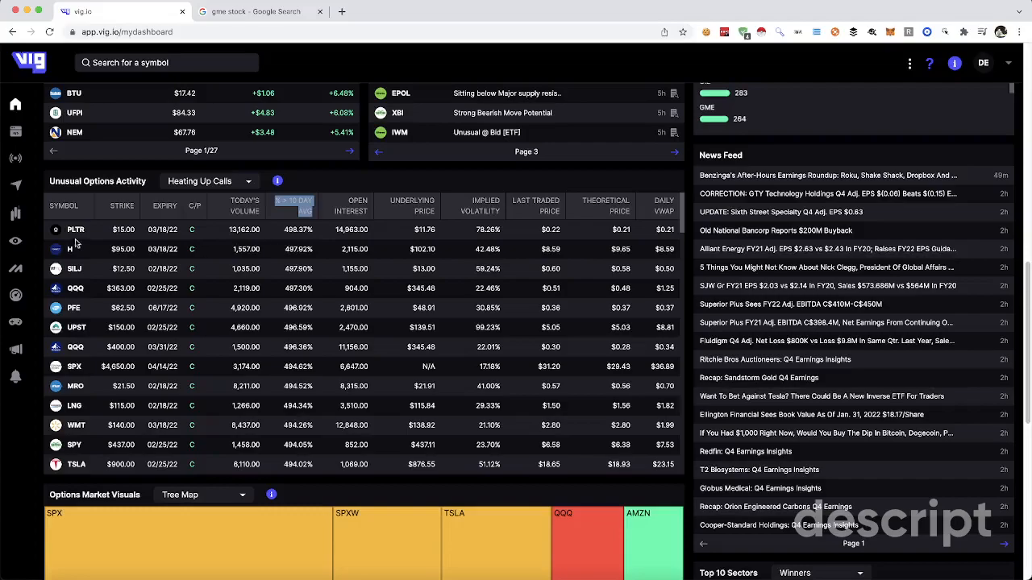
mouse_move(309, 232)
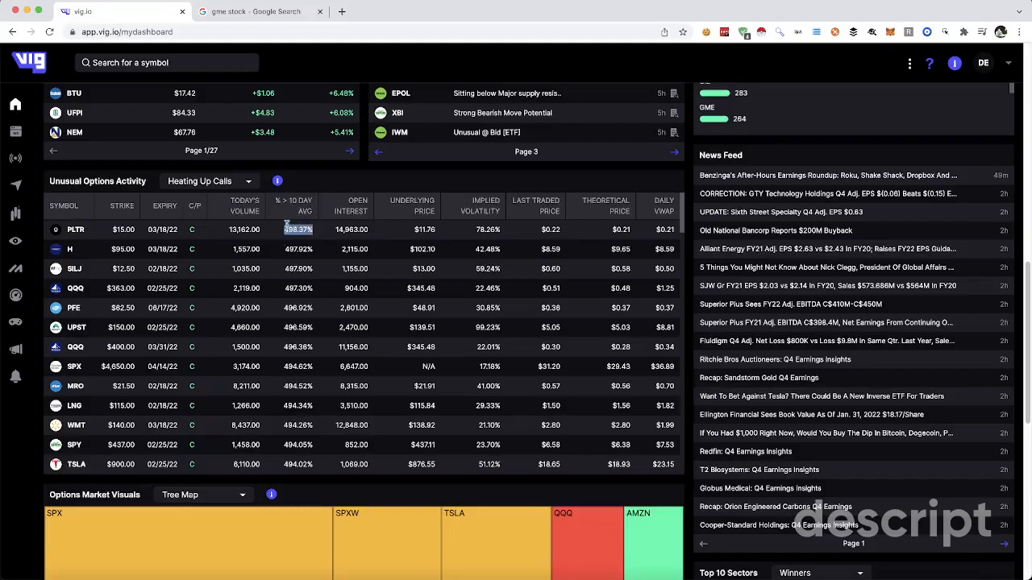
Step: Search 'pltr stock' on Google and show Palantir's six-month price chart
left_click(258, 11)
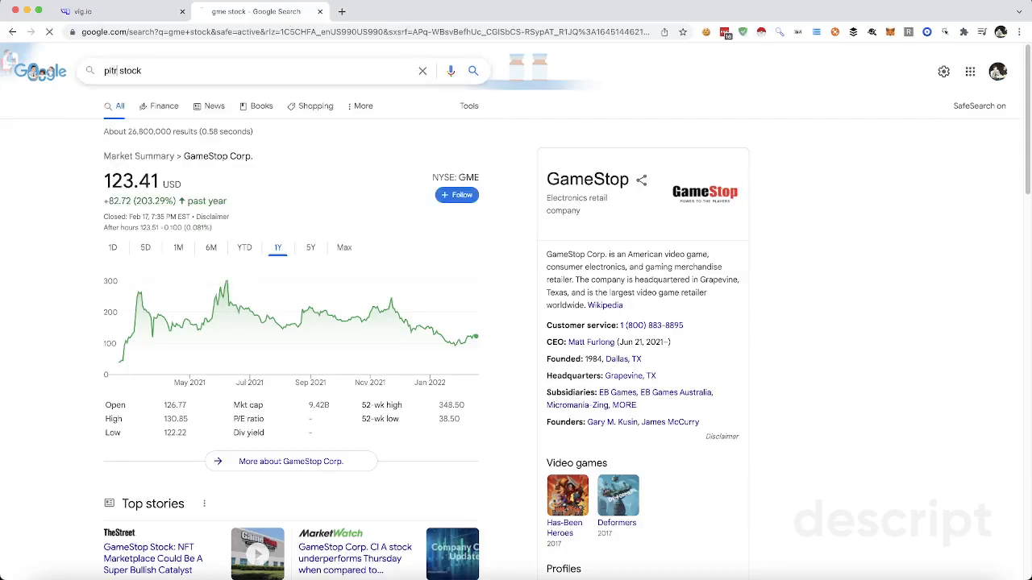
key("Return")
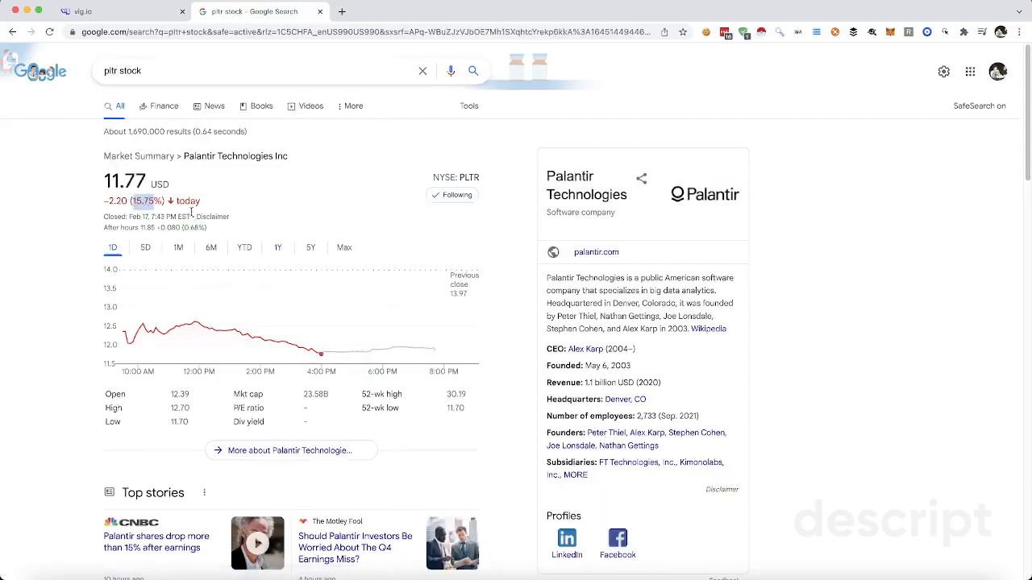
left_click(211, 248)
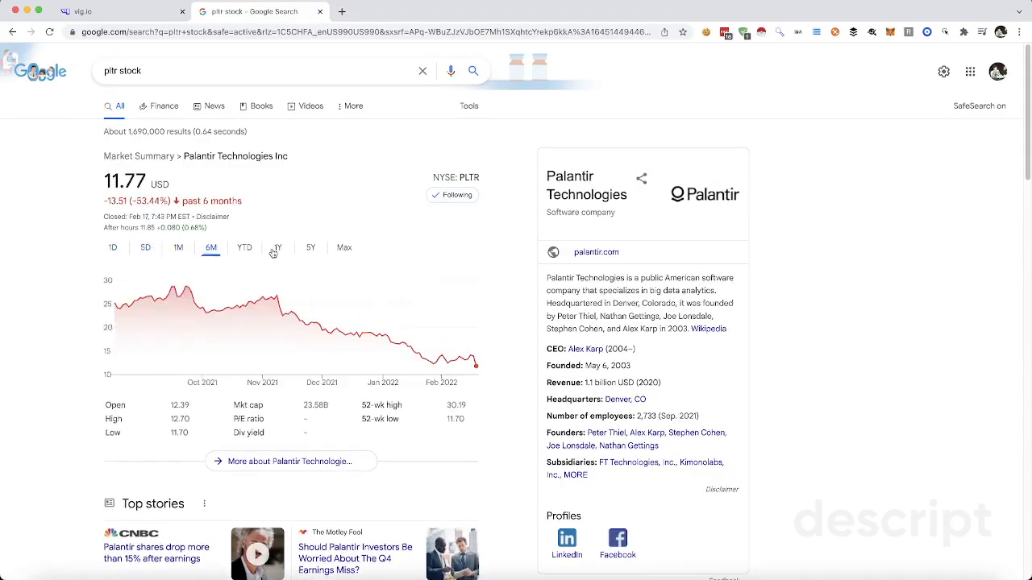
mouse_move(252, 276)
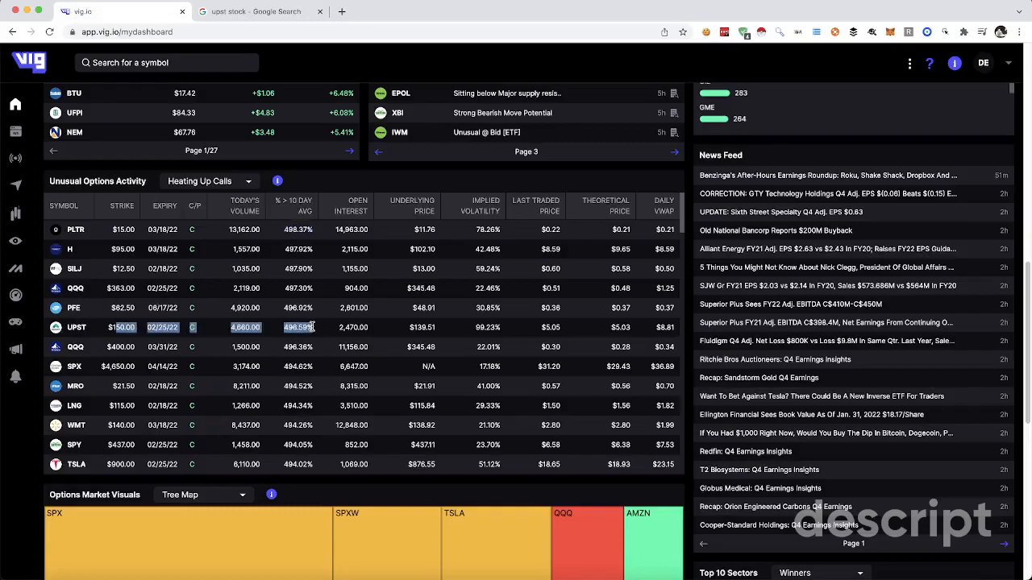
mouse_move(192, 206)
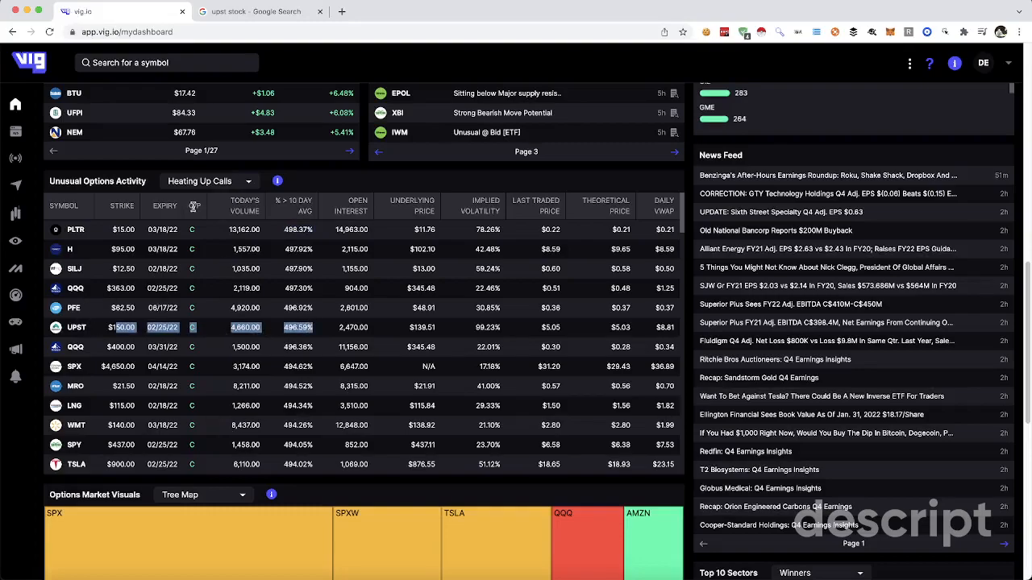
Step: Filter the screener to Support 1 between 1 and 5, listing SES, EGRX and LILM
scroll("down", 3)
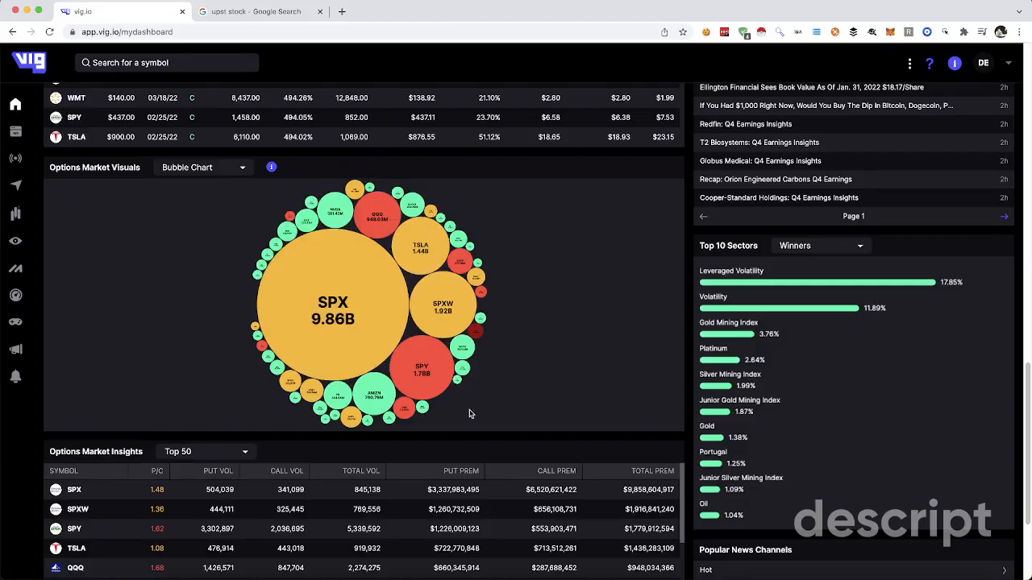
mouse_move(419, 229)
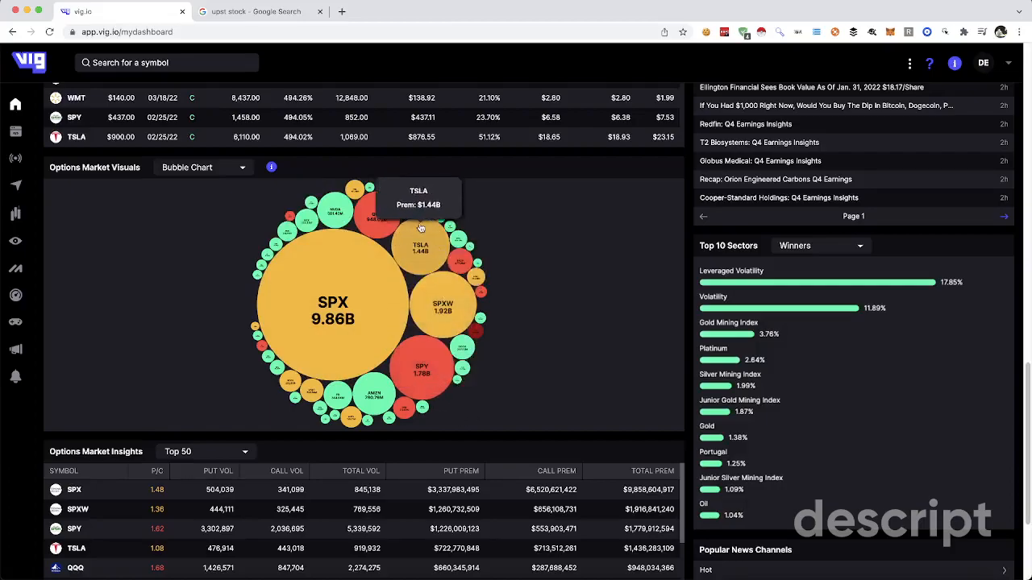
mouse_move(332, 201)
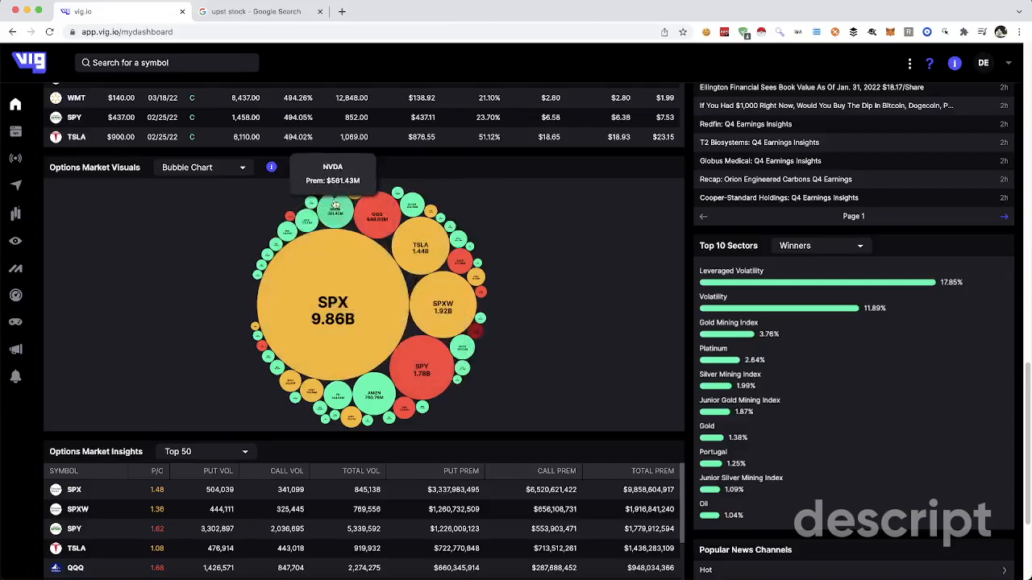
scroll("down", 3)
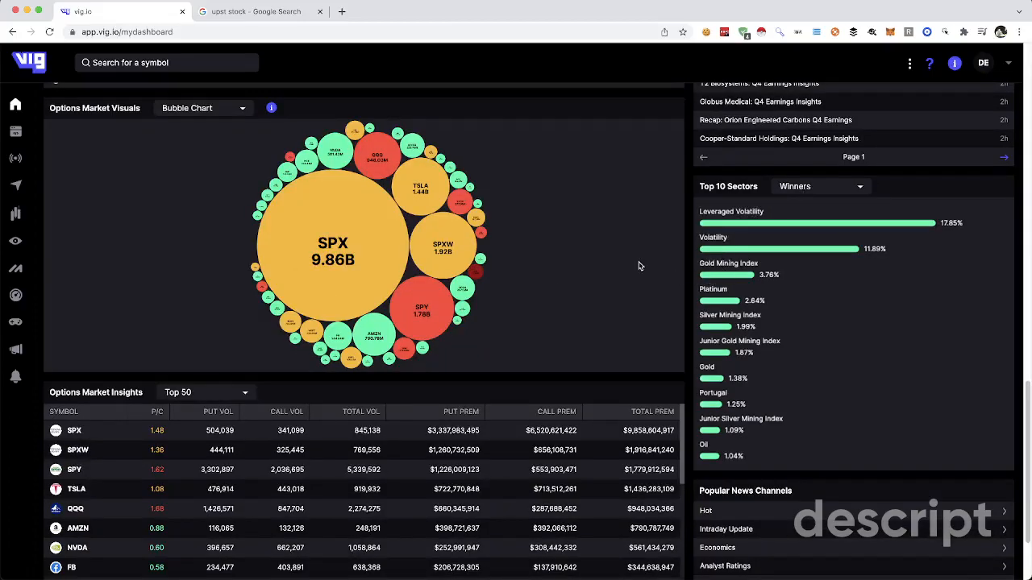
scroll("down", 3)
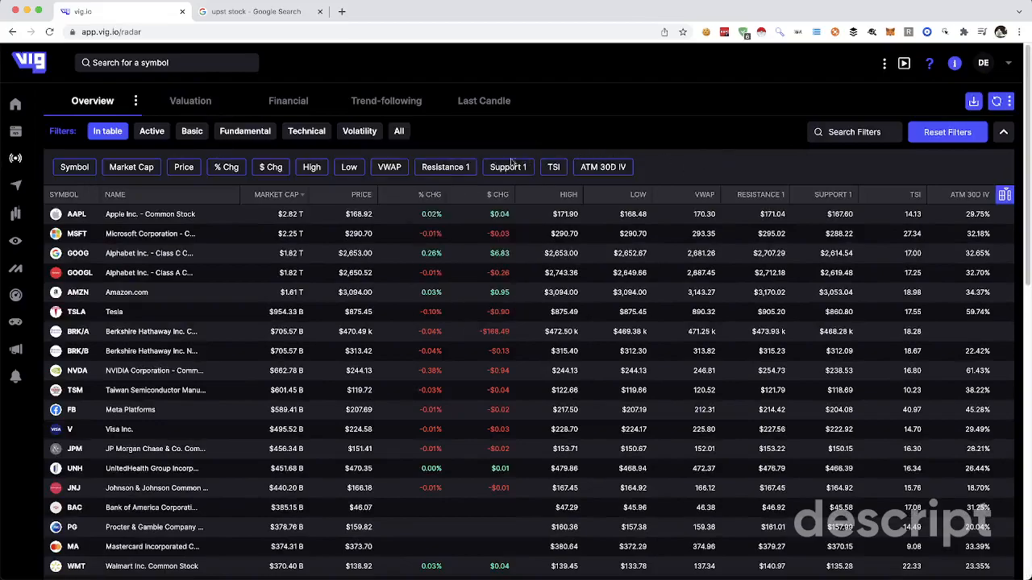
left_click(506, 166)
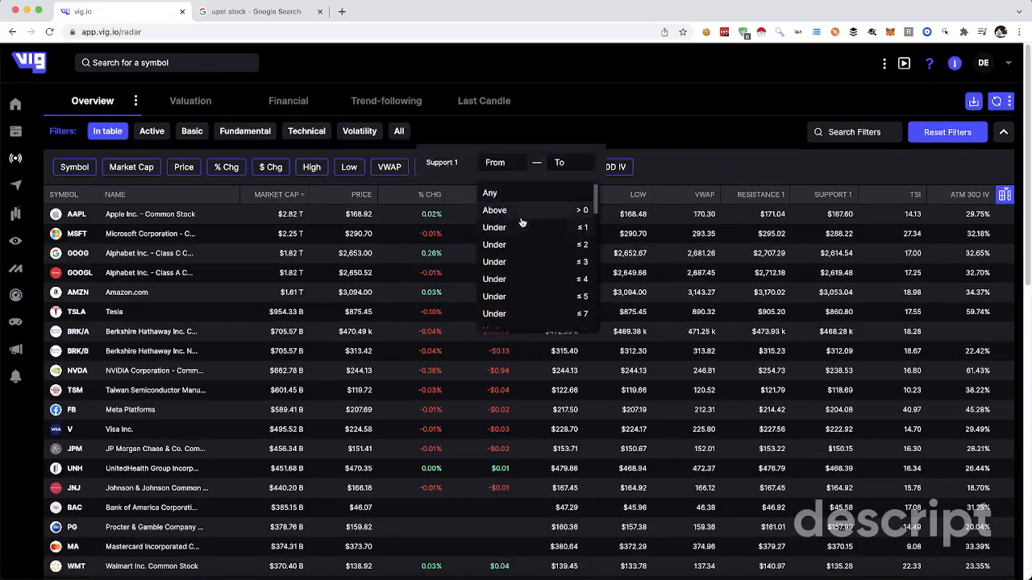
mouse_move(519, 216)
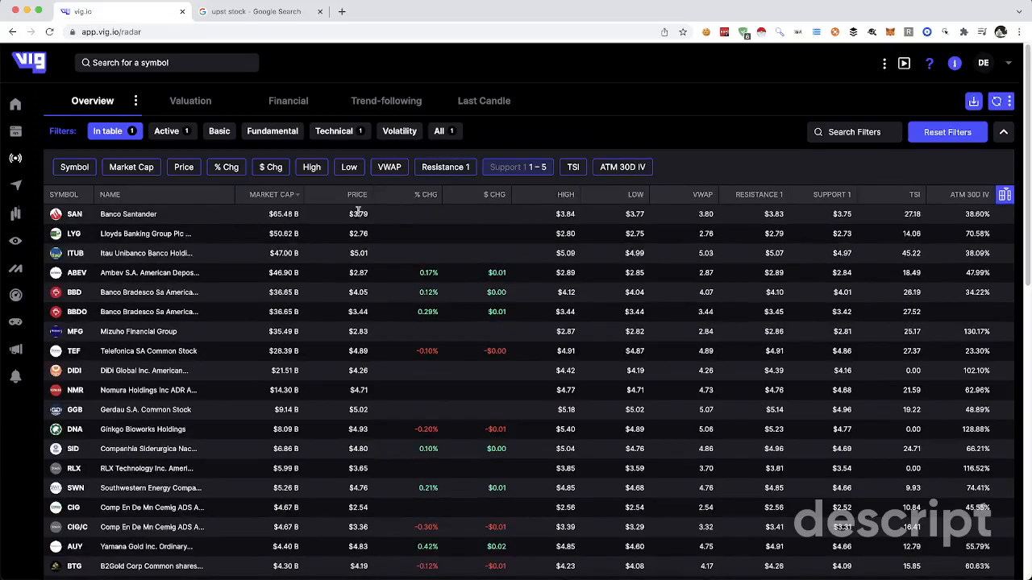
left_click(333, 131)
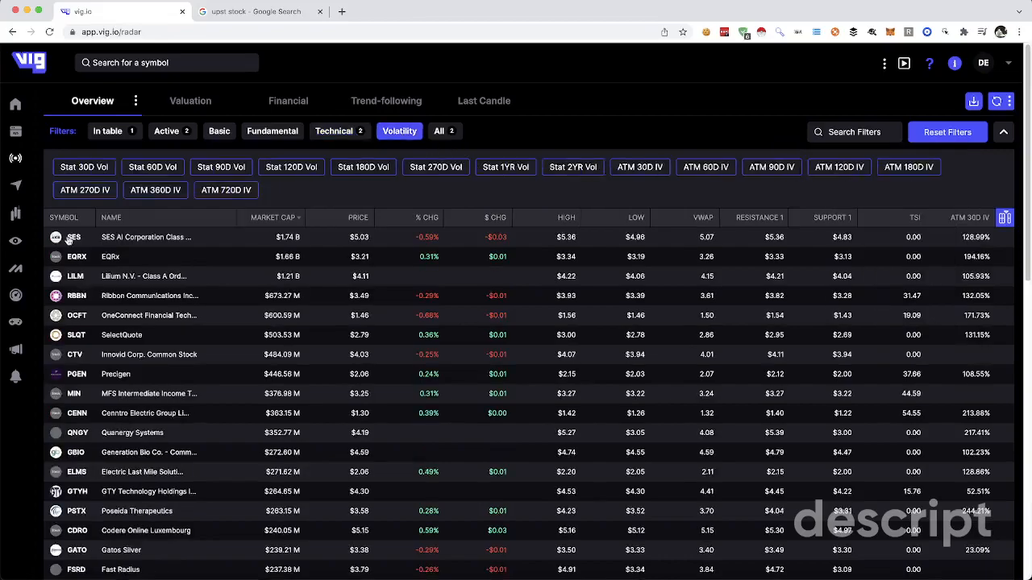
Step: Review SES's detail chart over a longer range, then bring up the AAPL overview page
left_click(74, 237)
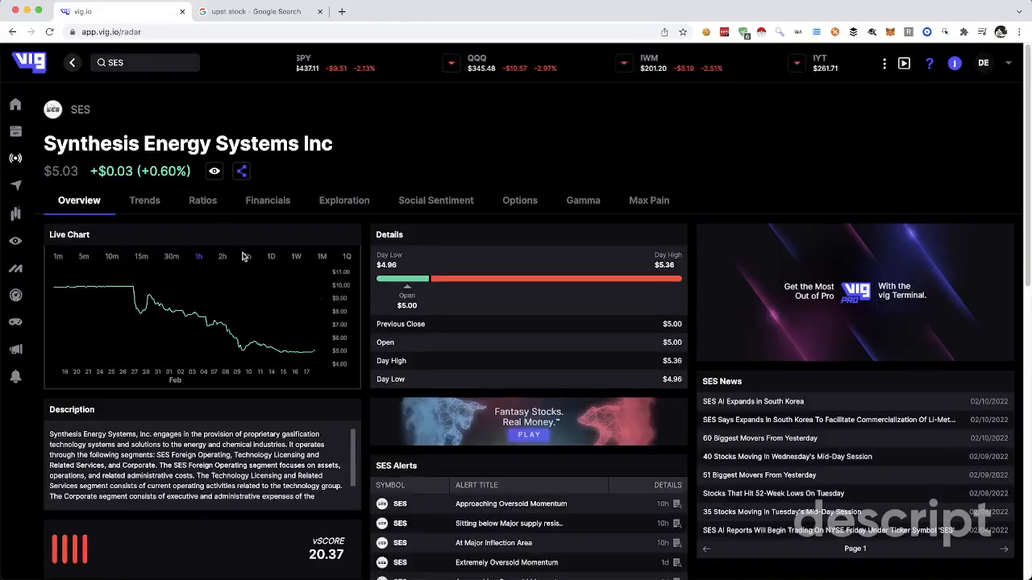
left_click(271, 257)
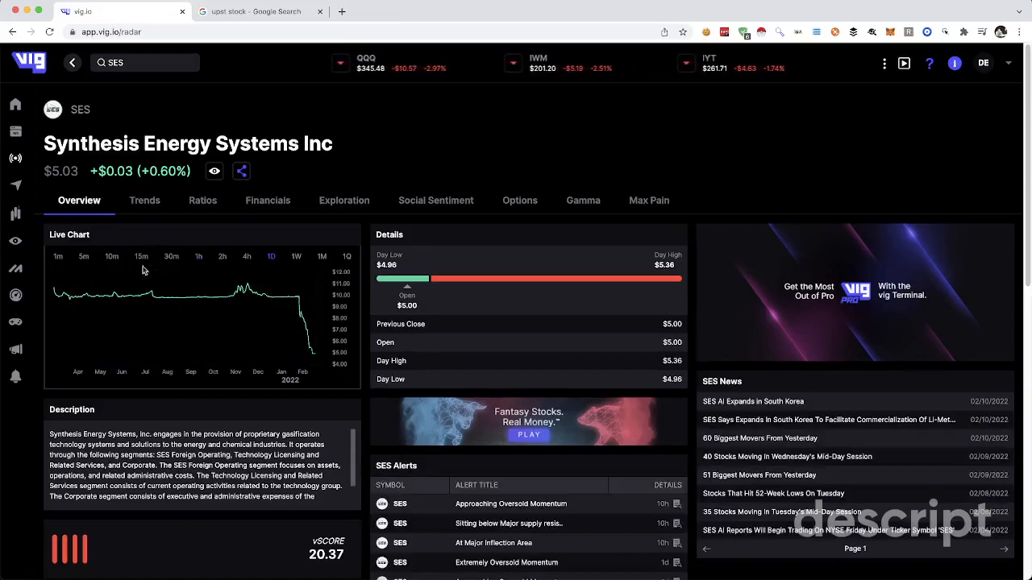
left_click(145, 200)
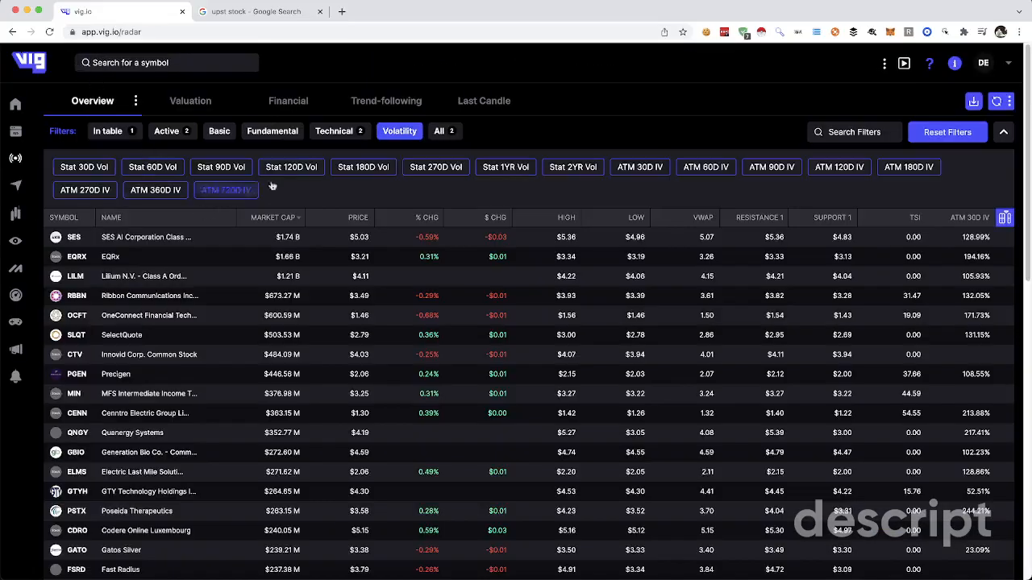
left_click(226, 190)
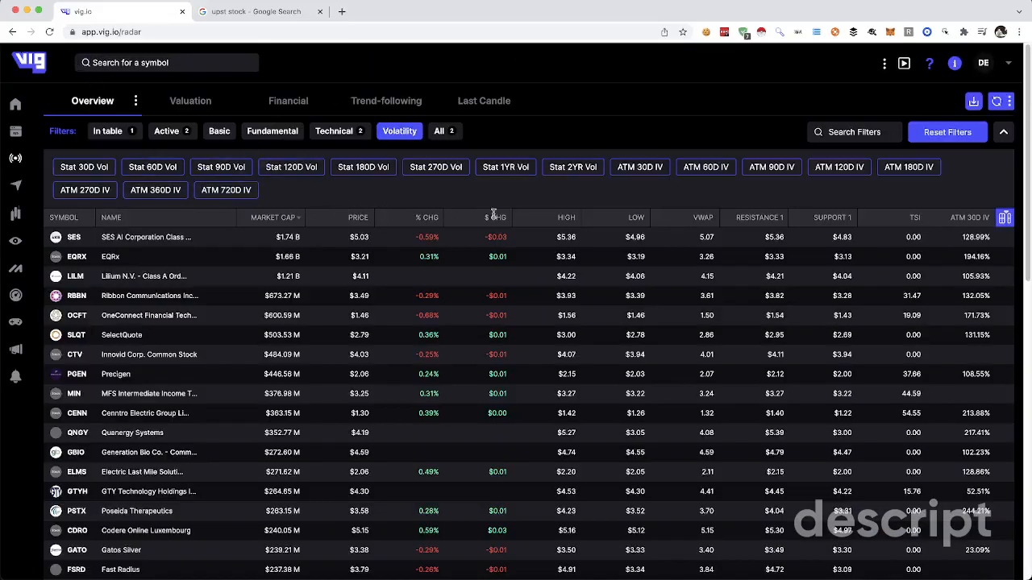
left_click(497, 216)
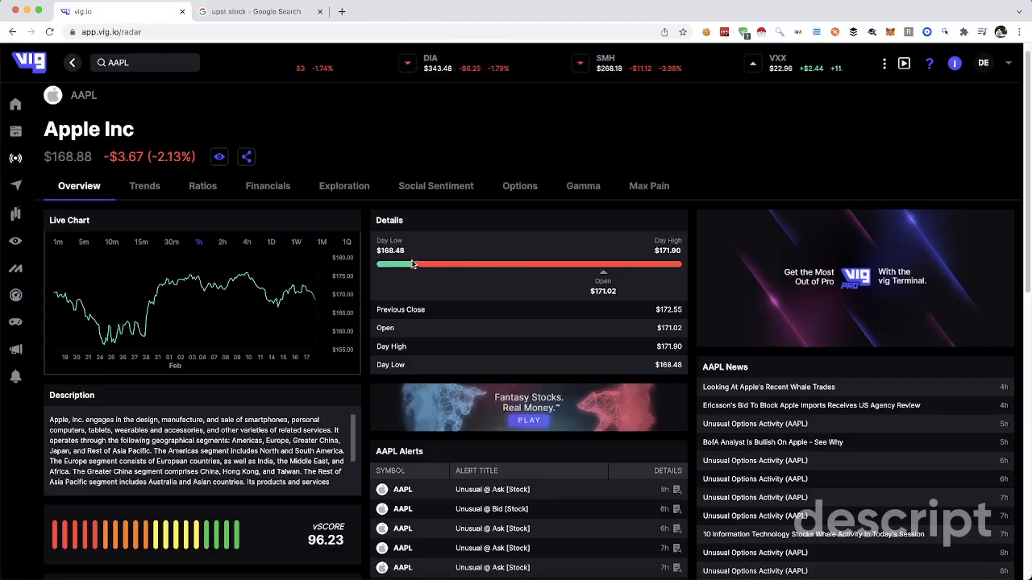
Step: Browse Apple's Trends, Financials, Exploration and Social Sentiment, ending on its Gamma dealer impact
scroll("down", 3)
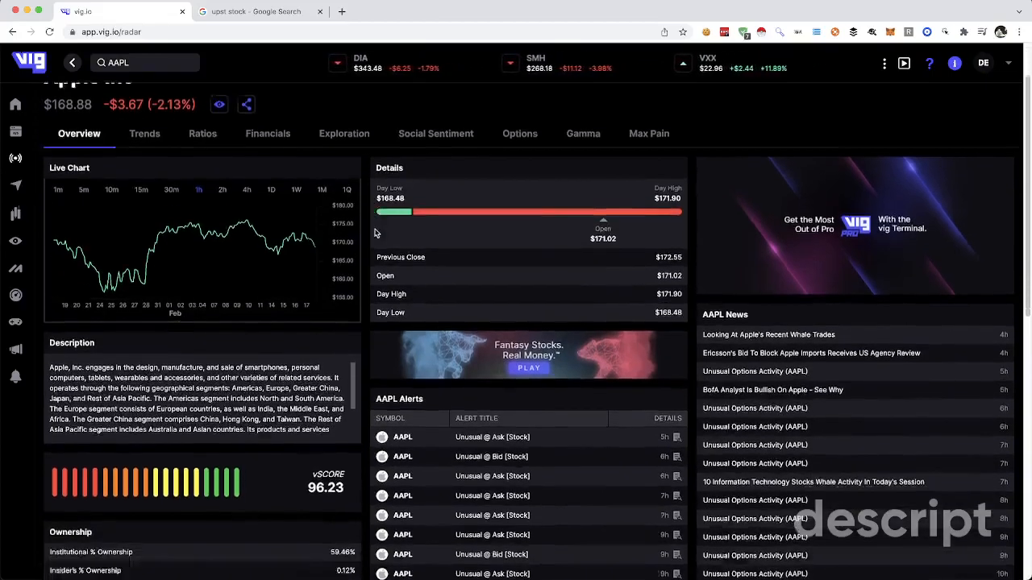
scroll("down", 3)
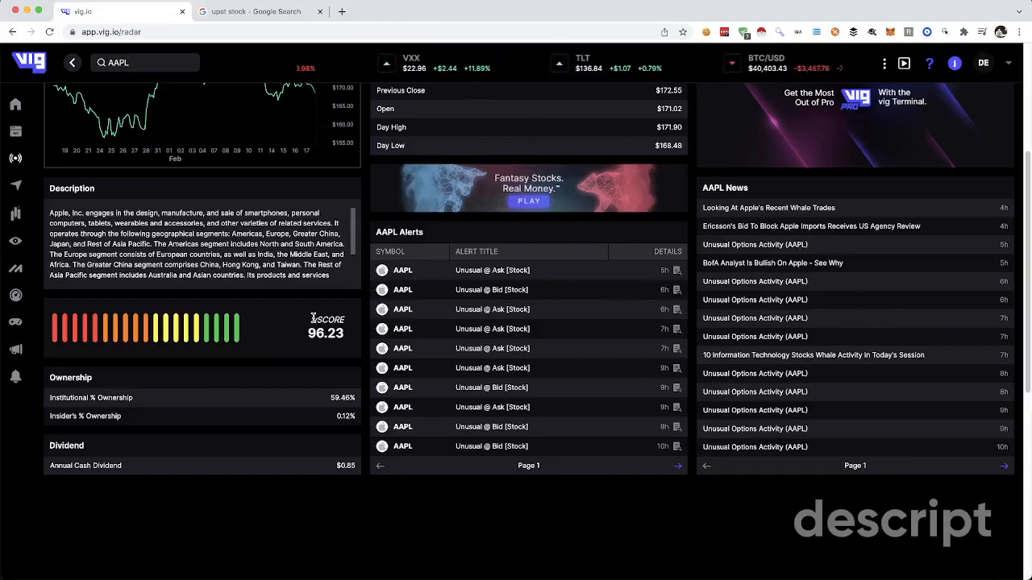
scroll("up", 3)
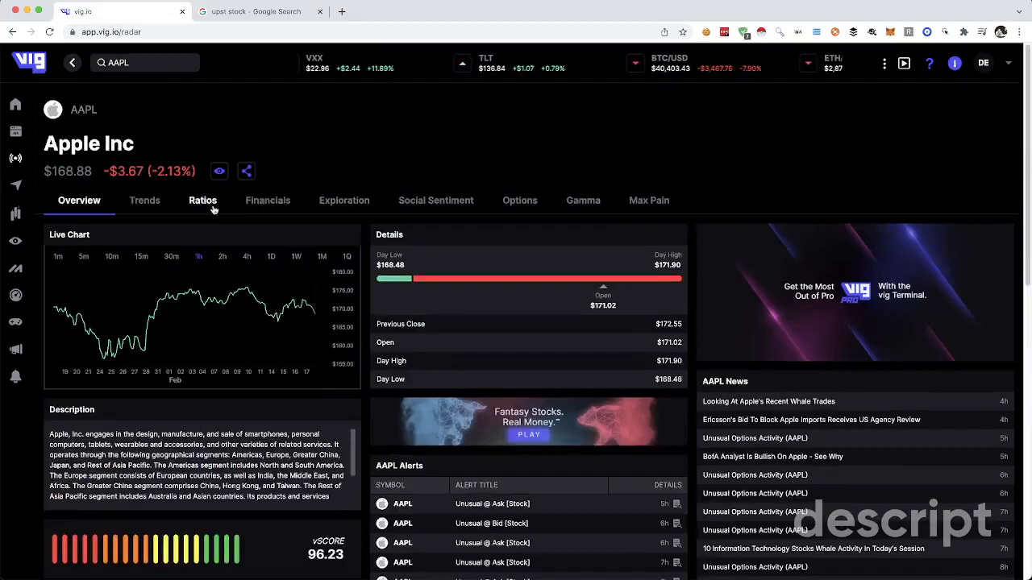
left_click(145, 200)
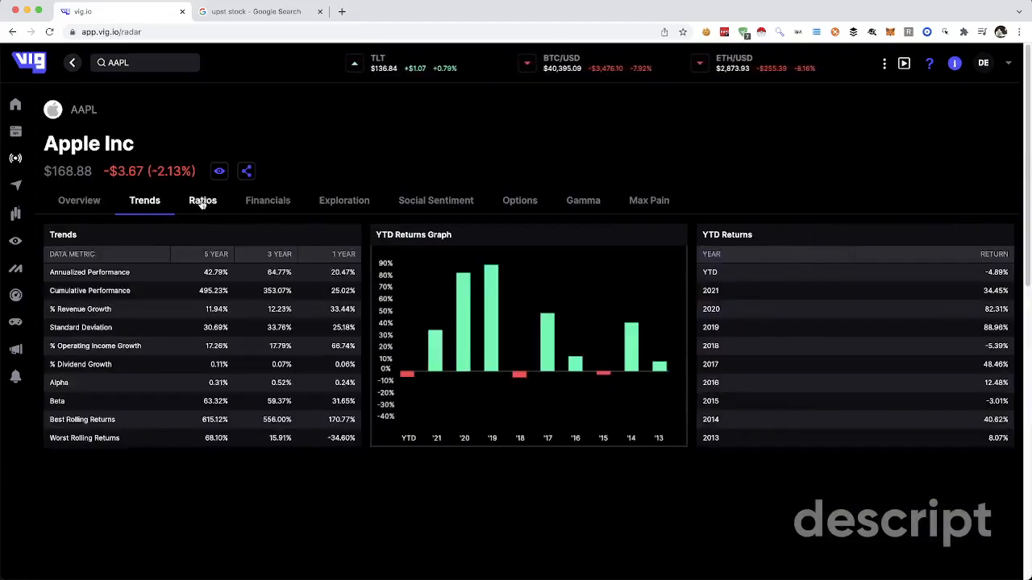
left_click(268, 200)
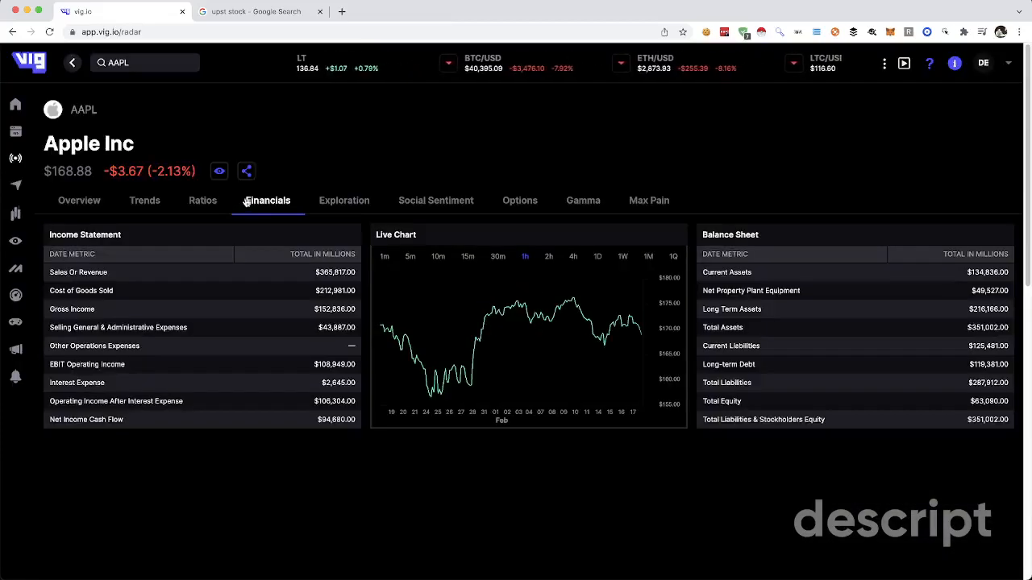
left_click(343, 199)
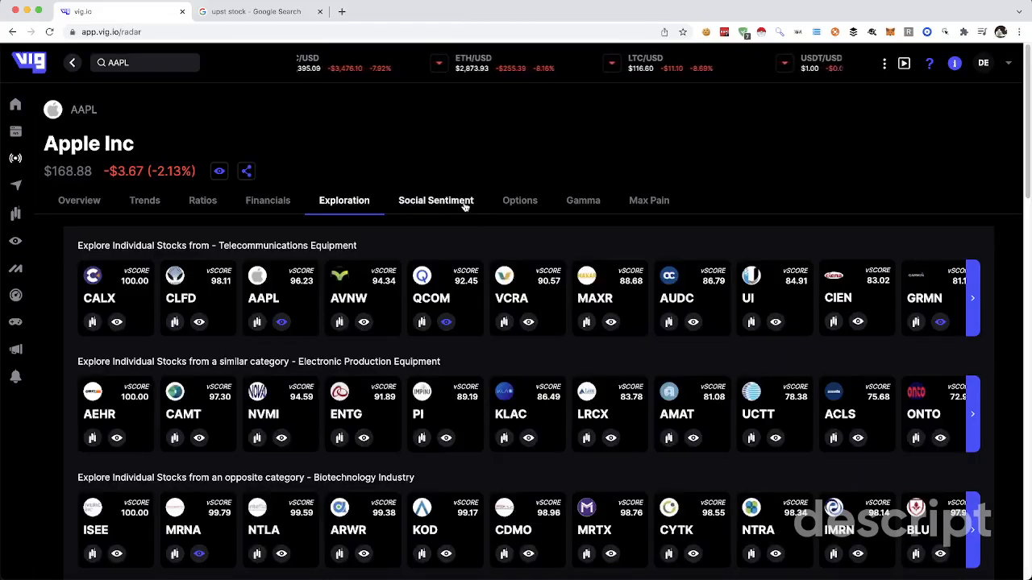
left_click(436, 200)
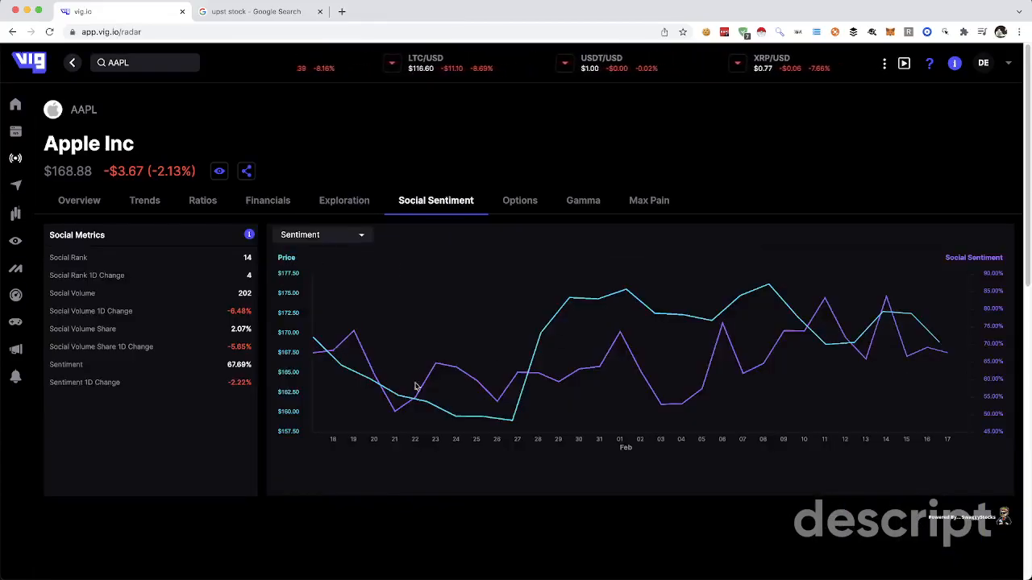
mouse_move(464, 391)
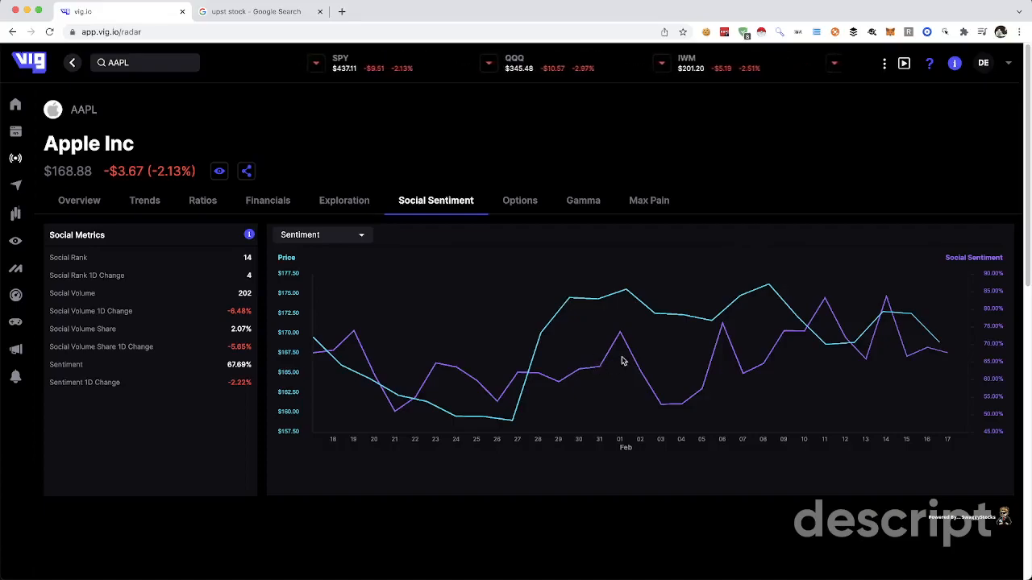
left_click(519, 200)
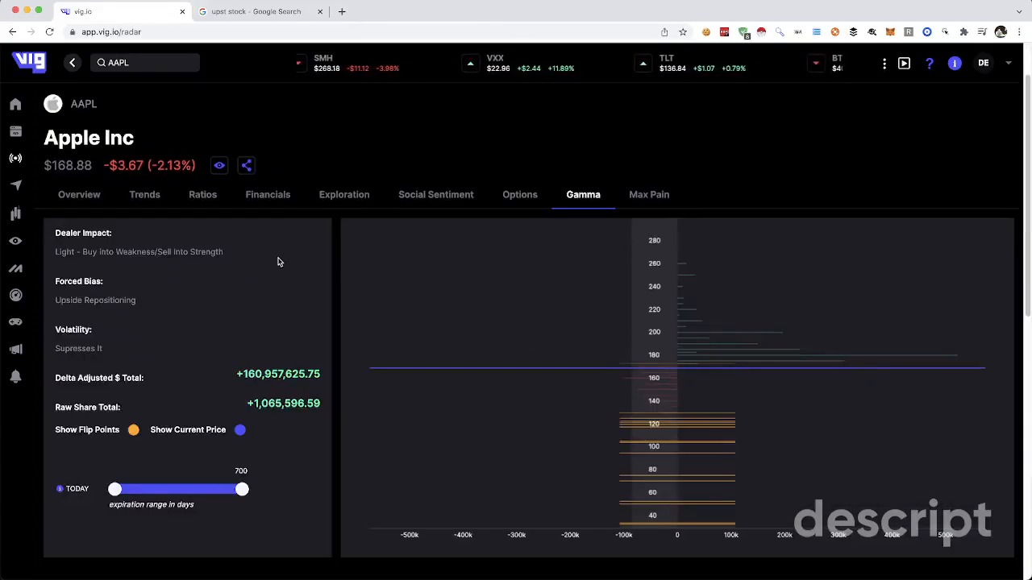
Step: Explore Technology Services > Information Technology Services stocks, then show BABA's live candlestick chart
left_click(648, 194)
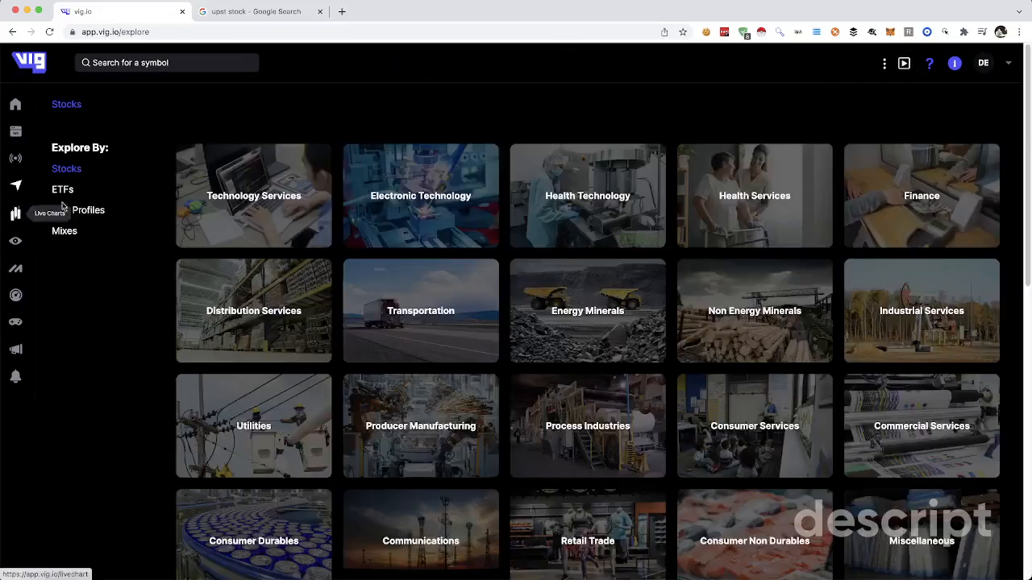
left_click(253, 195)
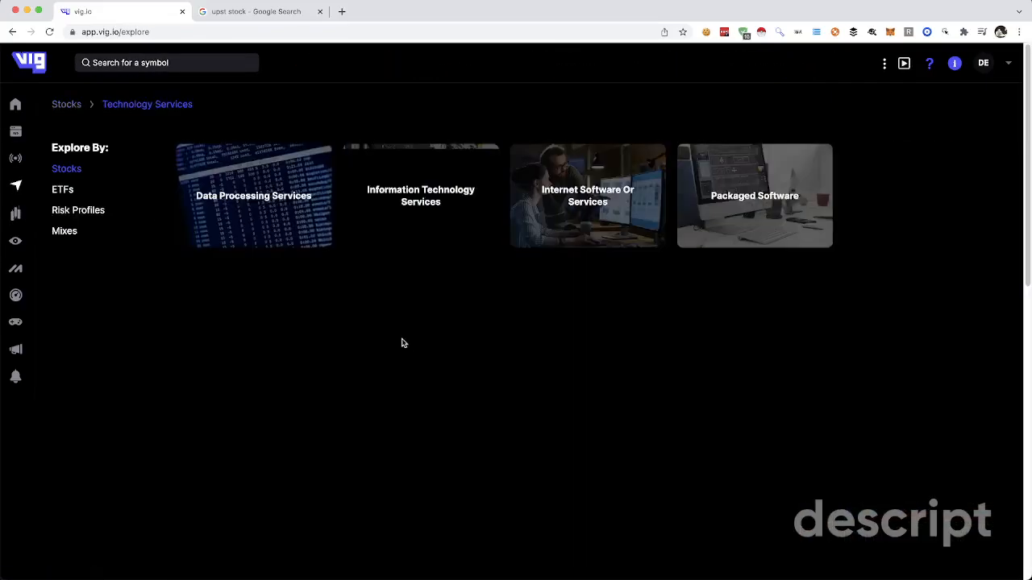
left_click(419, 195)
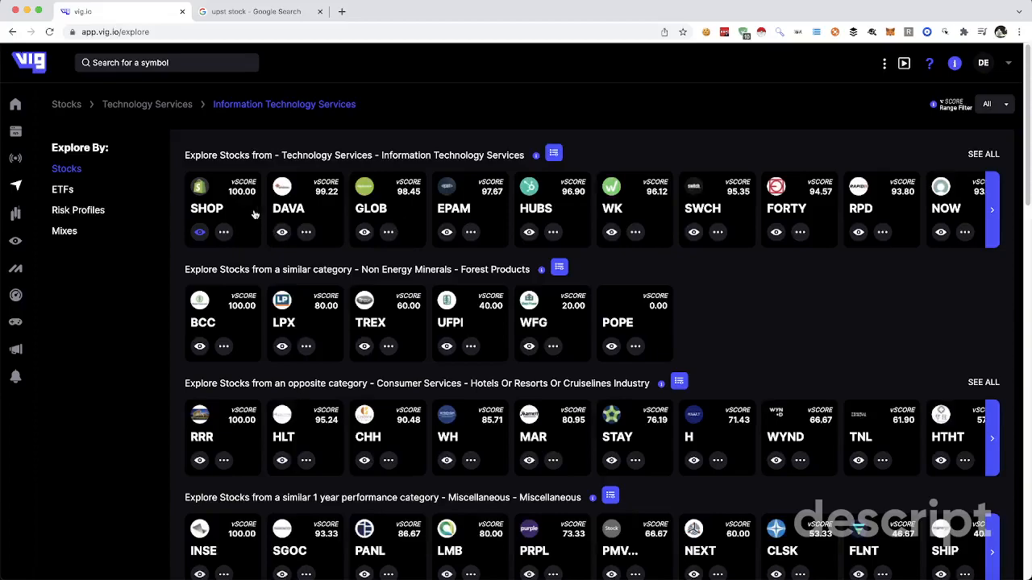
left_click(206, 208)
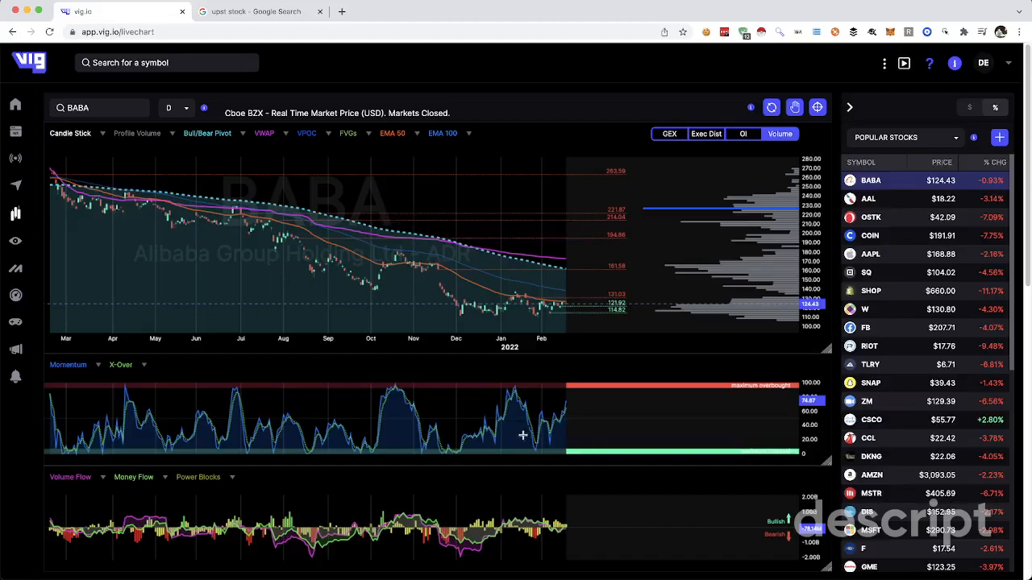
mouse_move(793, 210)
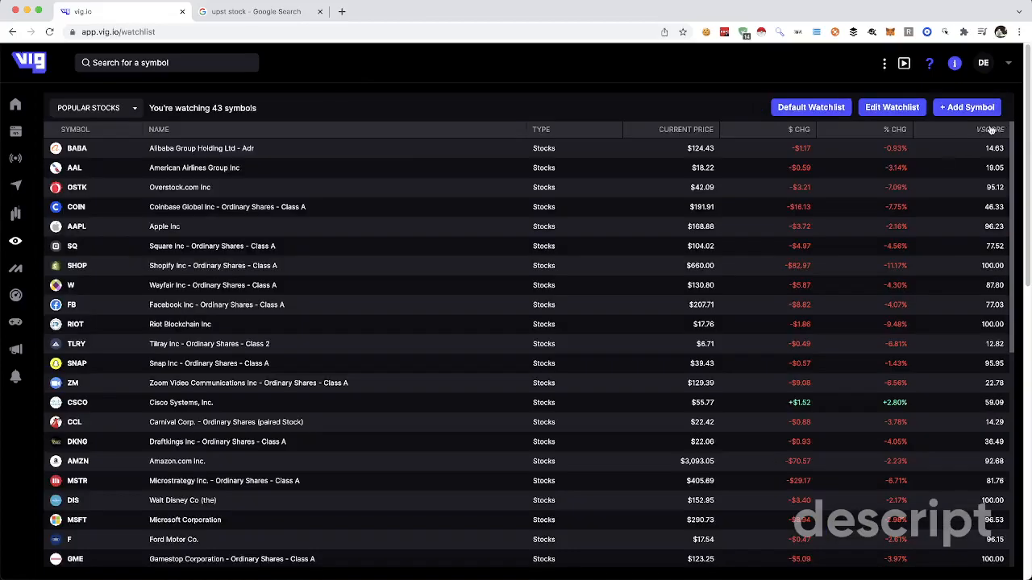
mouse_move(19, 314)
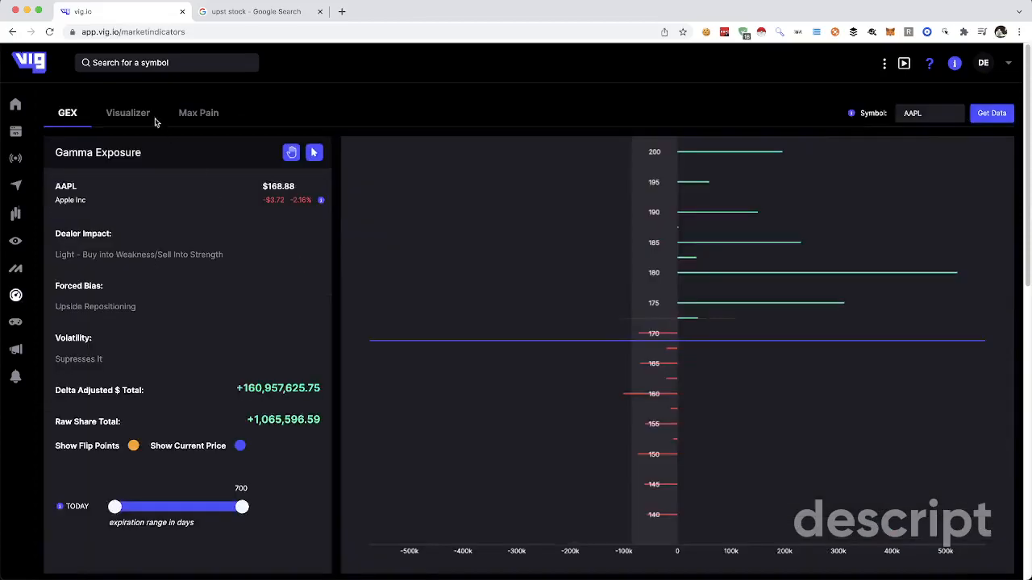
Step: Bring up the fantasy trading contests list with prizes and entry spots
left_click(127, 113)
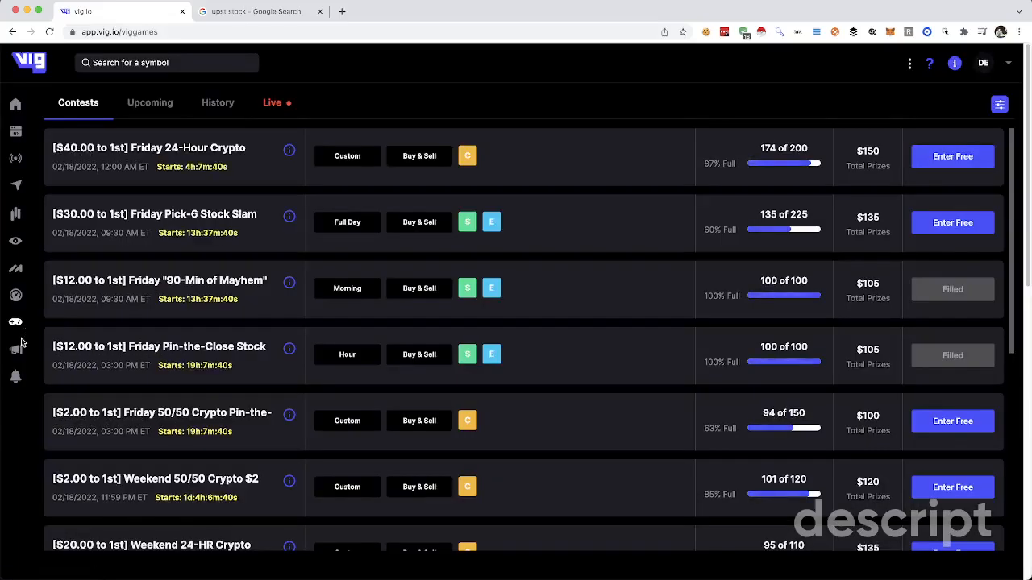
Step: View the market news feed, then the trading alerts list with symbols and signals
left_click(16, 348)
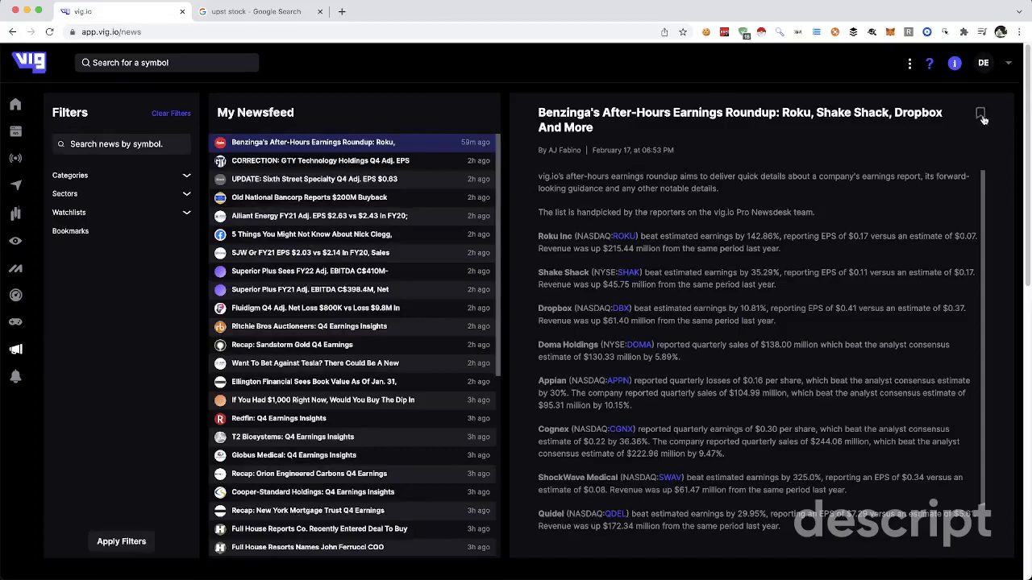
left_click(16, 377)
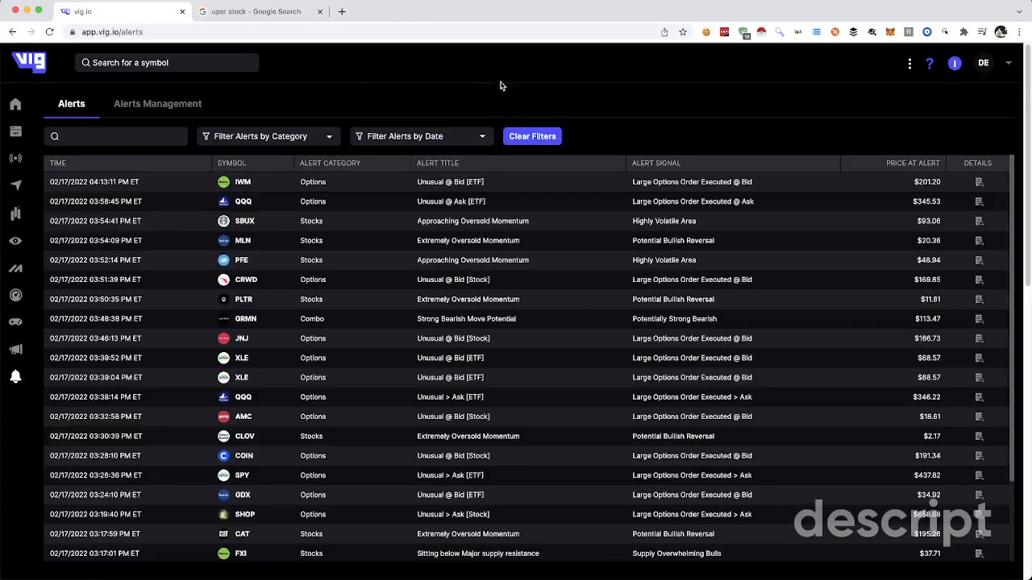
mouse_move(441, 136)
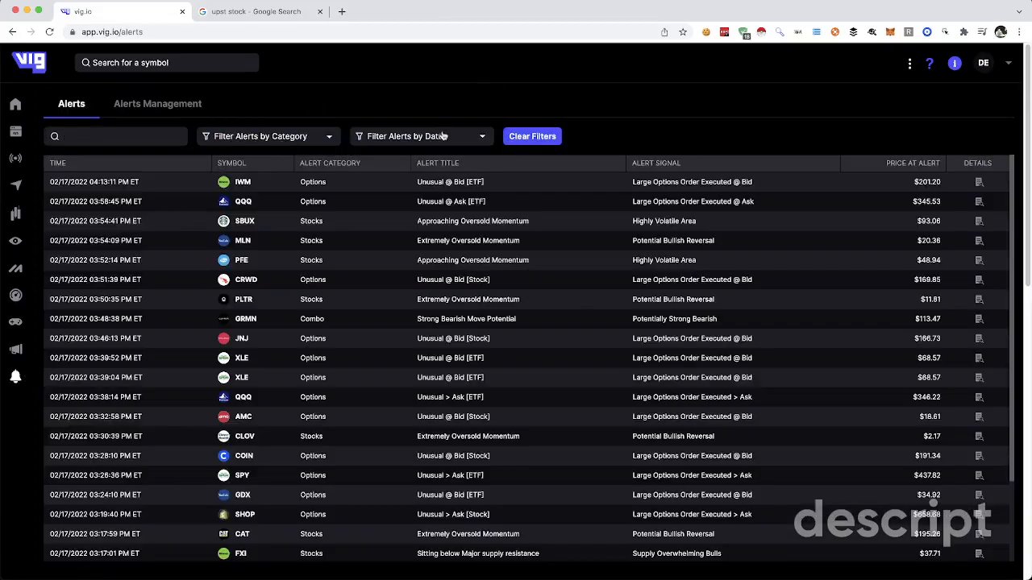
Step: Filter the alerts to the Stocks category and select the Extremely Oversold Momentum alert
left_click(419, 135)
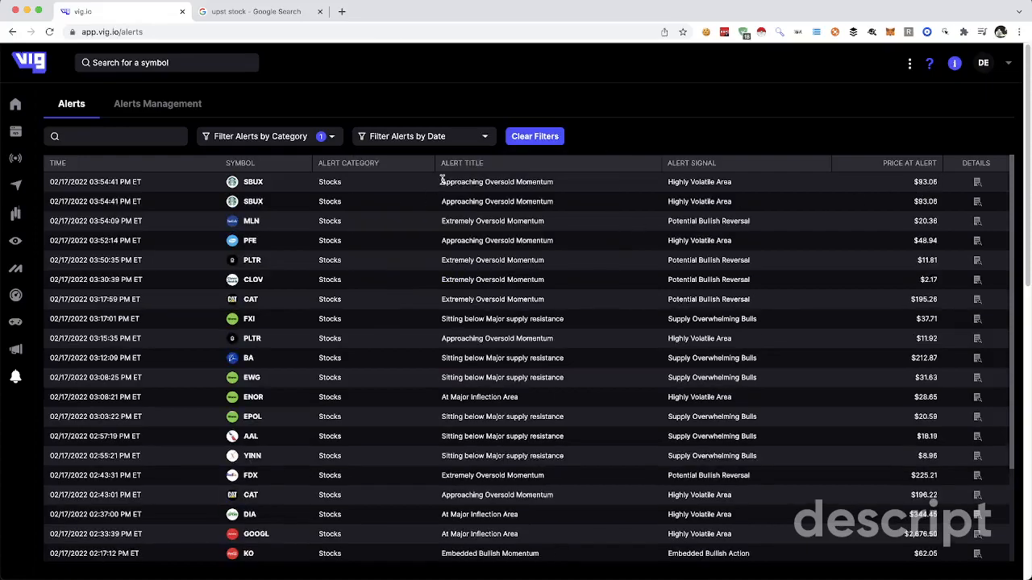
double_click(516, 338)
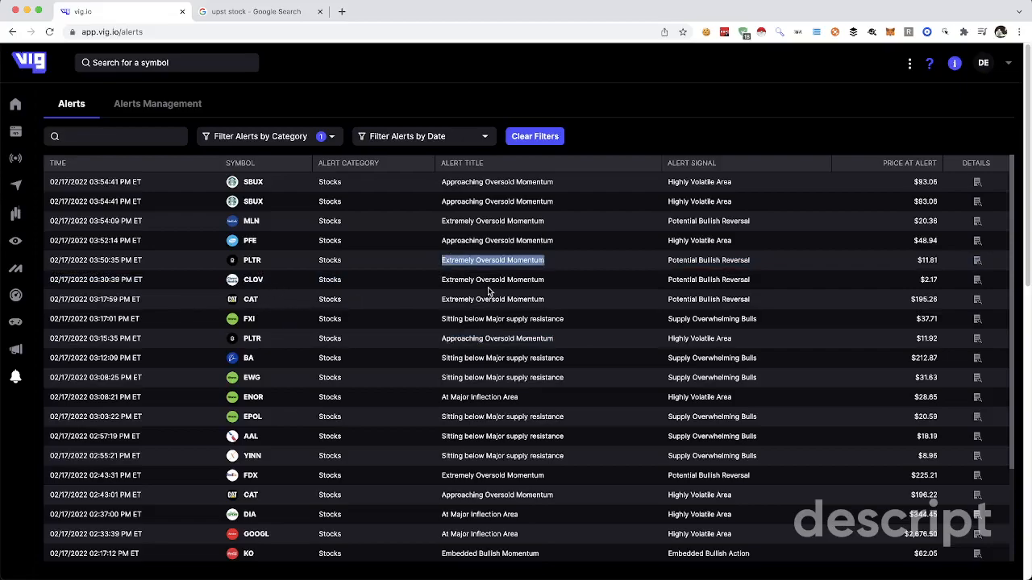
left_click(258, 12)
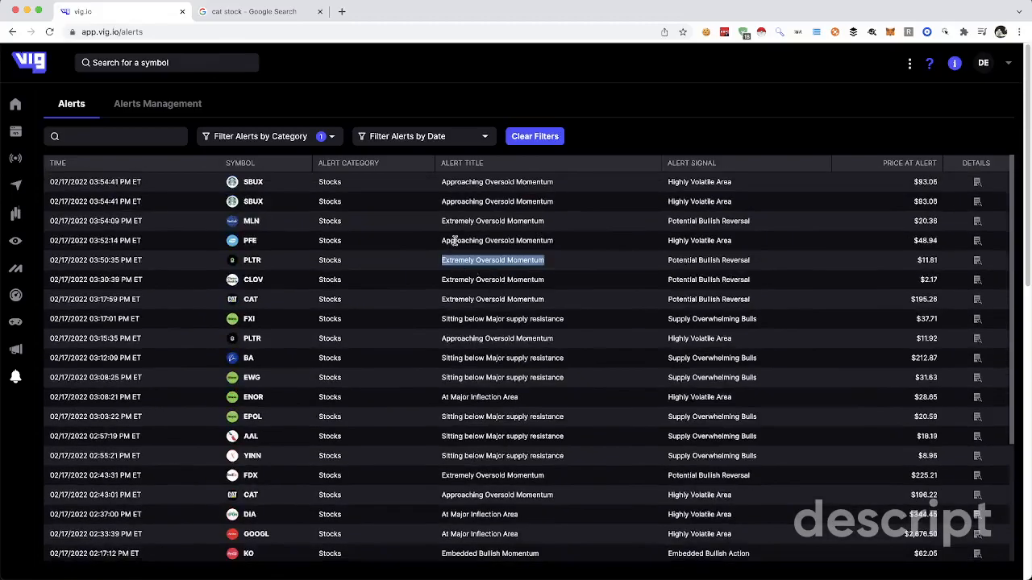
Step: Scroll through the stock alerts list and return to the main dashboard
scroll("down", 3)
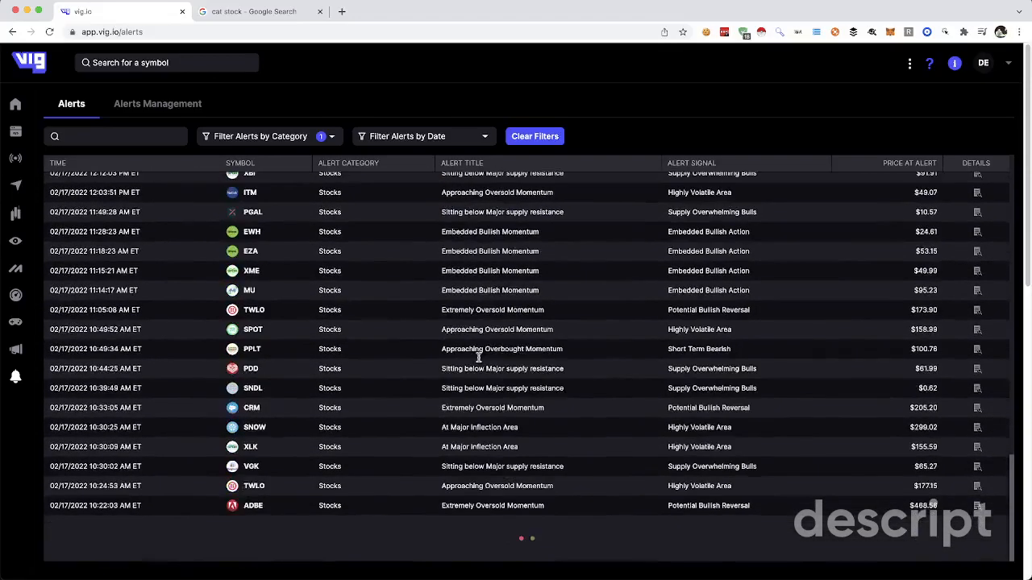
scroll("down", 3)
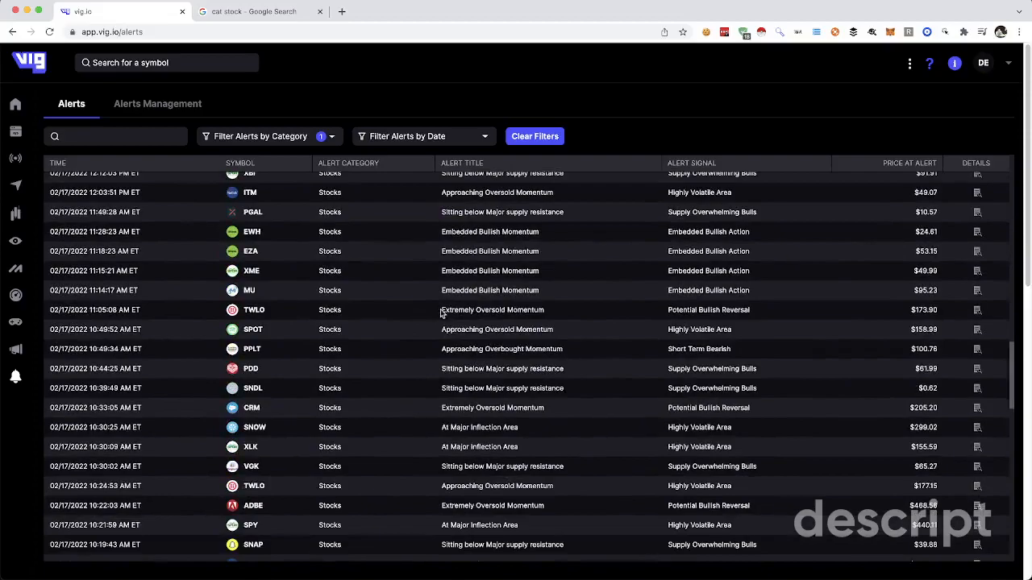
scroll("up", 3)
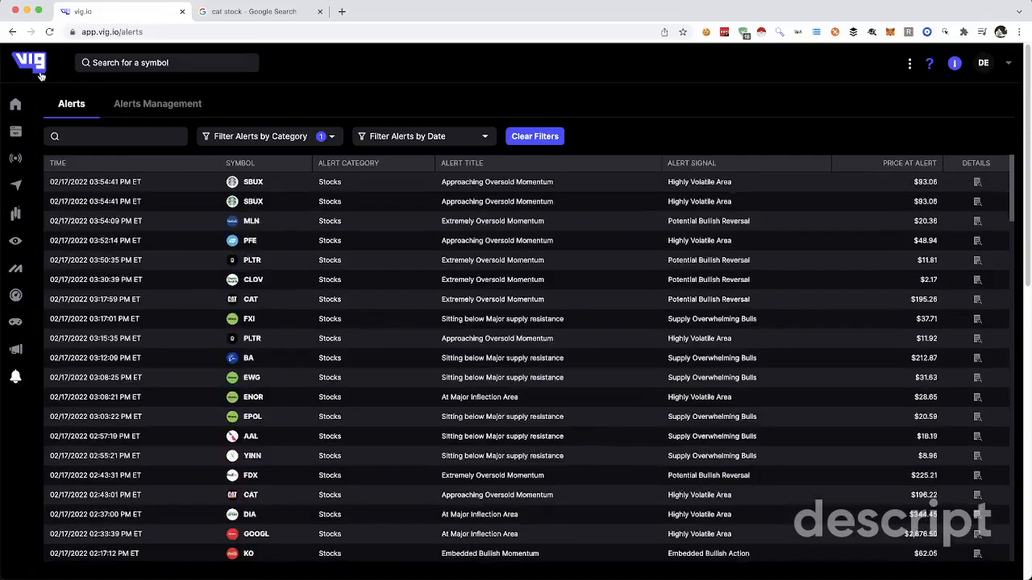
left_click(15, 103)
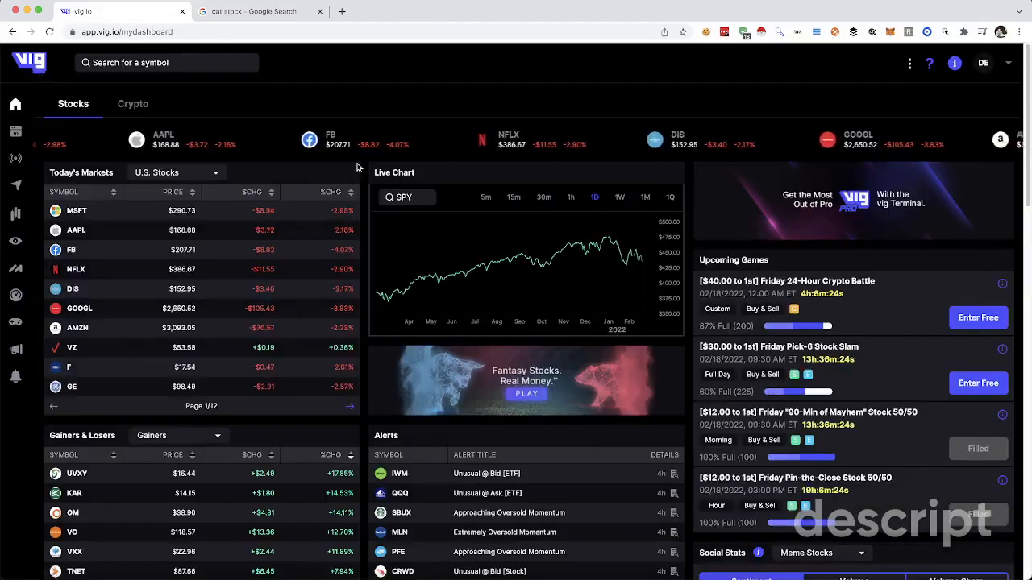
Step: Scroll the dashboard to the options premium tree map, Market Insights table and bubble chart
scroll("down", 3)
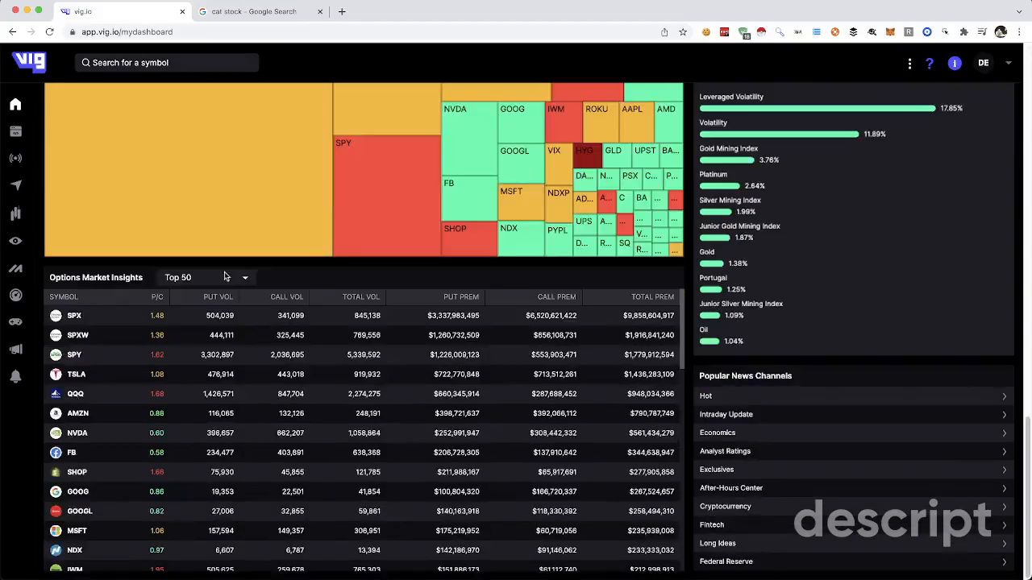
scroll("down", 3)
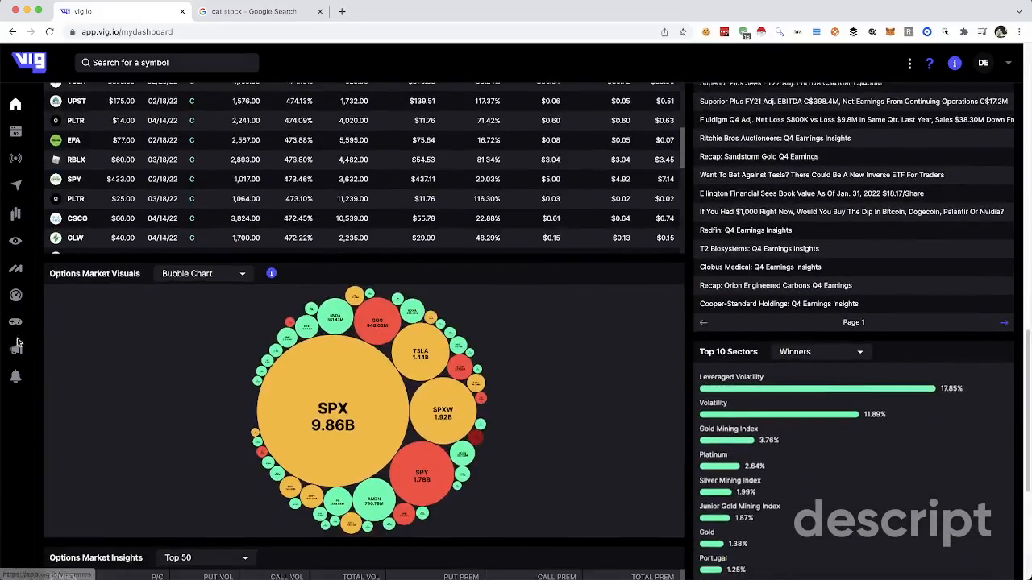
mouse_move(16, 160)
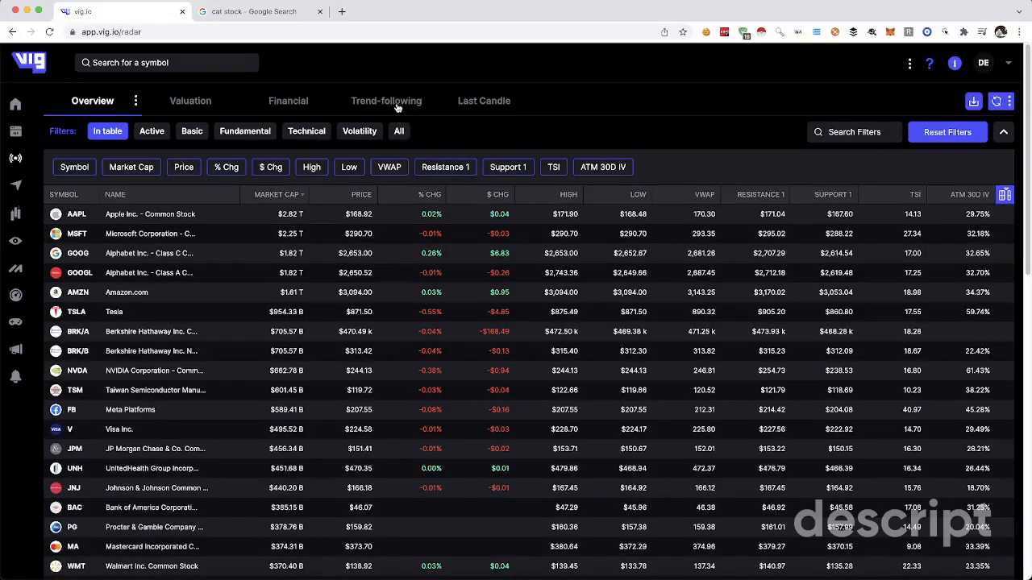
Step: View the screener's Trend-following moving averages and highs/lows, then return to the dashboard
left_click(387, 99)
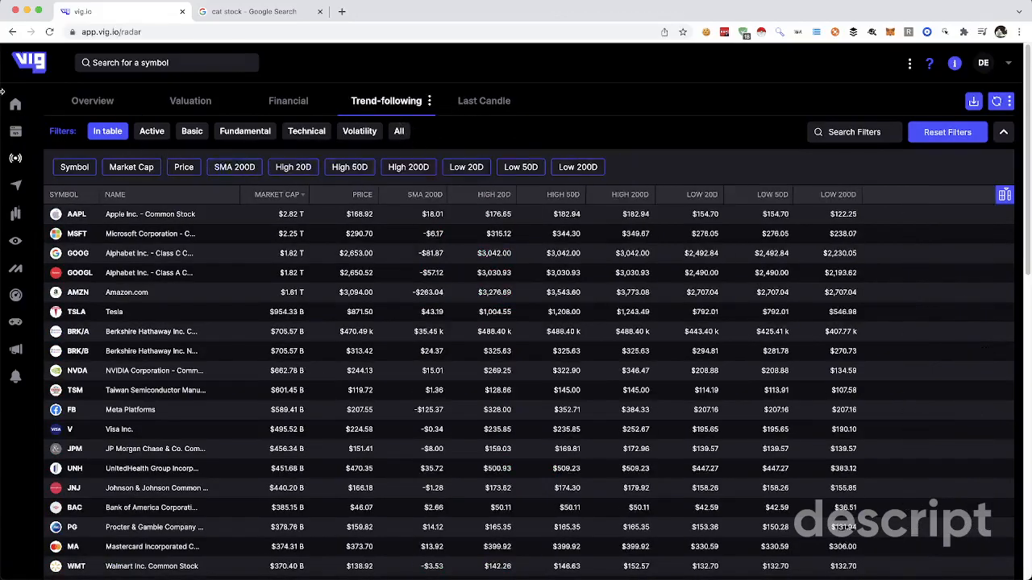
mouse_move(16, 103)
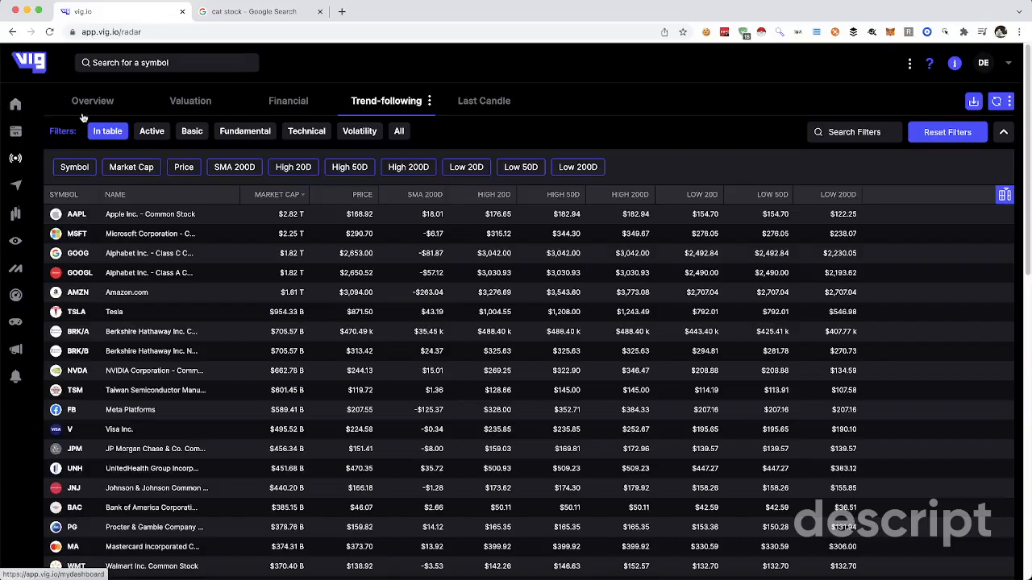
mouse_move(92, 80)
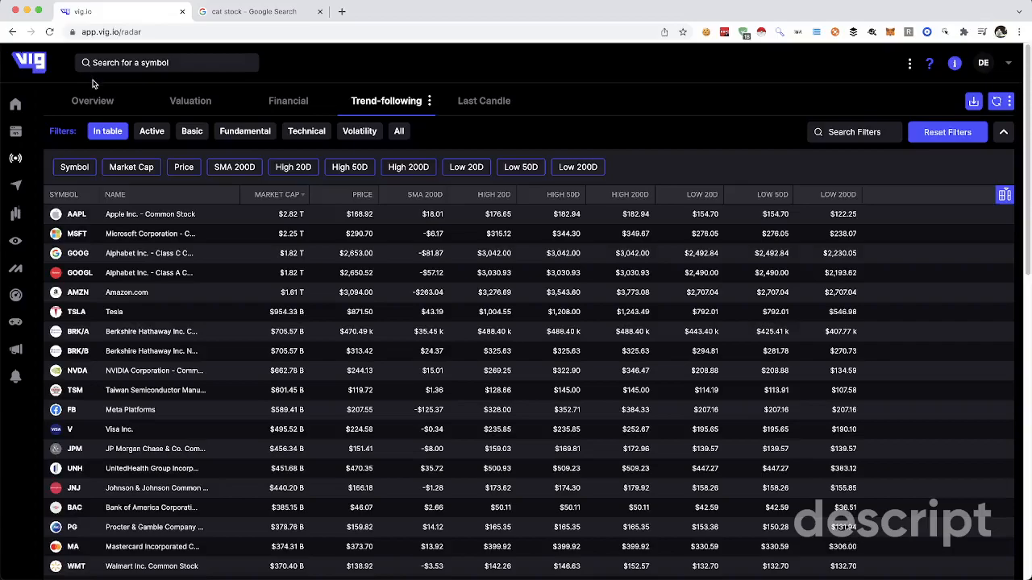
left_click(29, 61)
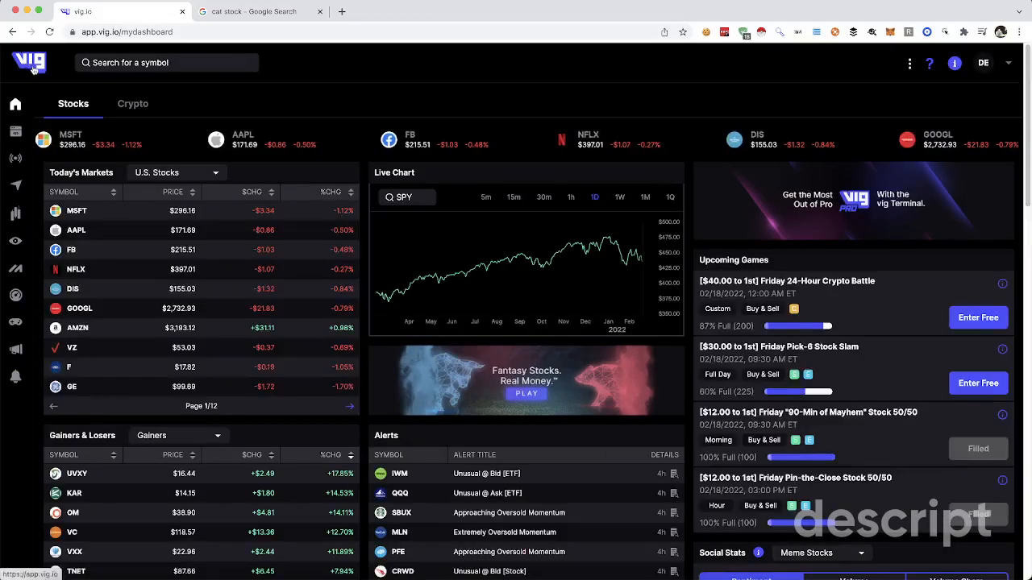